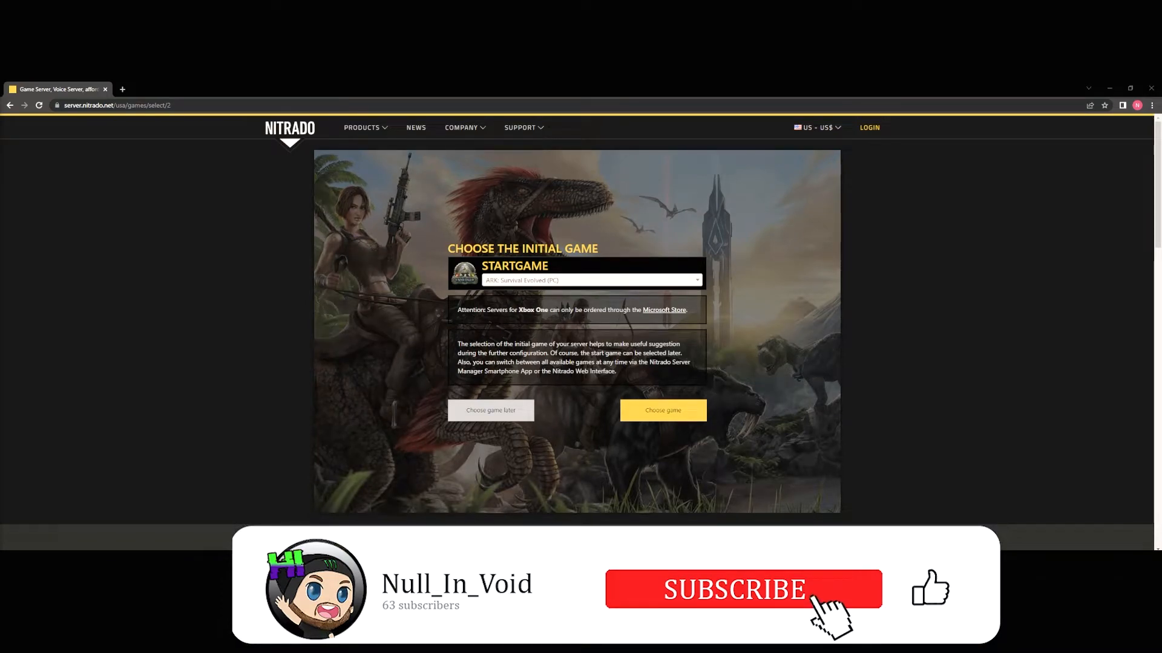
# Start an ARK: Survival Evolved order with the Raptor offer and run the data-centre latency measurement
pyautogui.click(742, 590)
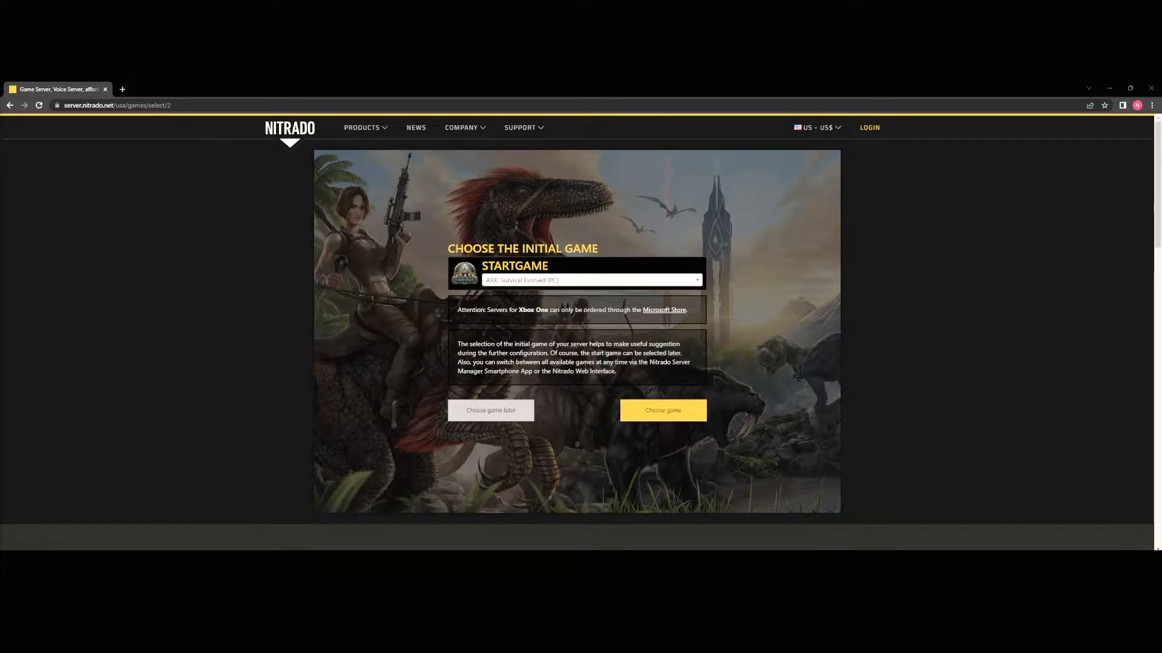
pyautogui.moveTo(245, 276)
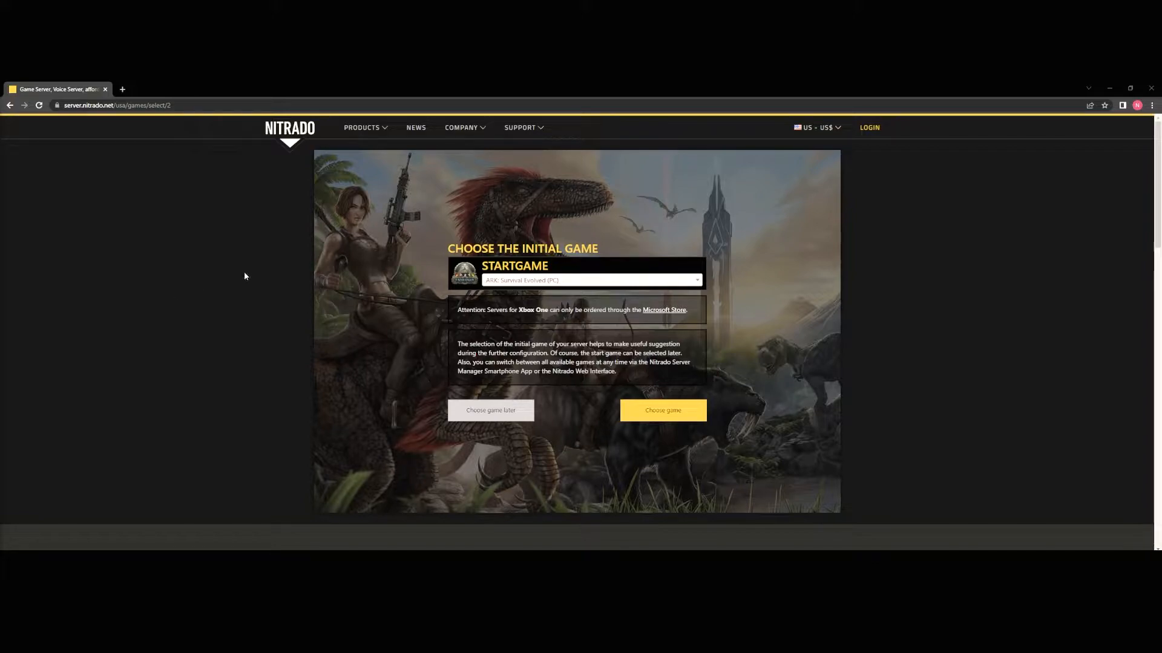
pyautogui.moveTo(256, 271)
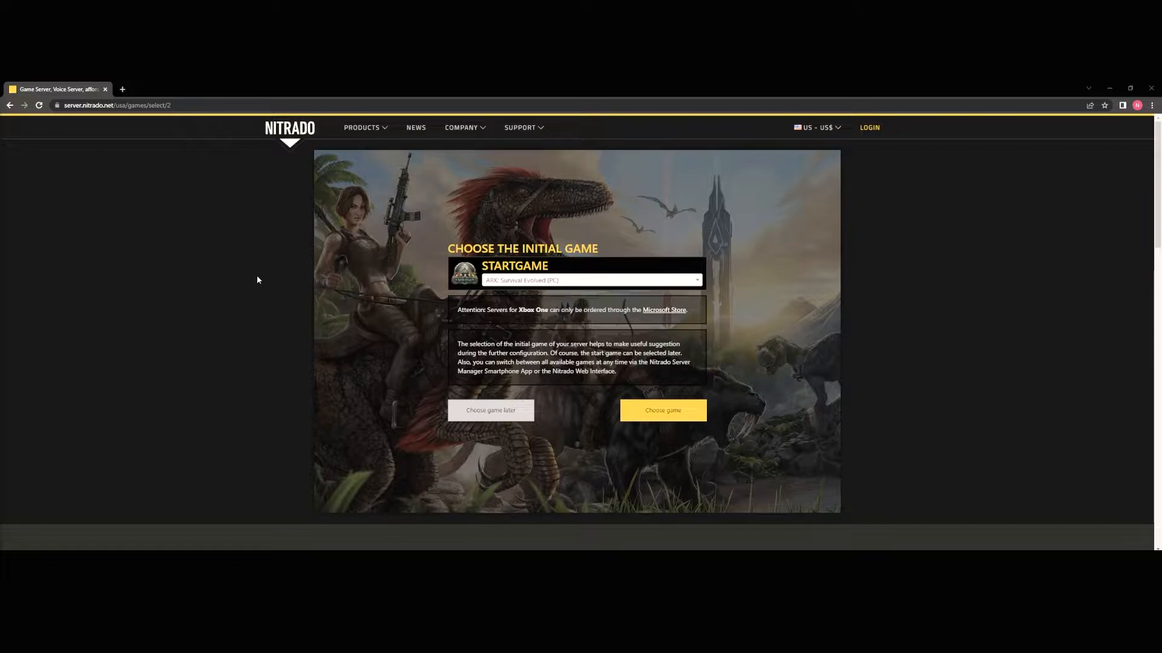
pyautogui.click(362, 128)
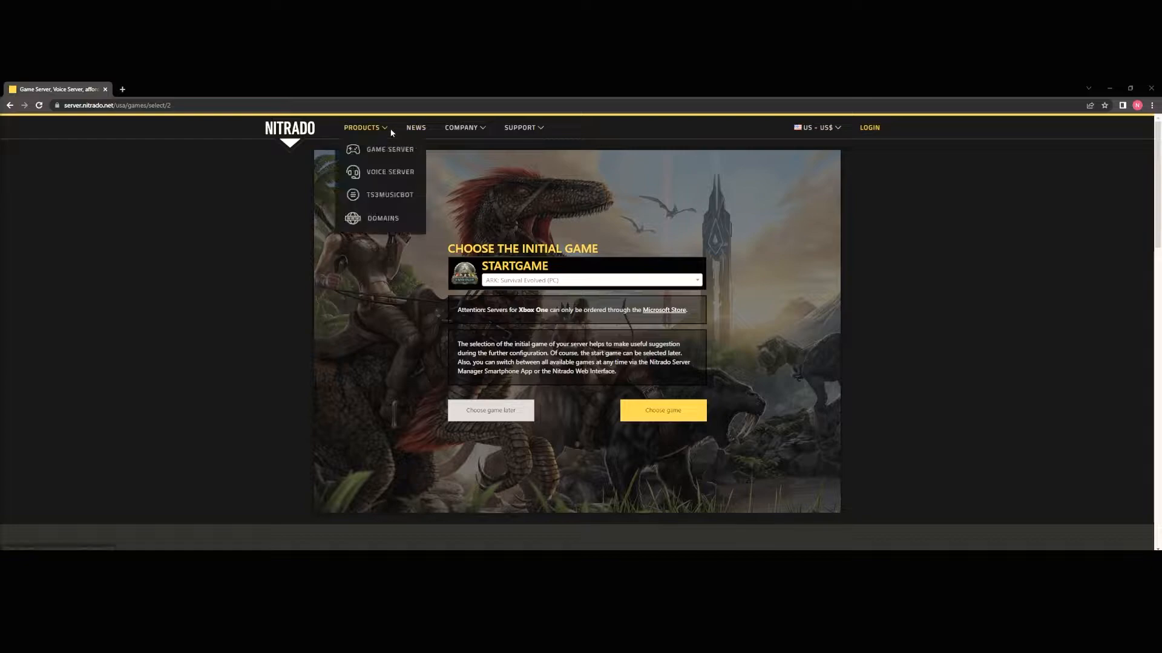
pyautogui.moveTo(446, 197)
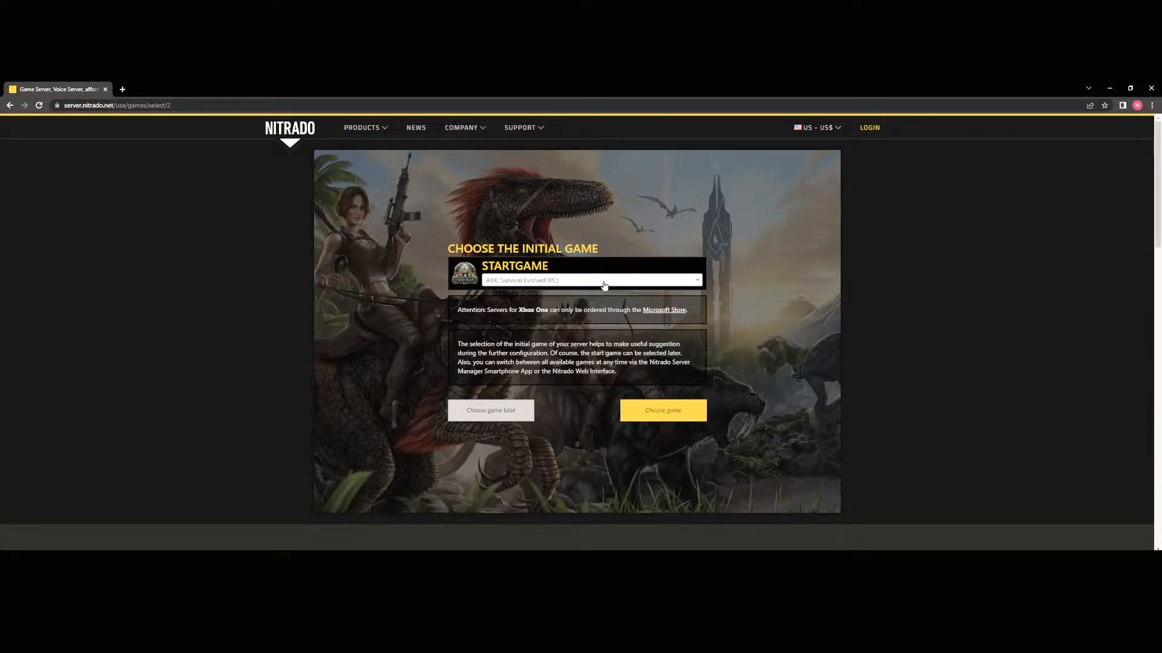
pyautogui.moveTo(663, 410)
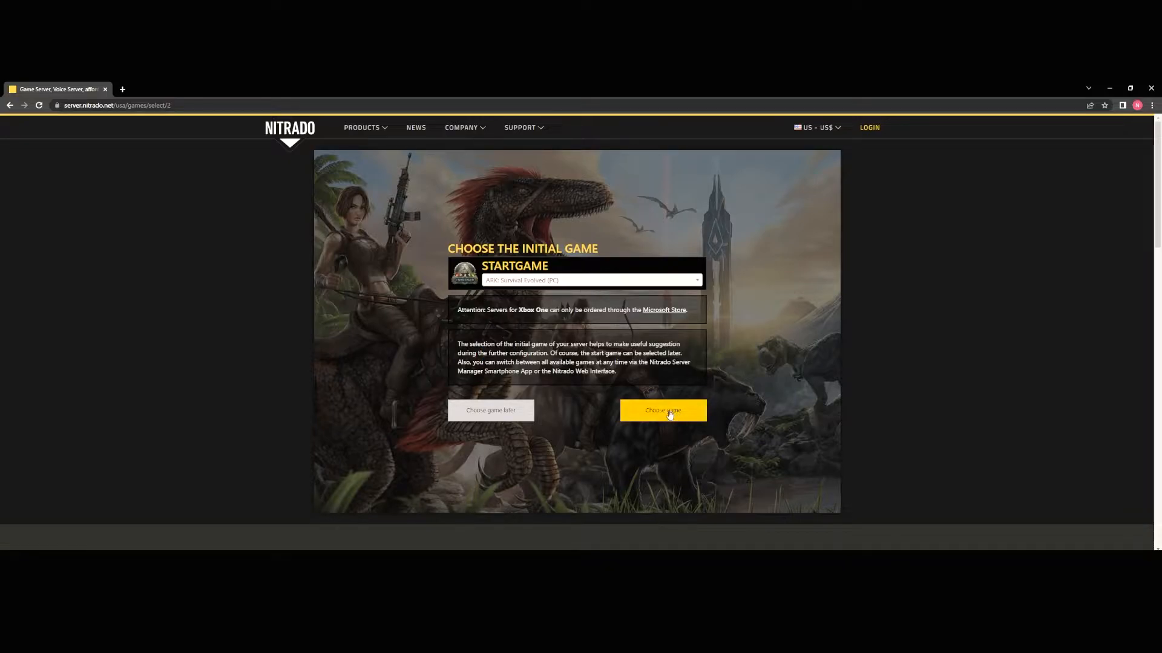
pyautogui.click(661, 410)
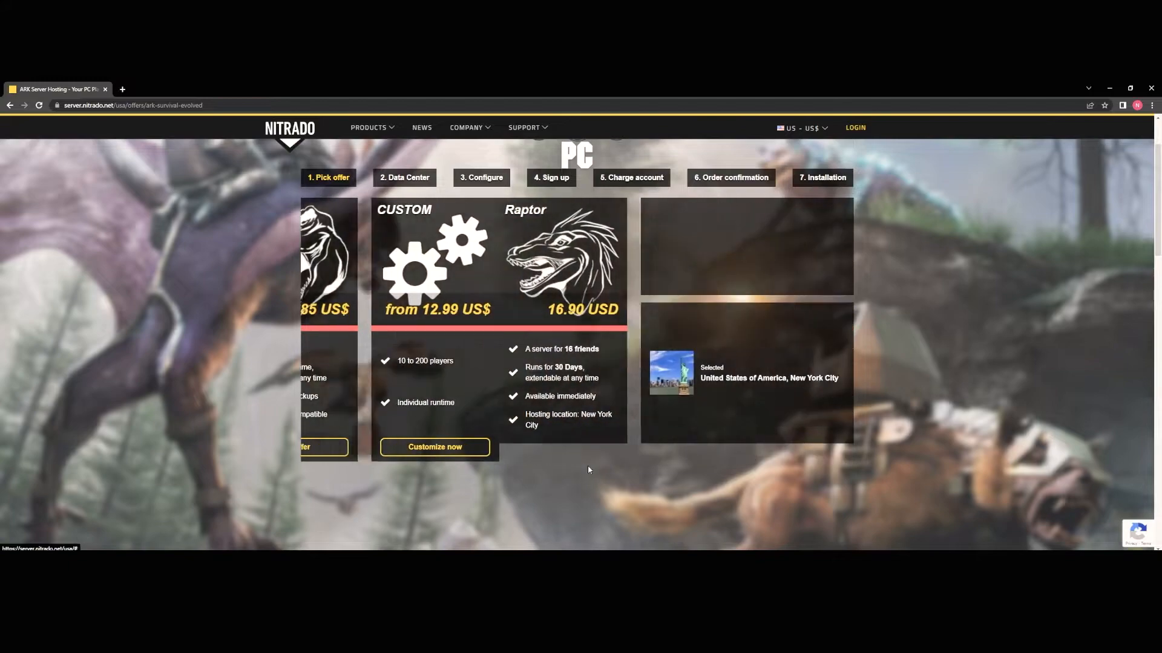
pyautogui.click(434, 446)
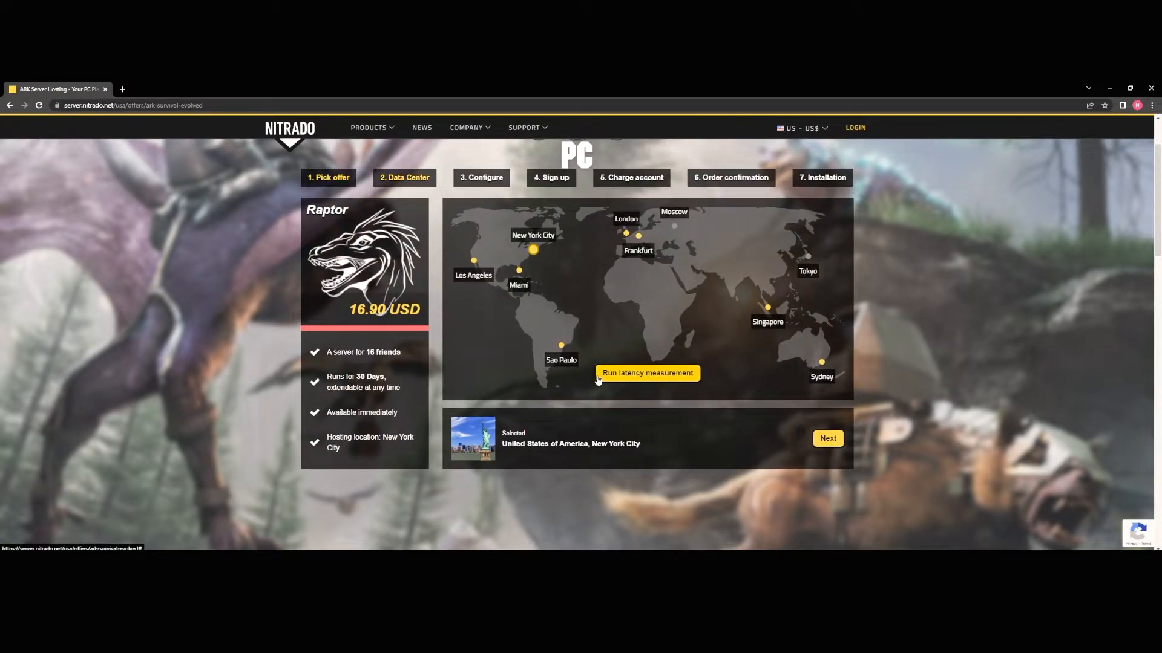
pyautogui.click(646, 373)
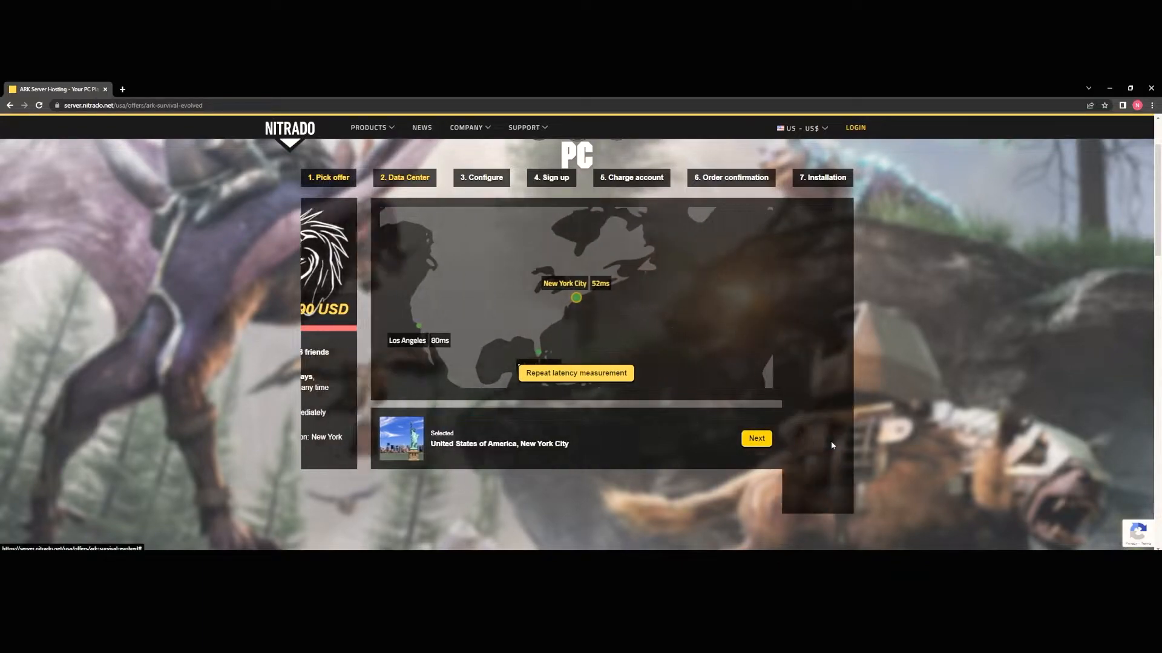
# Continue with the New York City data centre to the sign-up page
pyautogui.click(755, 438)
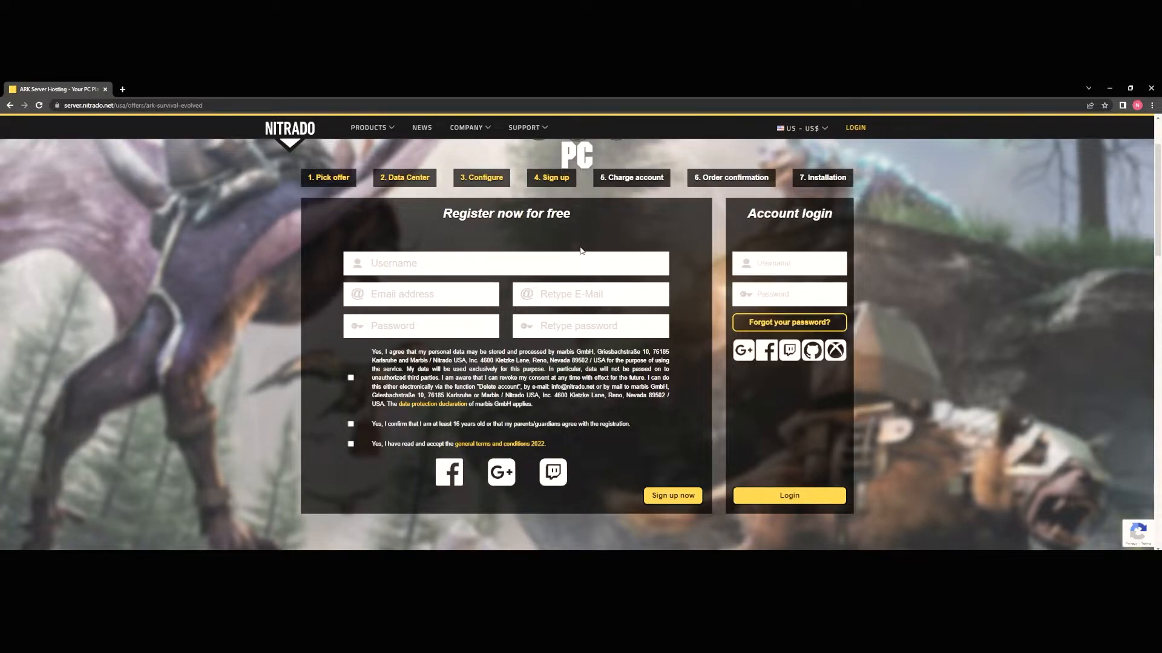
pyautogui.moveTo(377, 522)
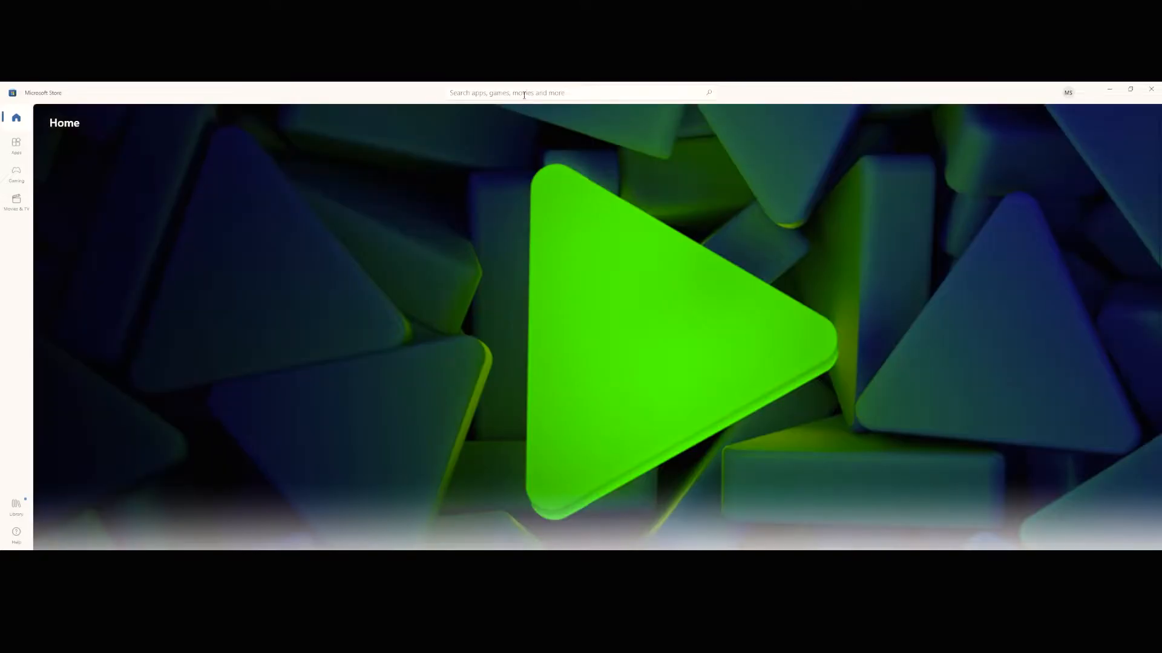
# Search the Store for 'nitrado' and launch the Nitrado app
pyautogui.write('nitrado')
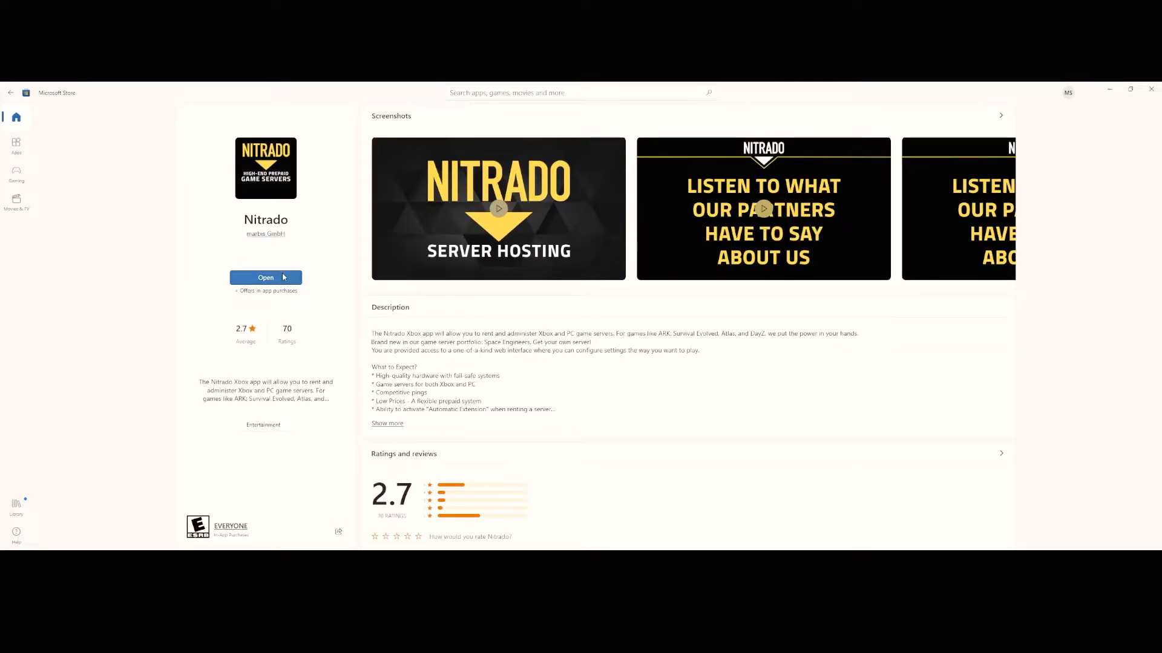
pyautogui.click(265, 277)
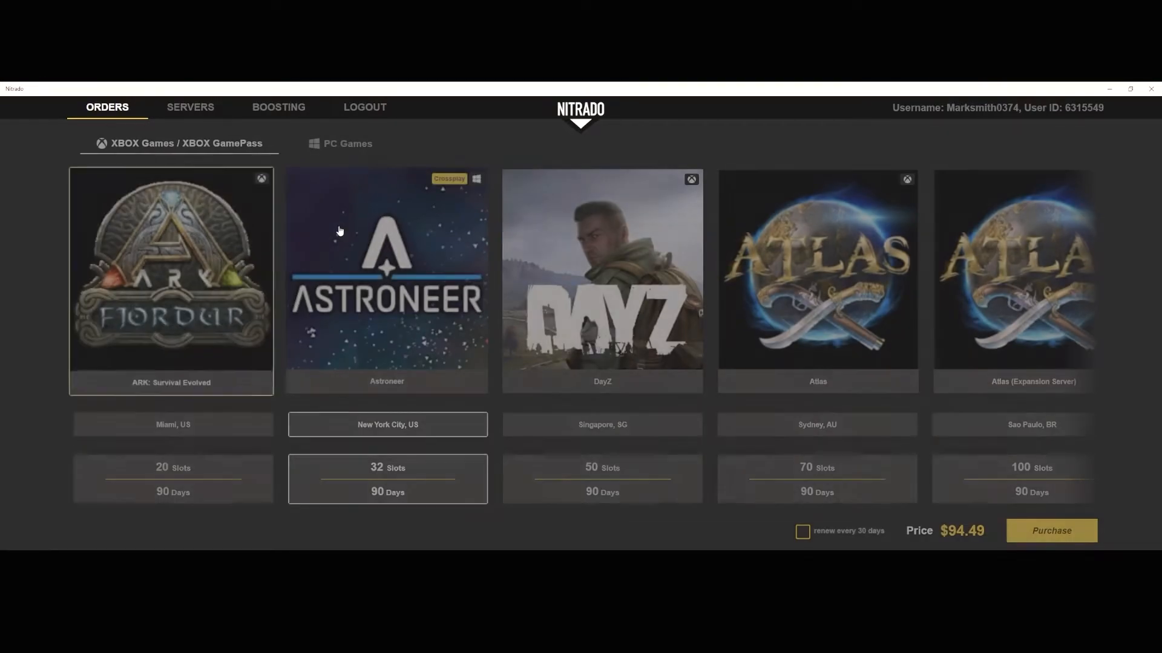
# Order ARK: Survival Evolved and switch to the 50-slot, 90-day package at $145.99
pyautogui.click(172, 277)
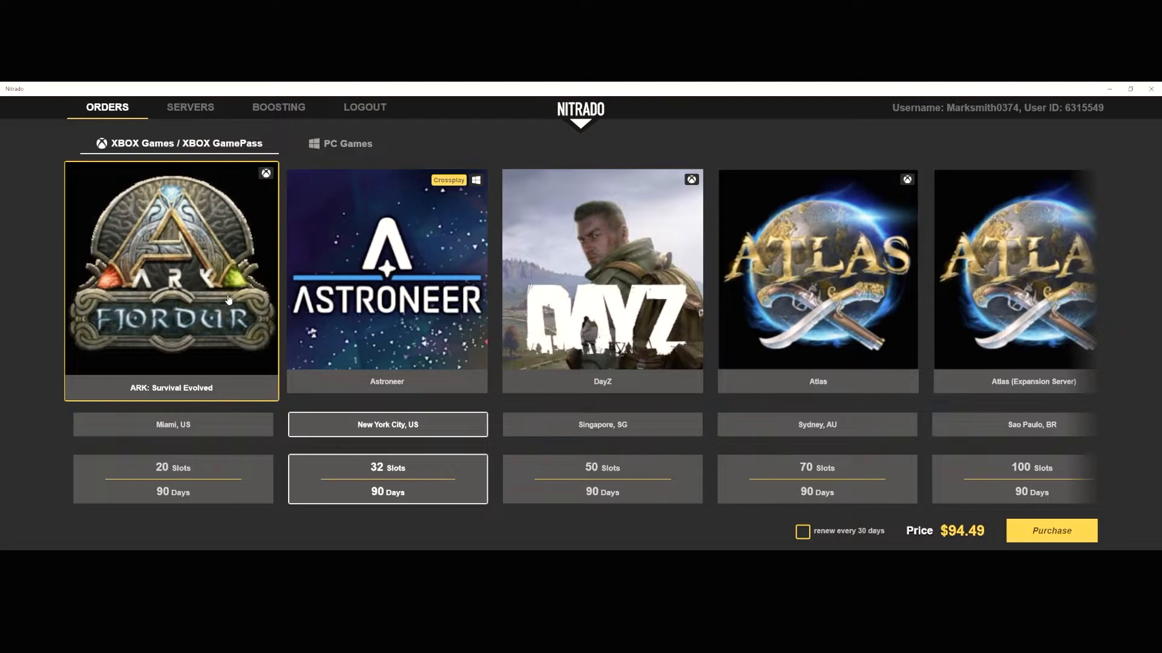
pyautogui.moveTo(106, 319)
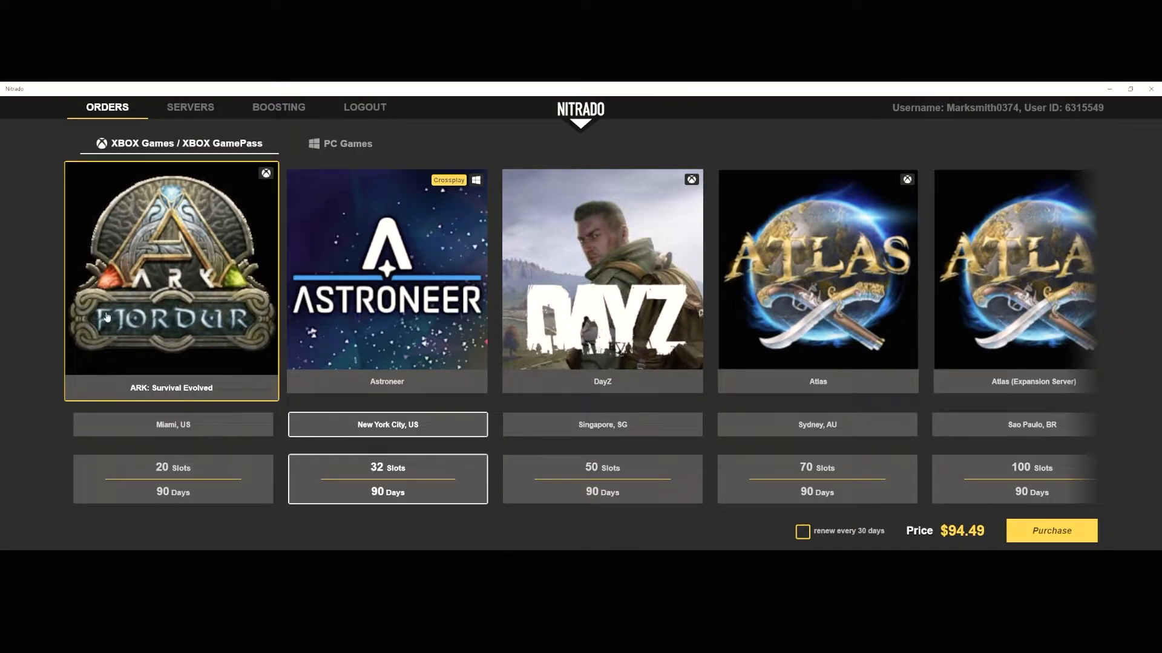
pyautogui.moveTo(172, 354)
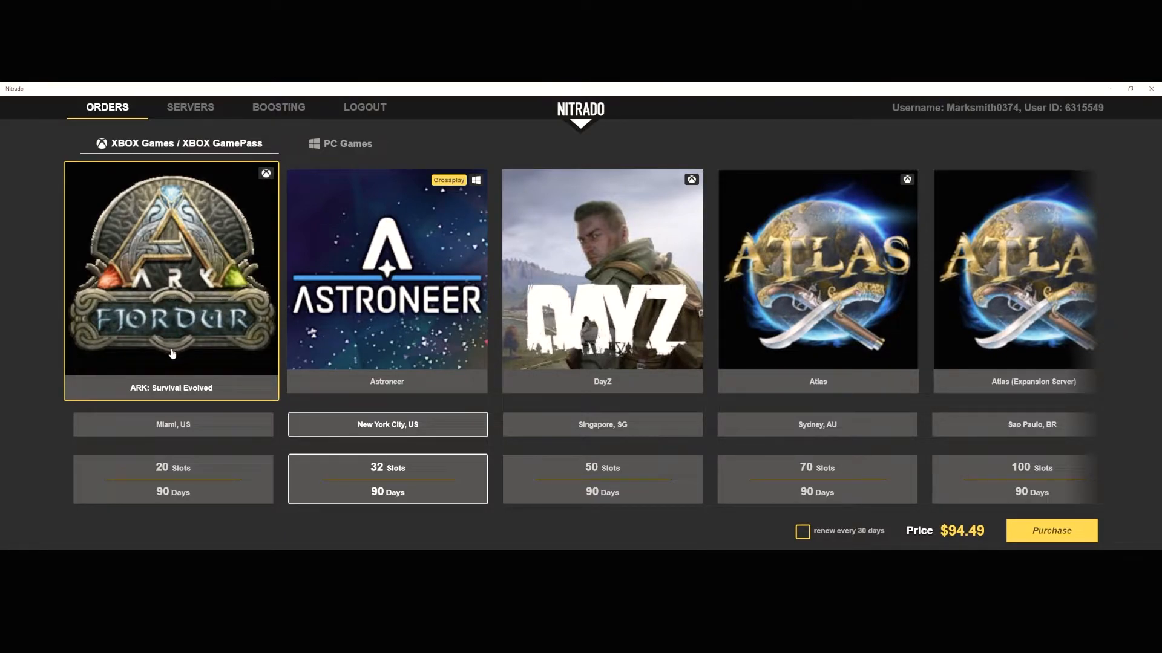
pyautogui.moveTo(81, 300)
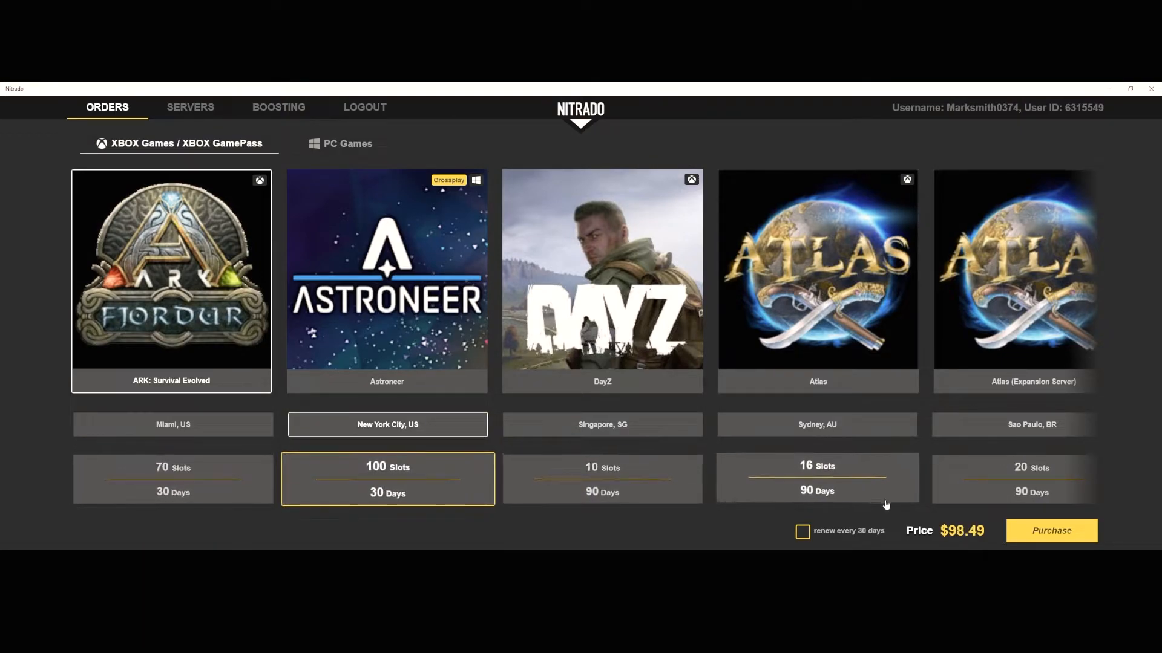
pyautogui.click(606, 479)
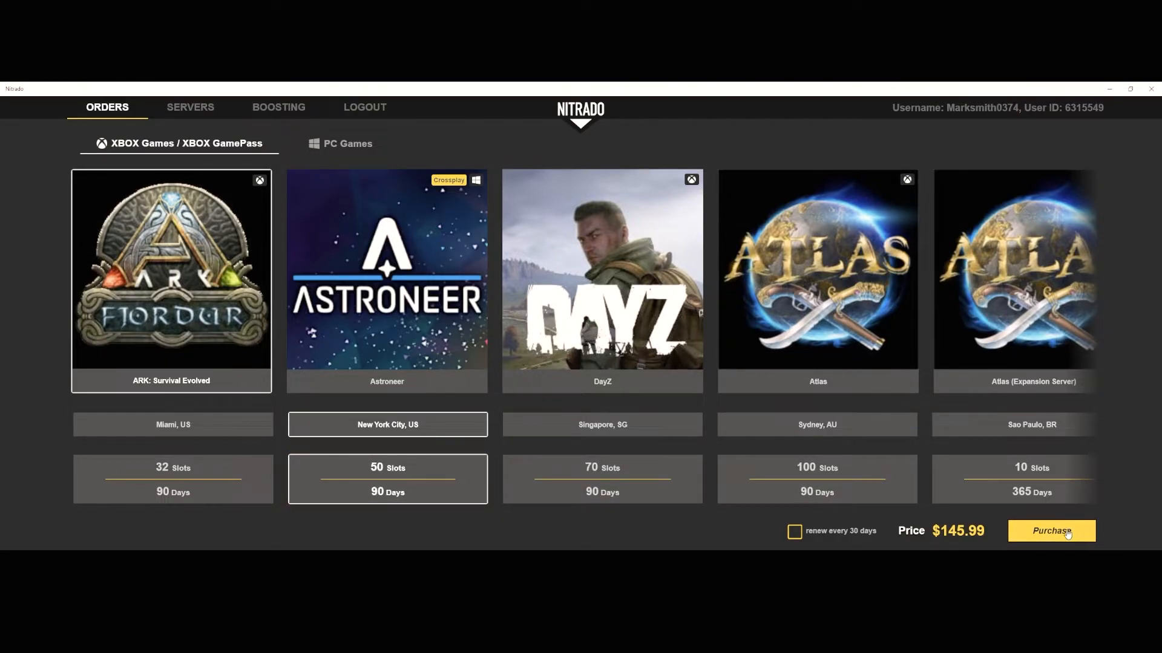
pyautogui.moveTo(488, 544)
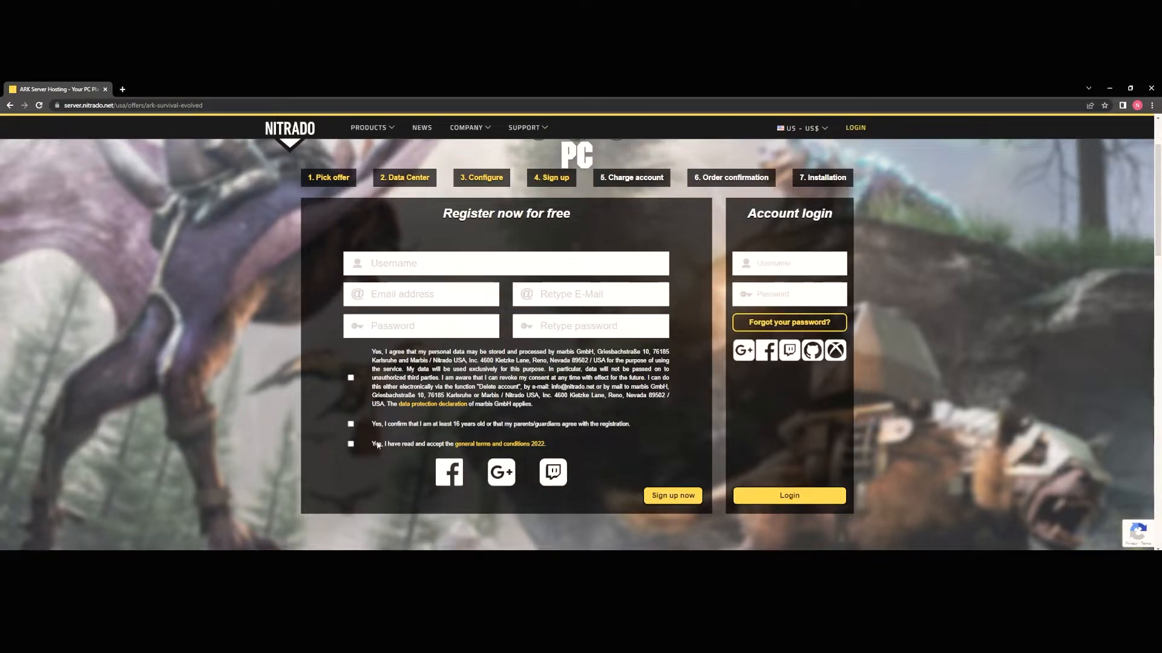
pyautogui.moveTo(704, 303)
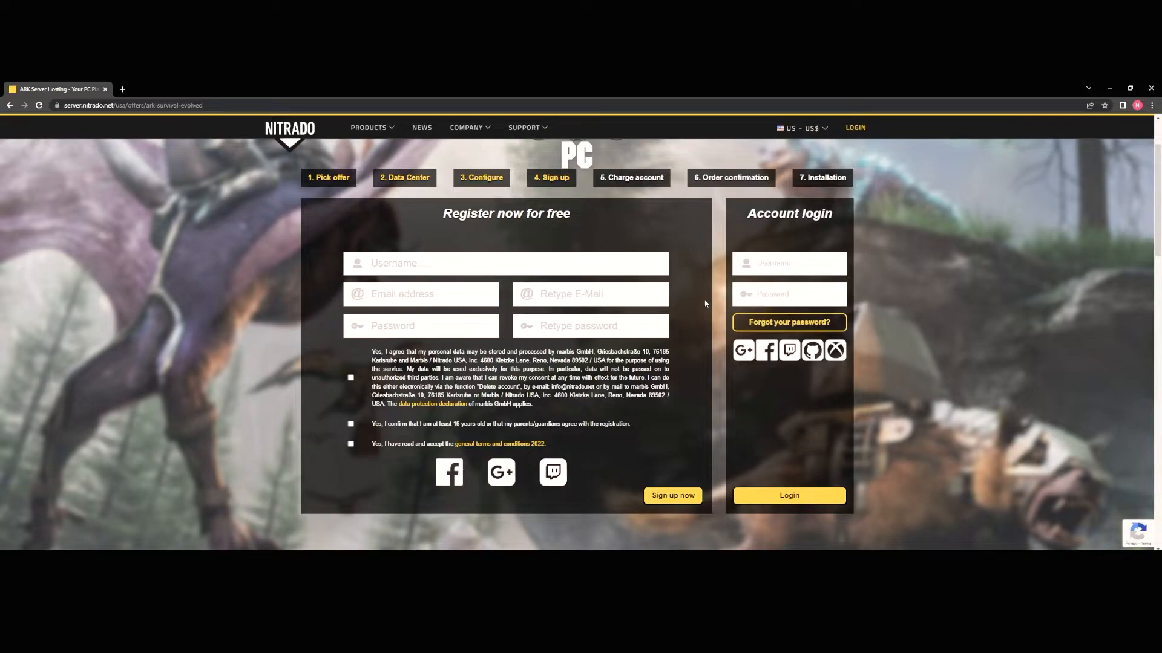
pyautogui.moveTo(480, 392)
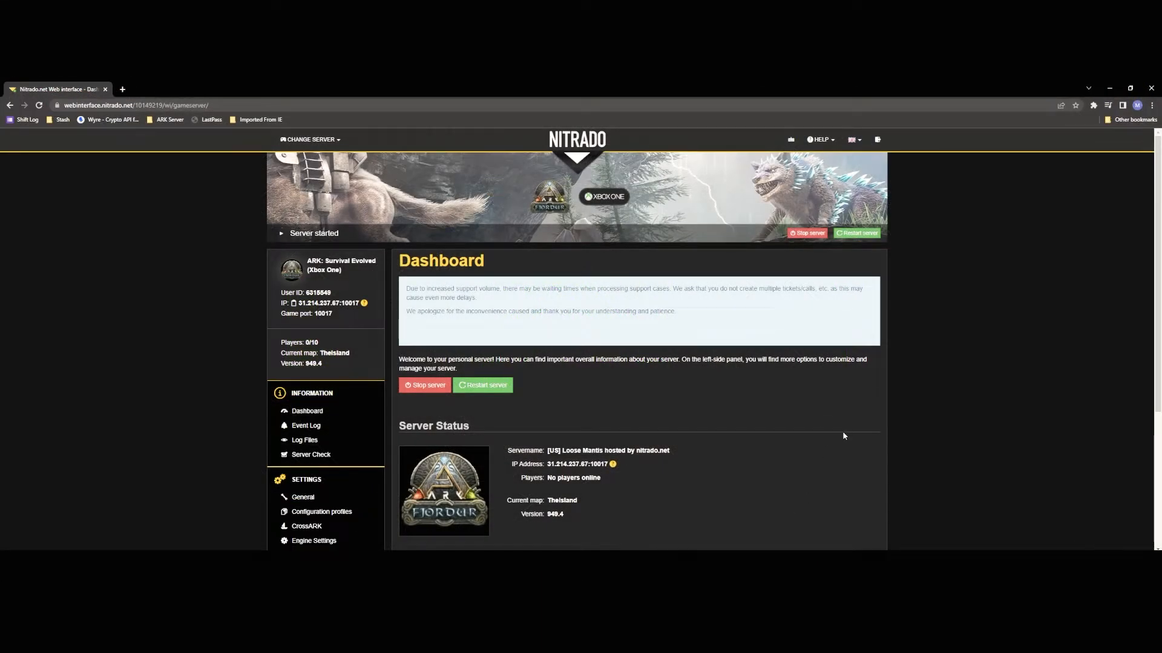
pyautogui.moveTo(912, 380)
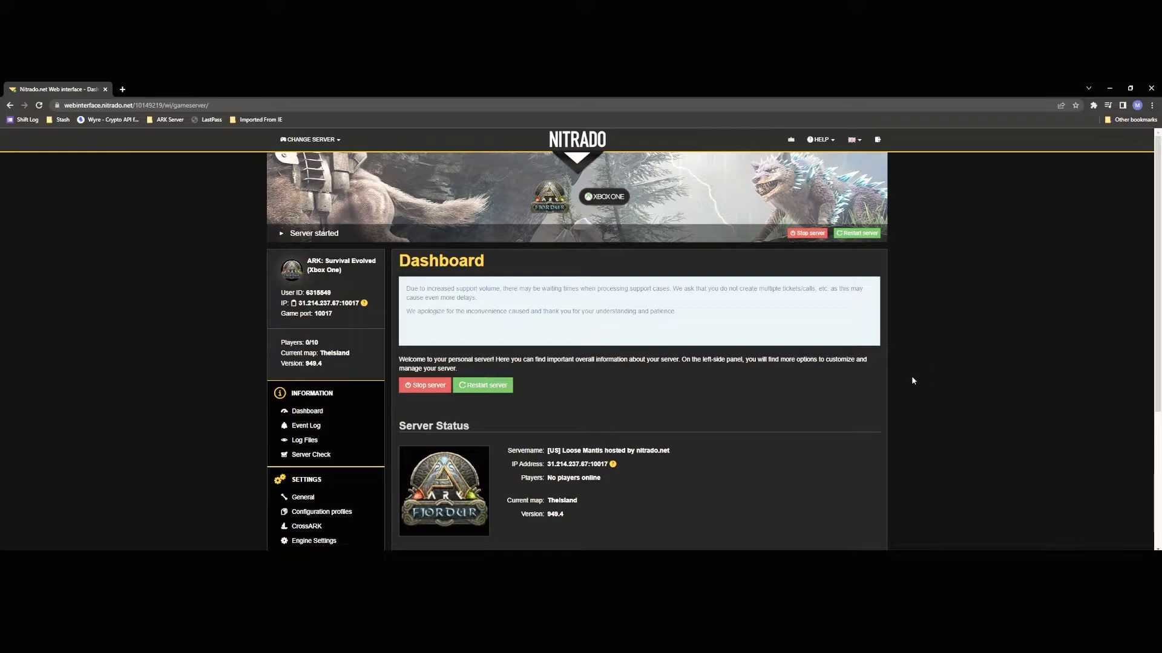
pyautogui.scroll(-3)
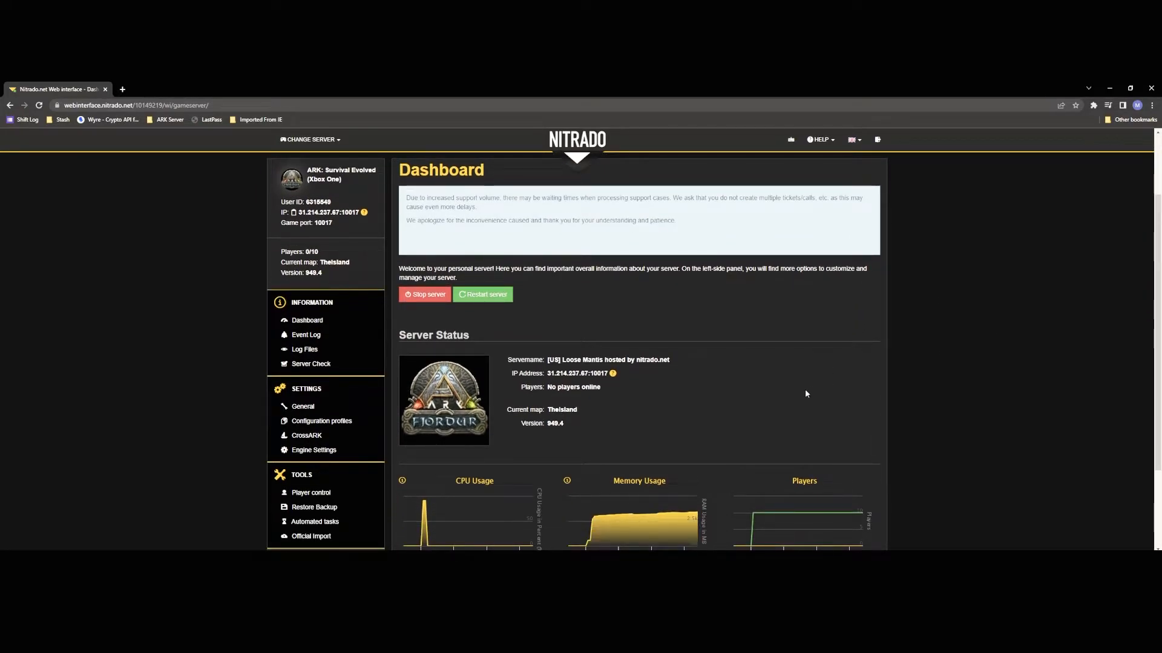
pyautogui.moveTo(527, 402)
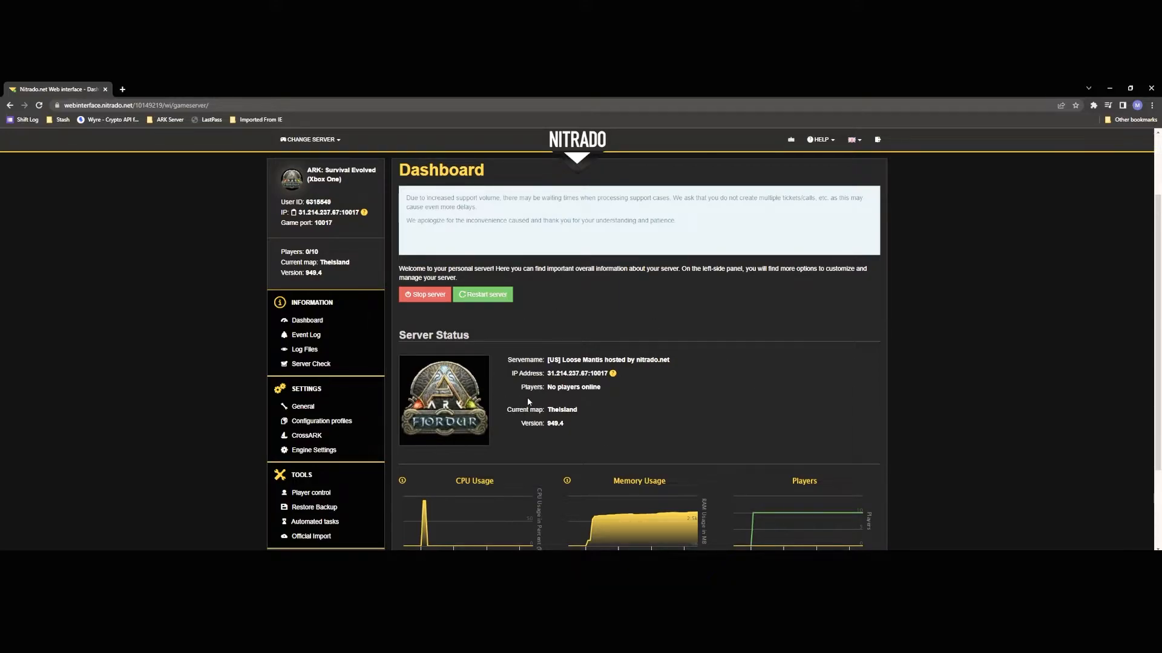
pyautogui.doubleClick(554, 360)
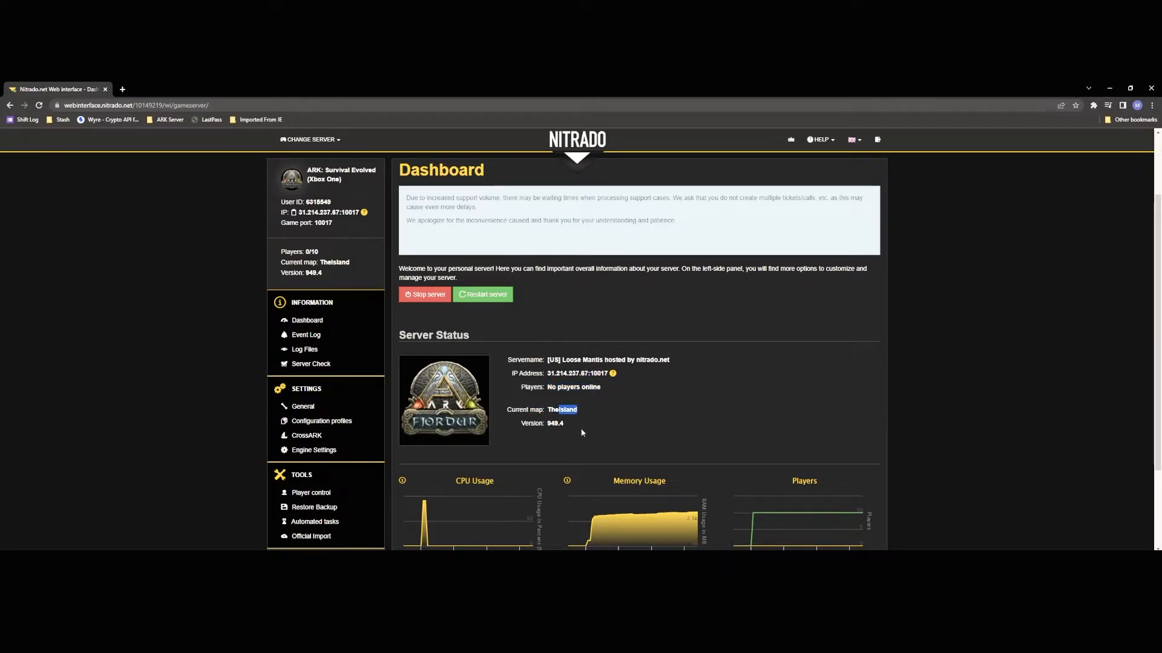
pyautogui.scroll(-3)
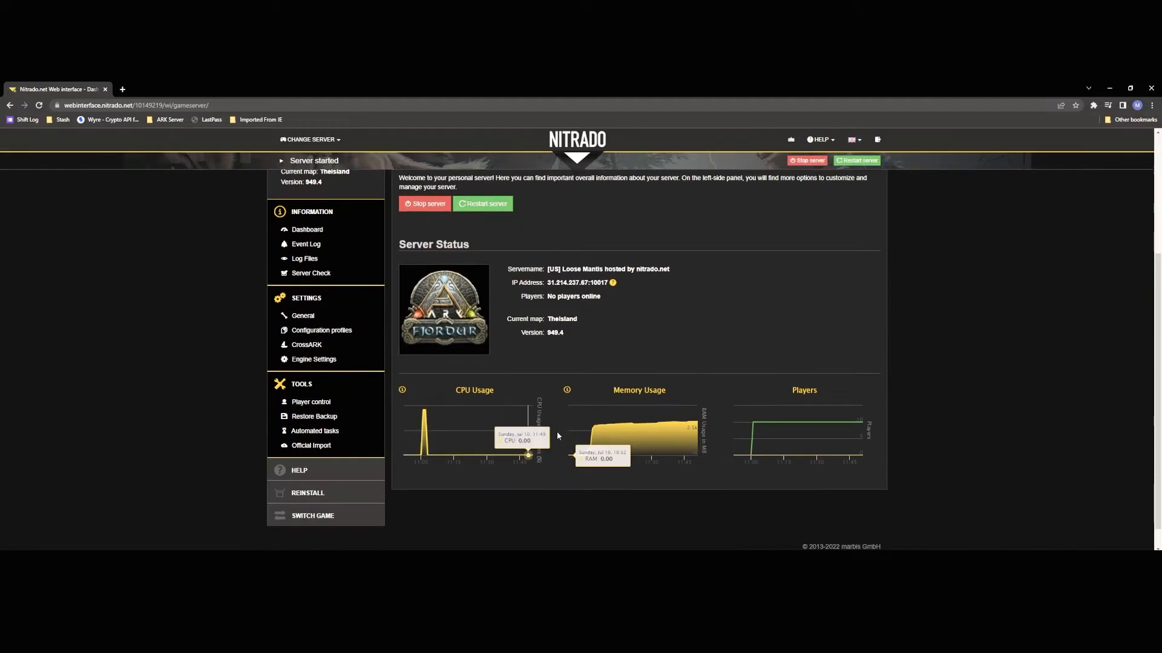
pyautogui.moveTo(621, 419)
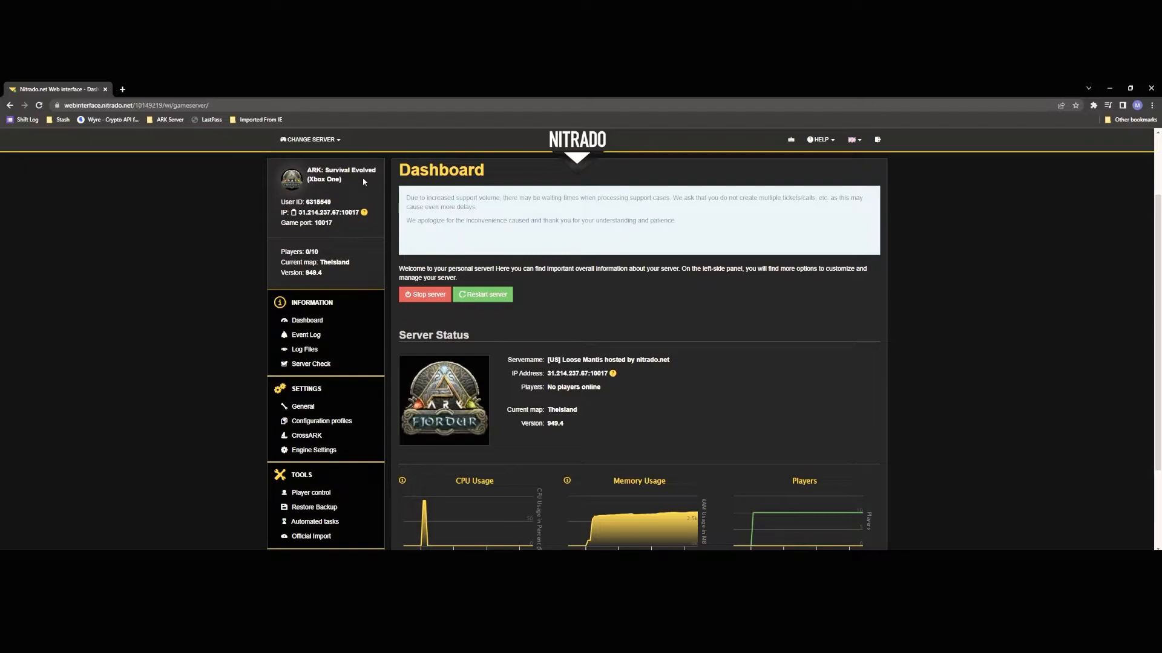
pyautogui.moveTo(353, 204)
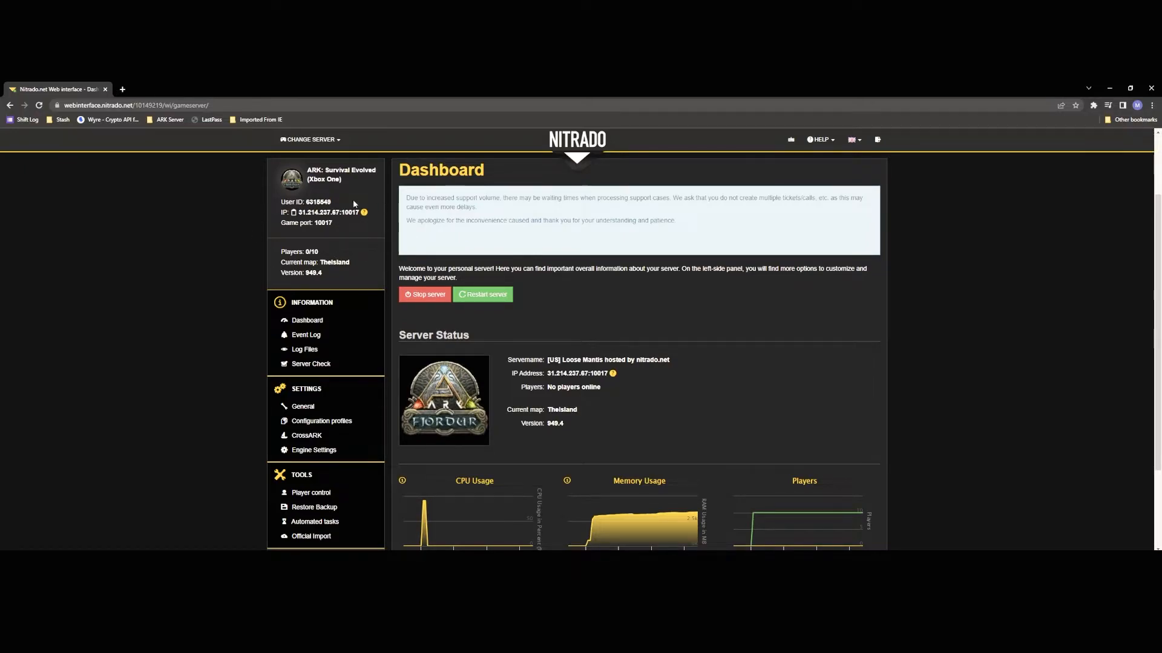
pyautogui.moveTo(320, 193)
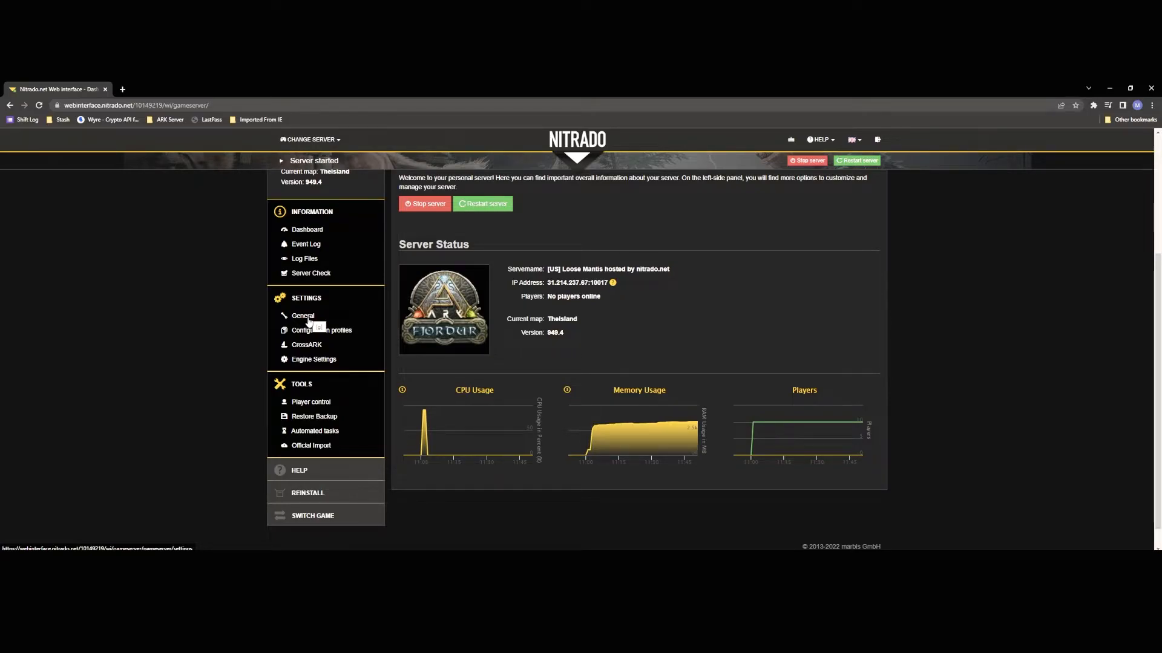
# Open the General server settings and scroll down to Base settings
pyautogui.click(303, 316)
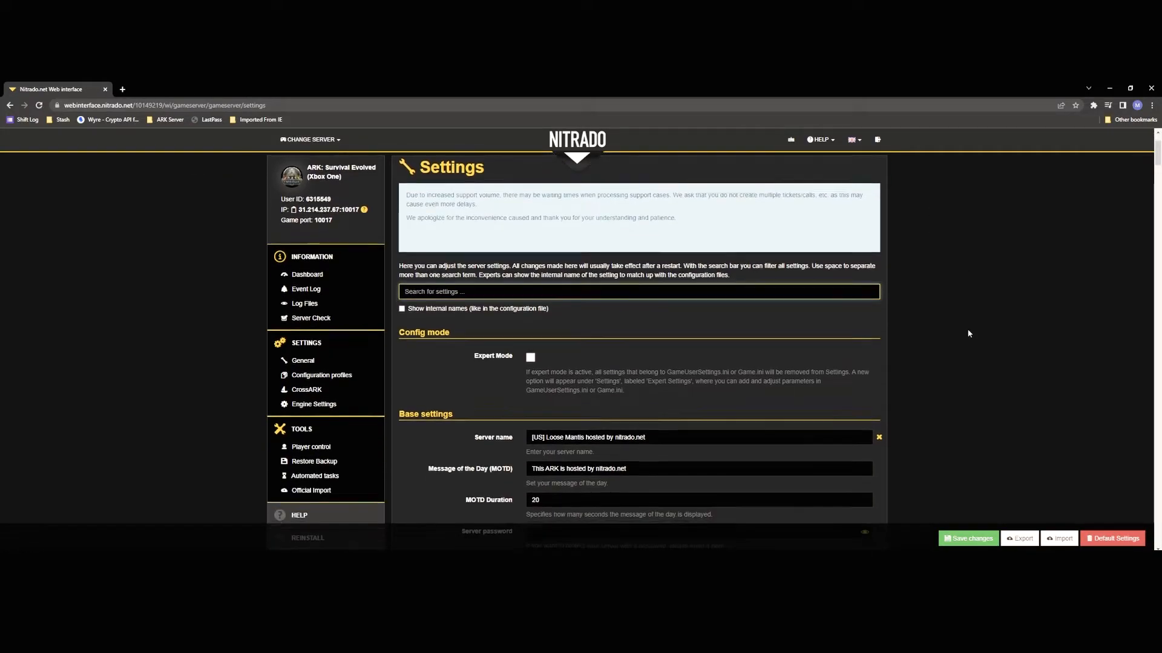
pyautogui.scroll(-3)
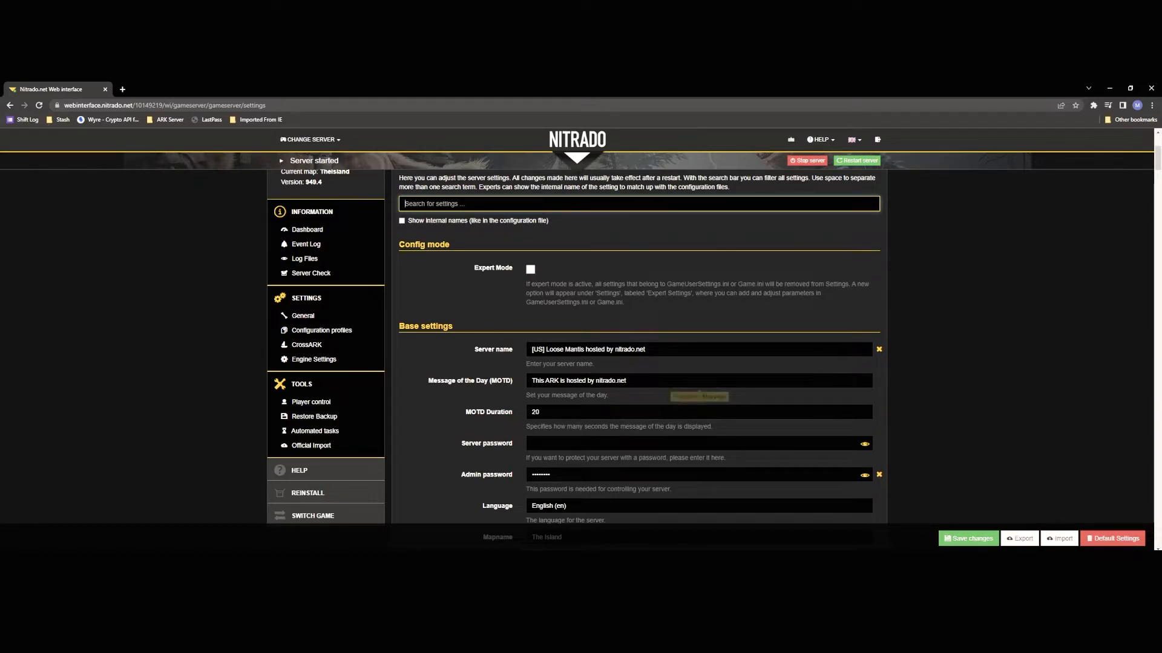
pyautogui.scroll(-3)
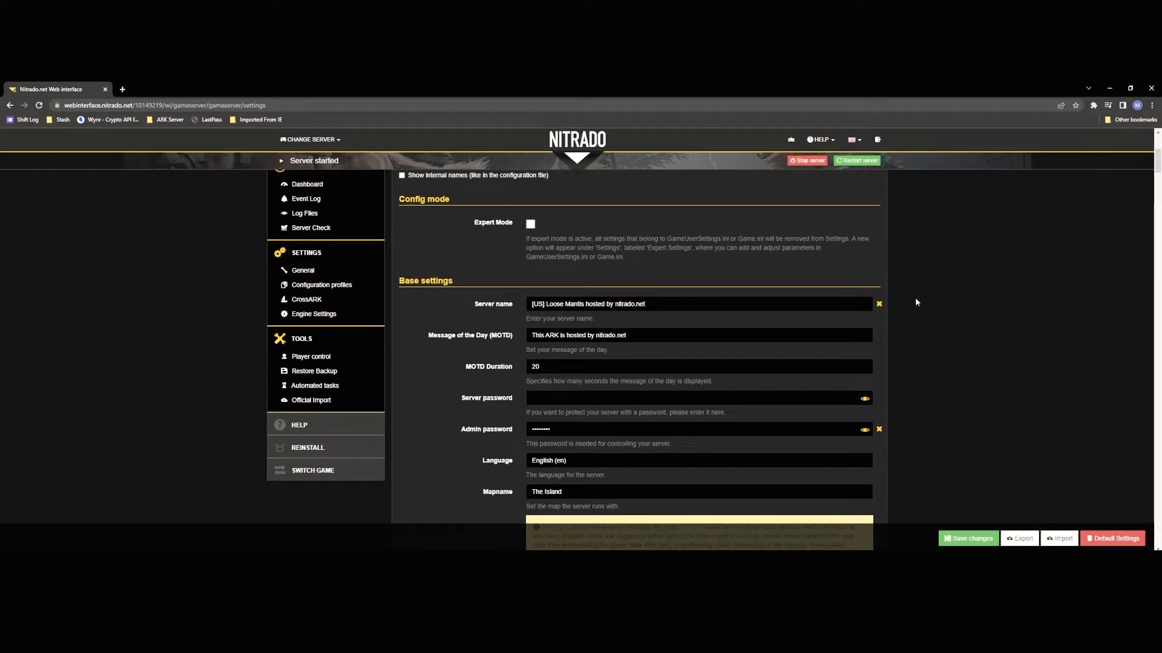
pyautogui.scroll(-3)
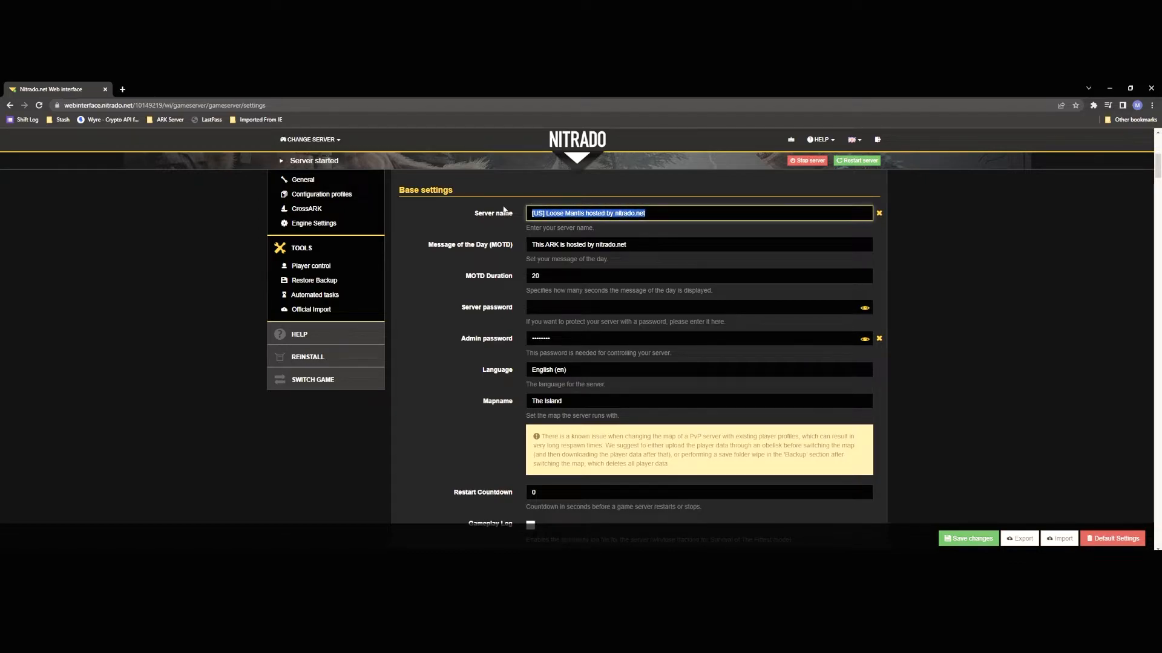
# Rename the server to 'The Void 5xh 25xp 50M'
pyautogui.write('T')
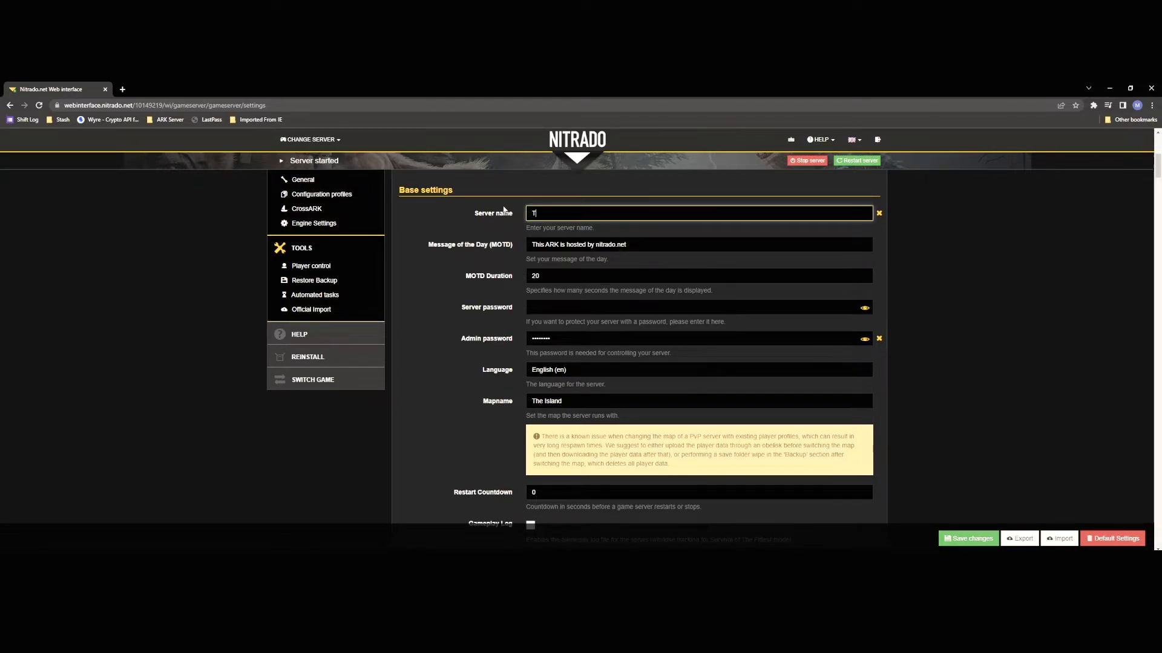
pyautogui.write('he Void 5x')
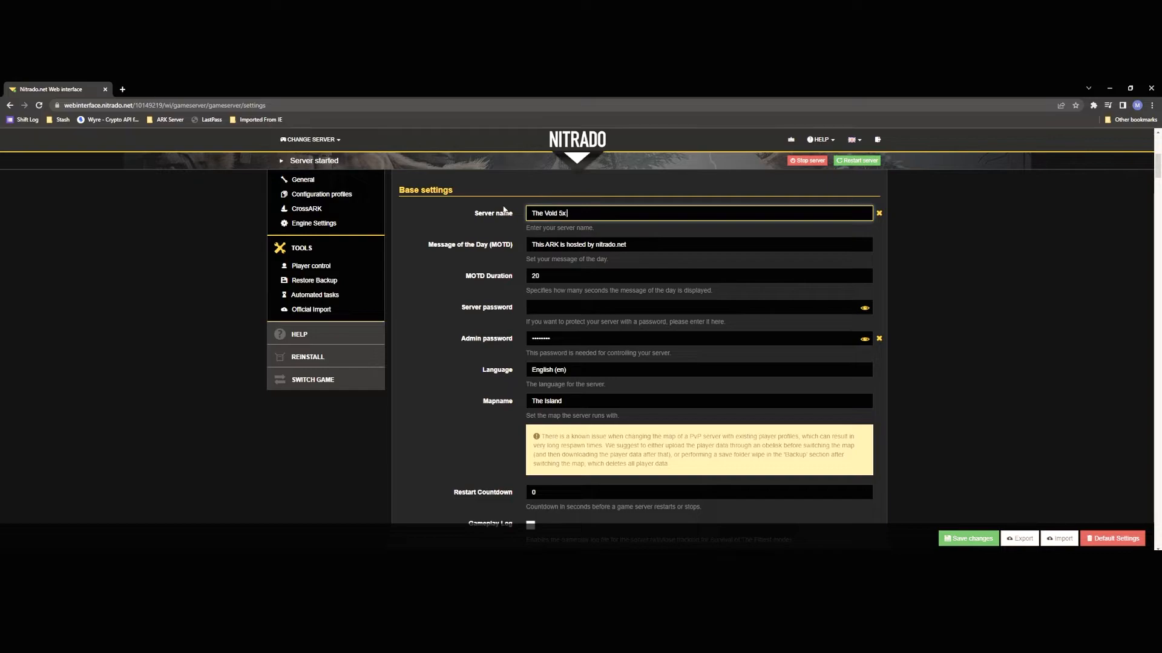
pyautogui.write('h 25xp')
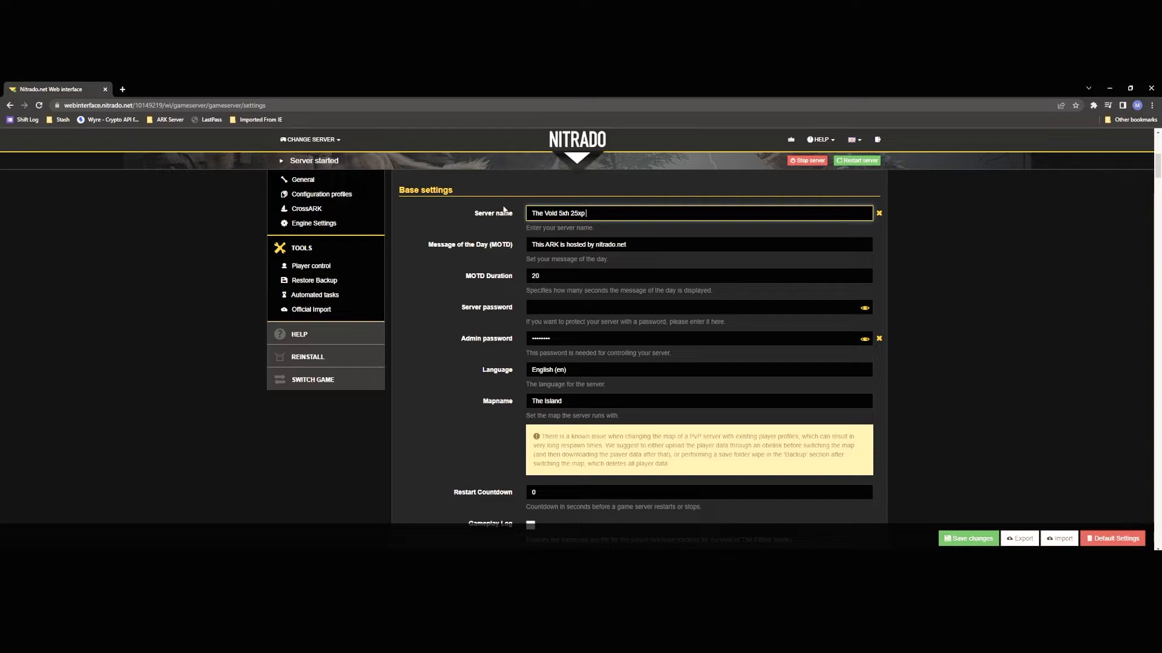
pyautogui.write('50')
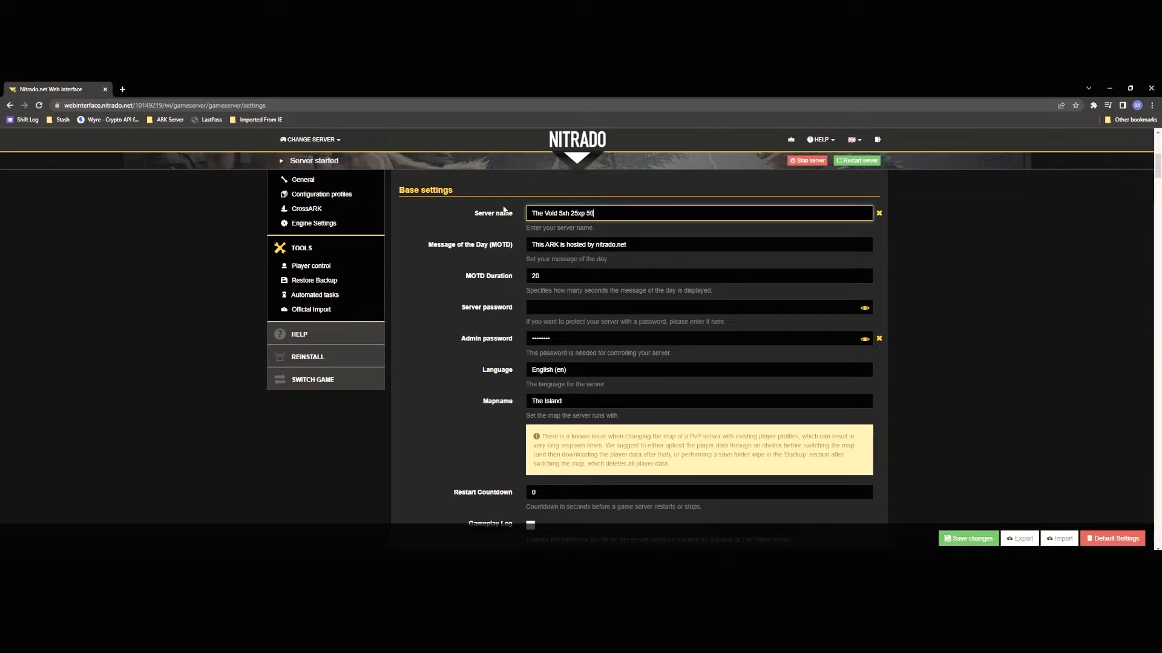
pyautogui.write('M')
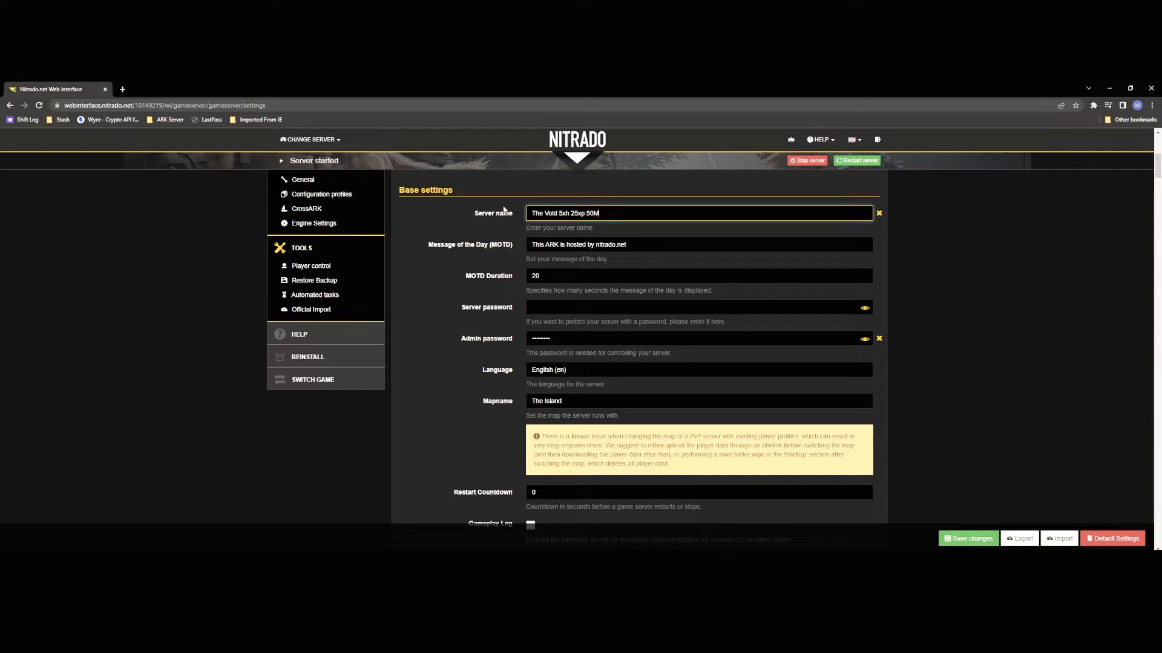
pyautogui.moveTo(627, 230)
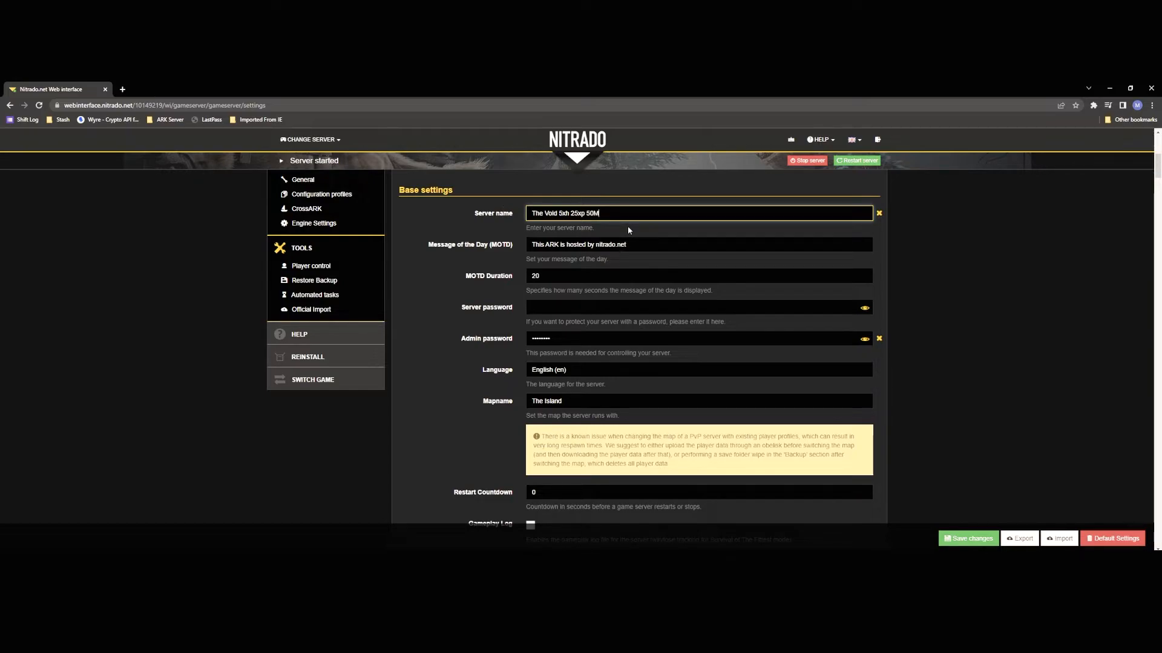
pyautogui.moveTo(667, 245)
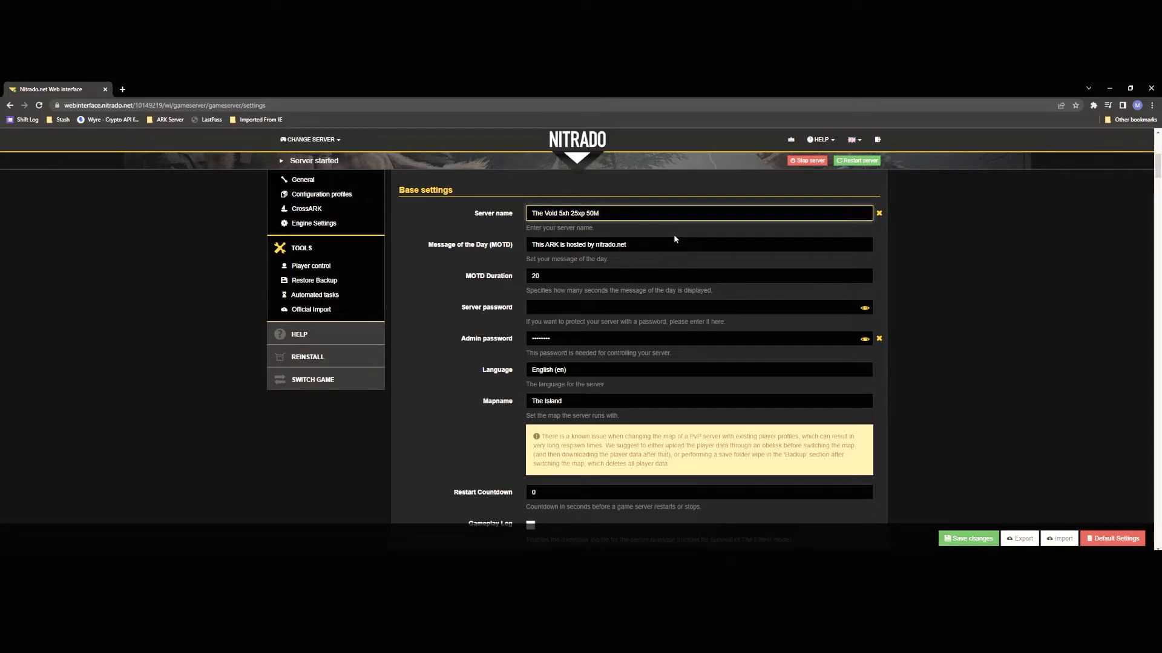
pyautogui.moveTo(689, 244)
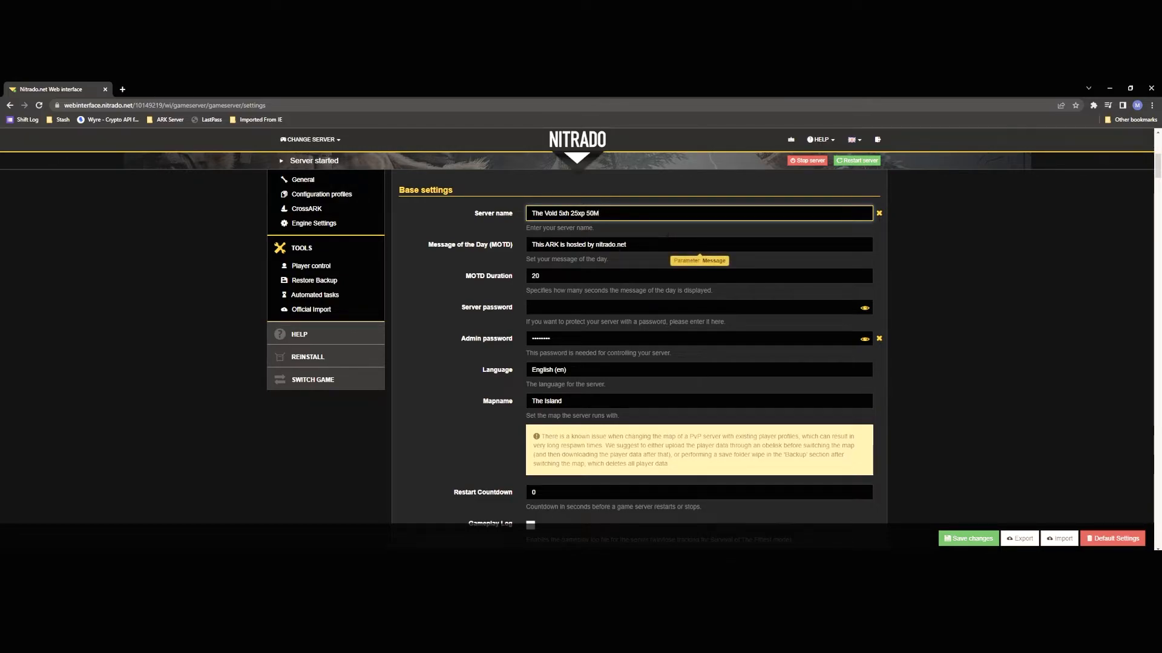
# Check the MOTD, keep its duration at 20 seconds, and inspect the empty server password
pyautogui.click(696, 244)
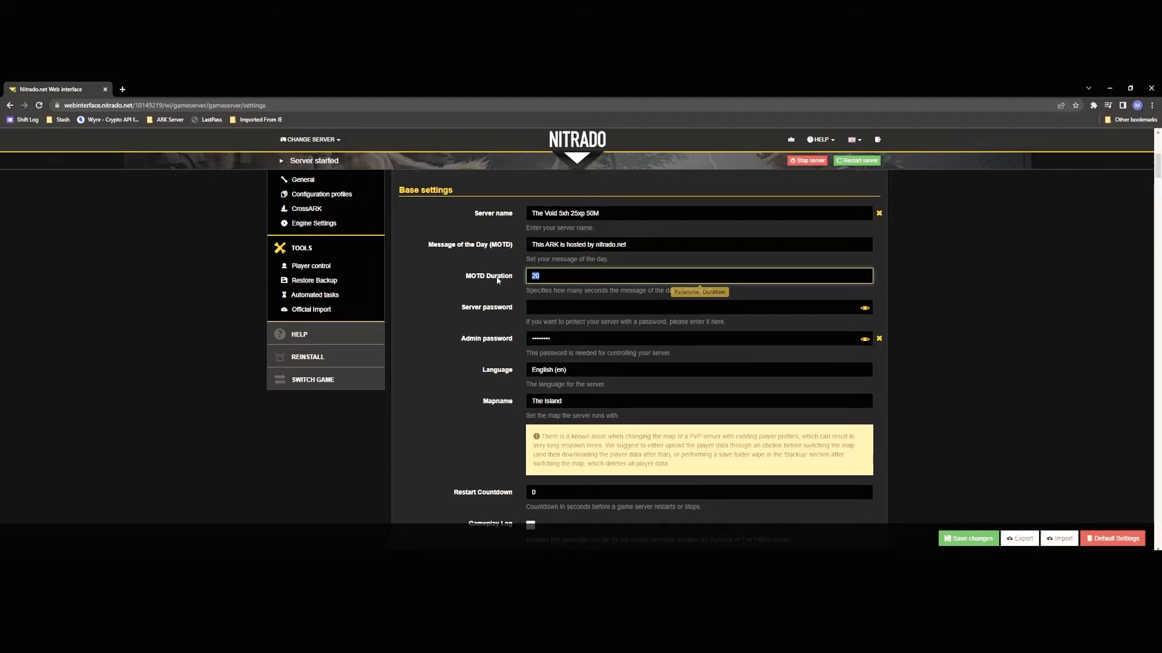
pyautogui.click(541, 276)
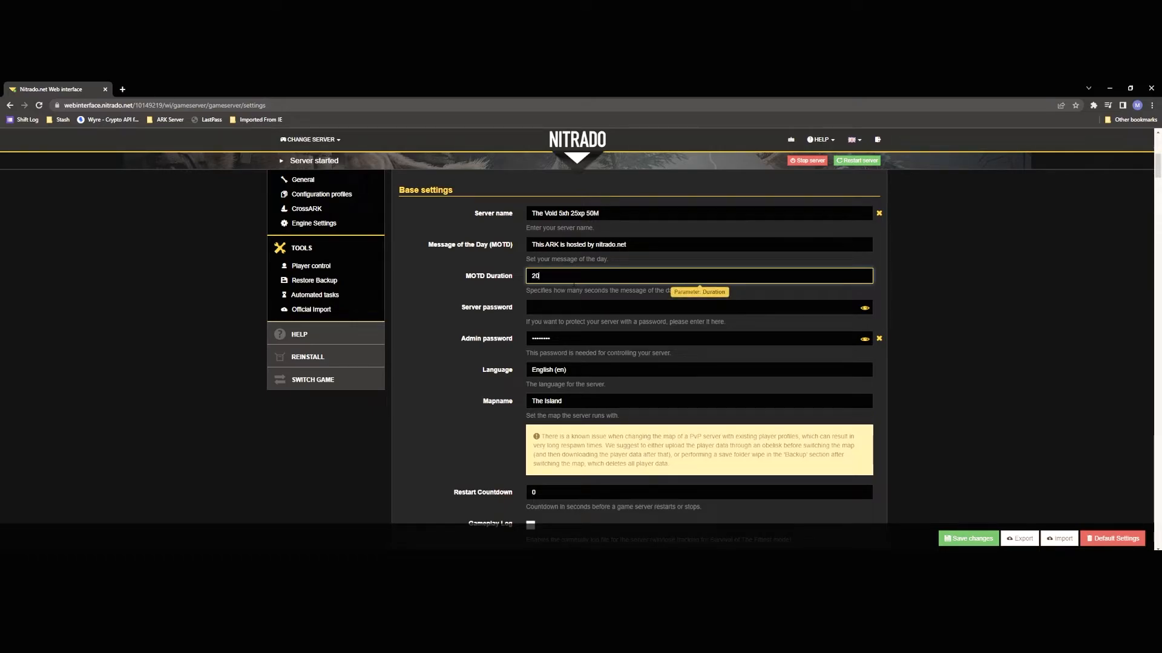
pyautogui.write('0')
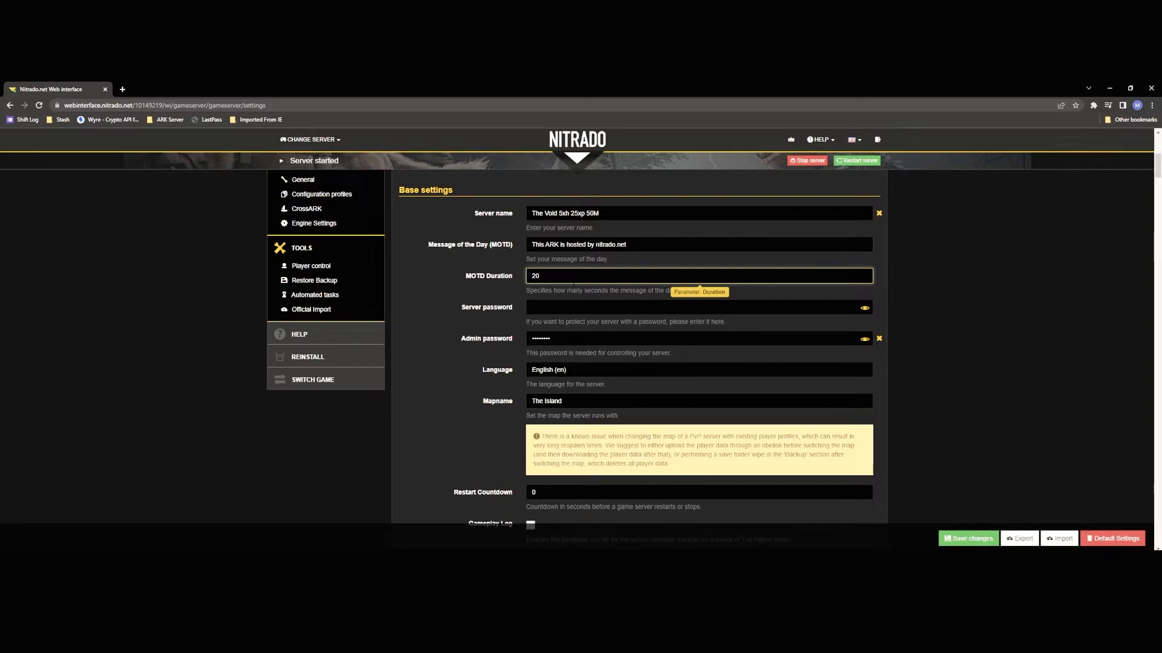
pyautogui.click(696, 308)
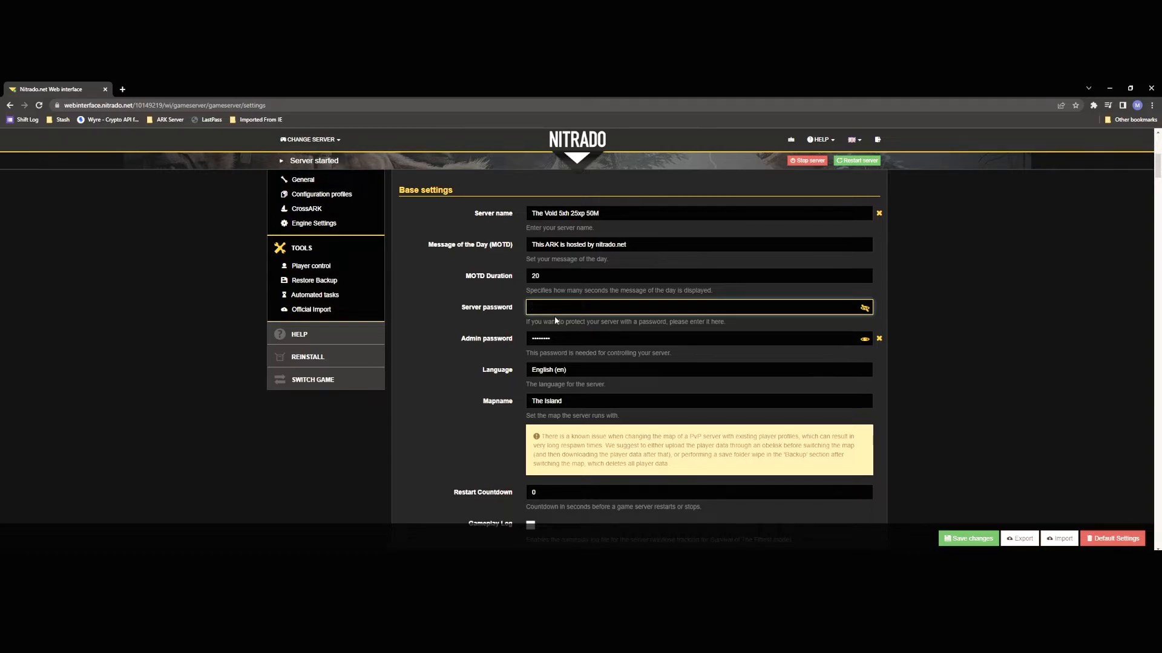
pyautogui.moveTo(507, 333)
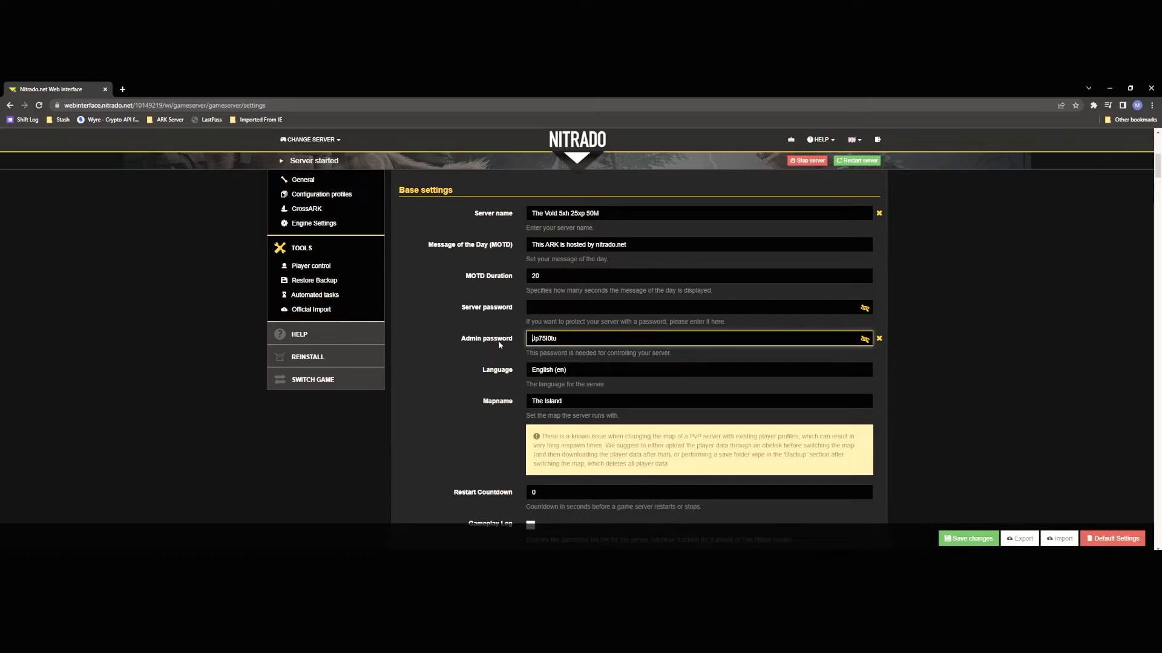
pyautogui.scroll(-3)
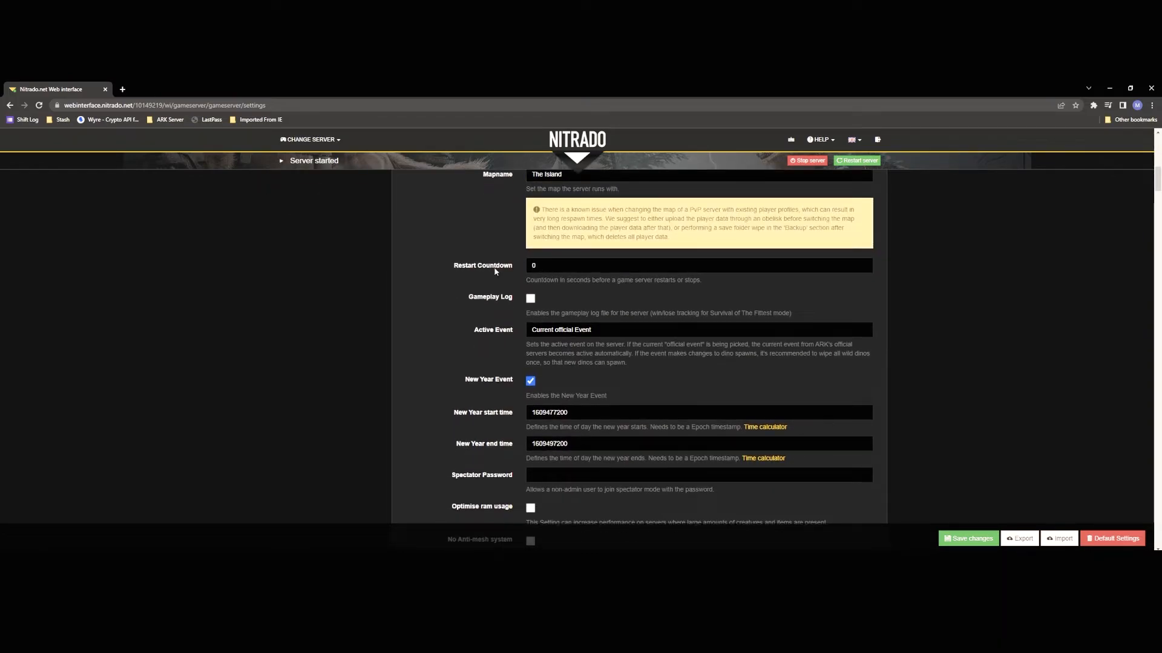
pyautogui.moveTo(571, 269)
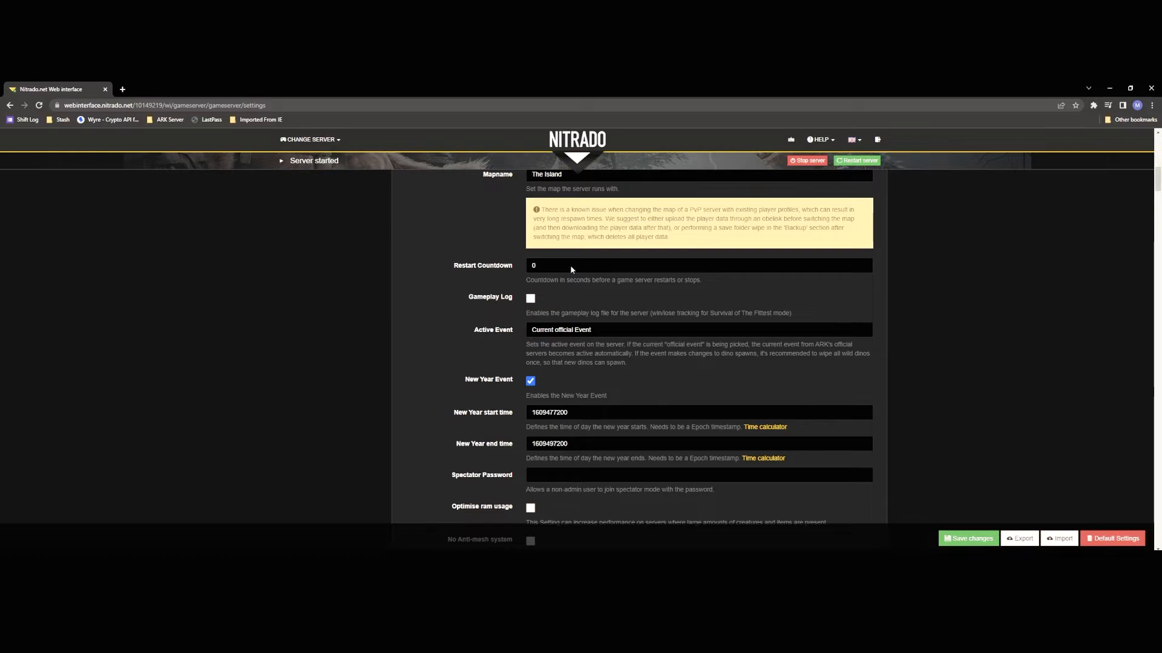
pyautogui.click(551, 265)
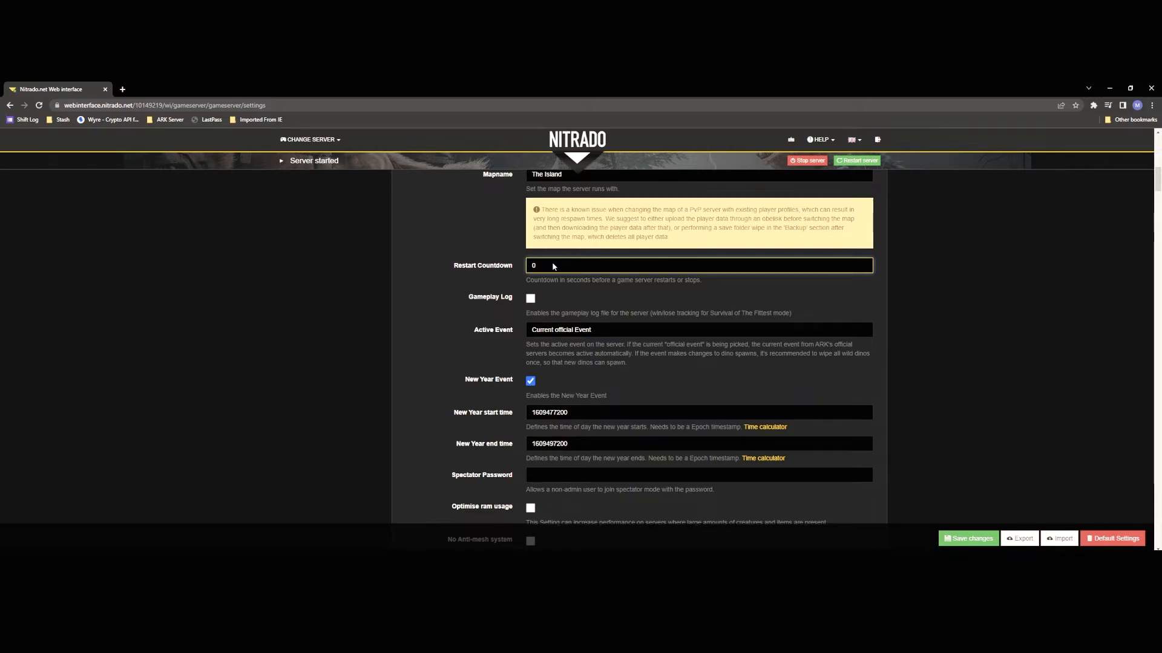
pyautogui.click(698, 265)
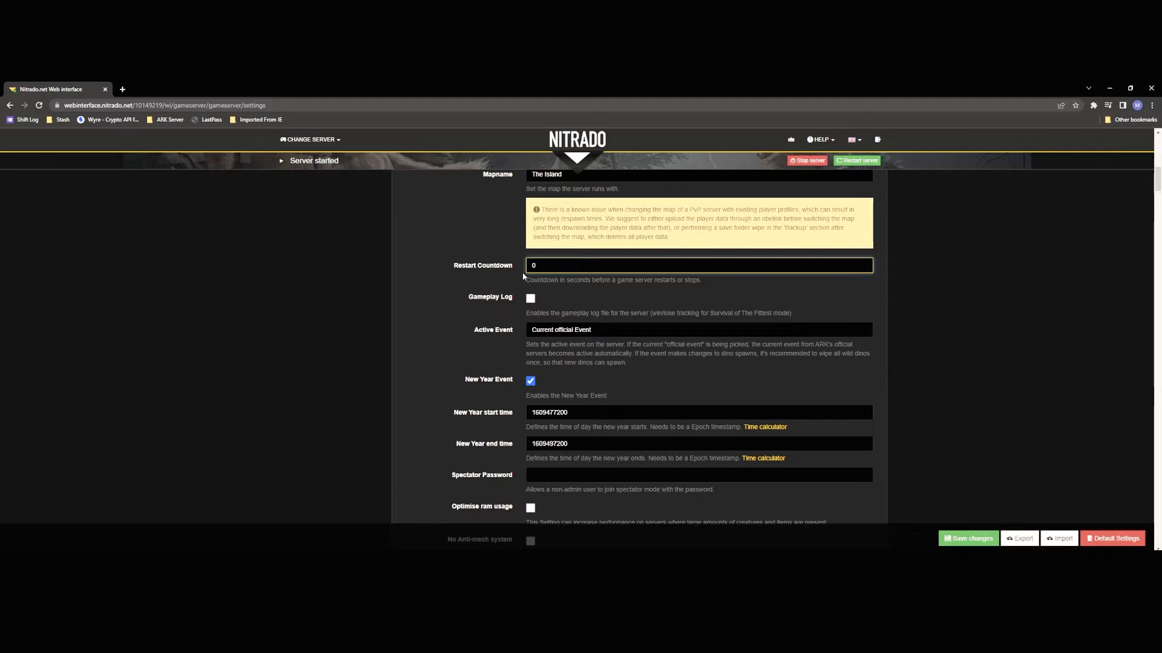
pyautogui.moveTo(537, 278)
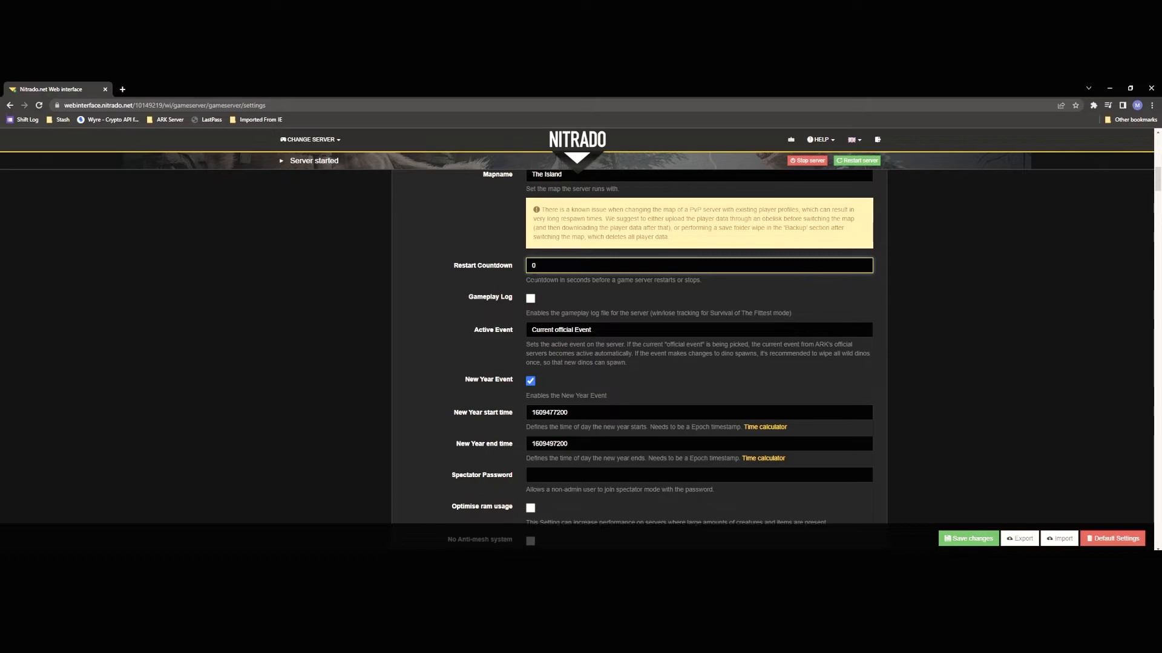
pyautogui.moveTo(481, 290)
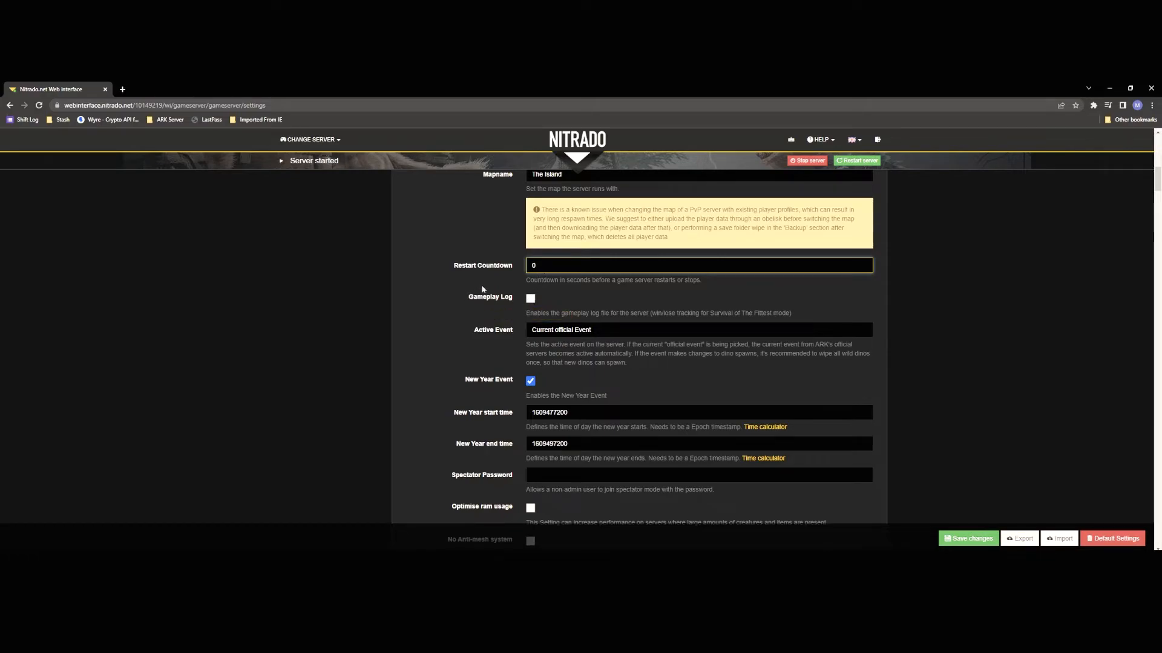
pyautogui.click(558, 320)
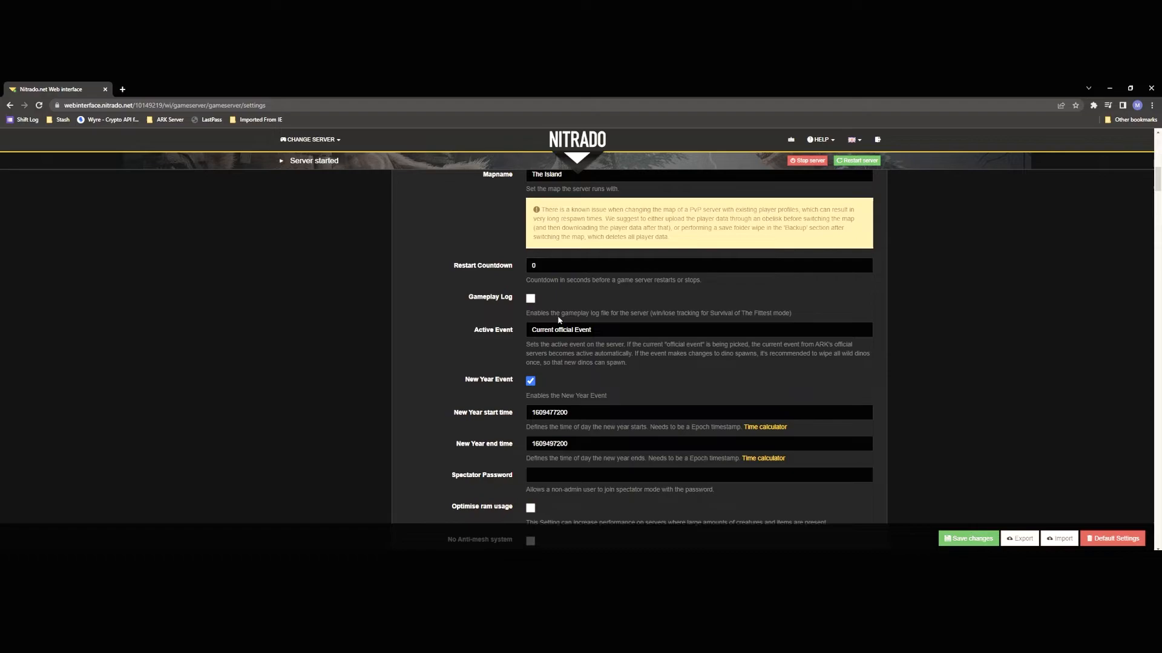
# Scroll past Active Event, New Year and anti-mesh options to the cryopod, dupe check, Primitive+ and CrossPlay checkboxes
pyautogui.scroll(-3)
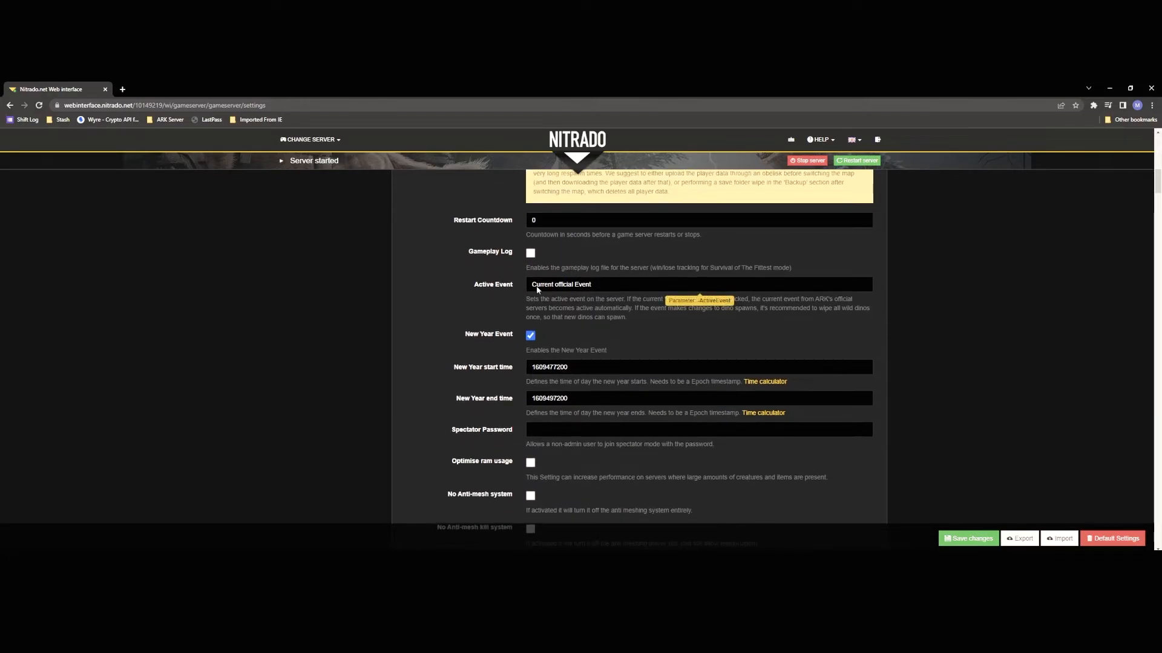
pyautogui.moveTo(422, 265)
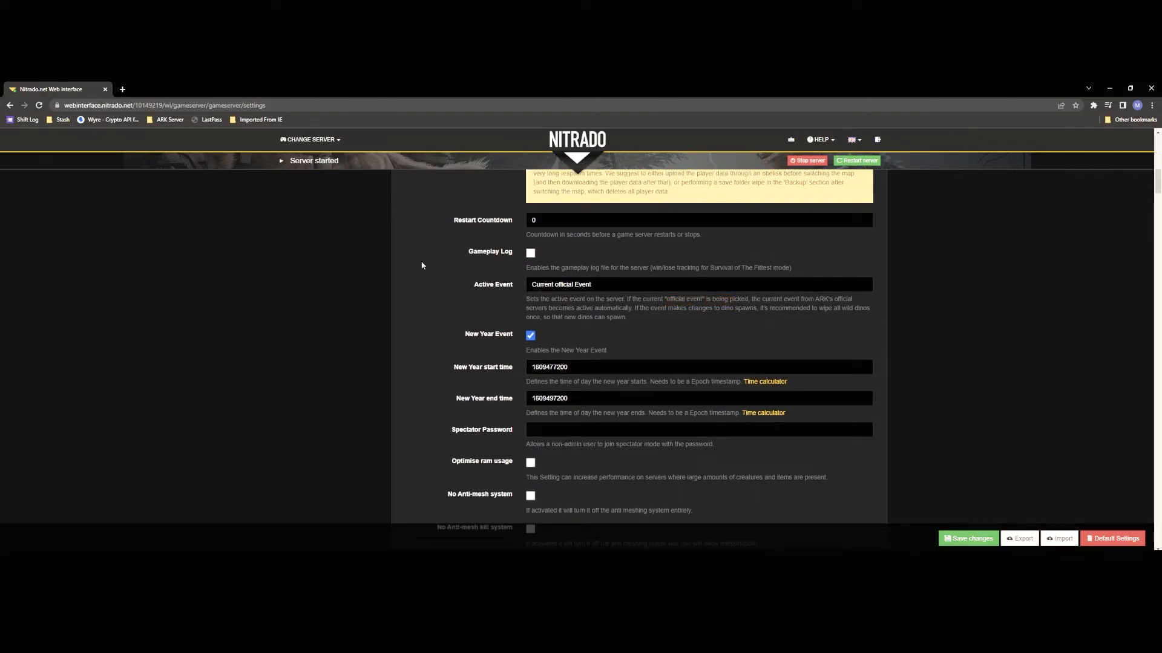
pyautogui.moveTo(537, 290)
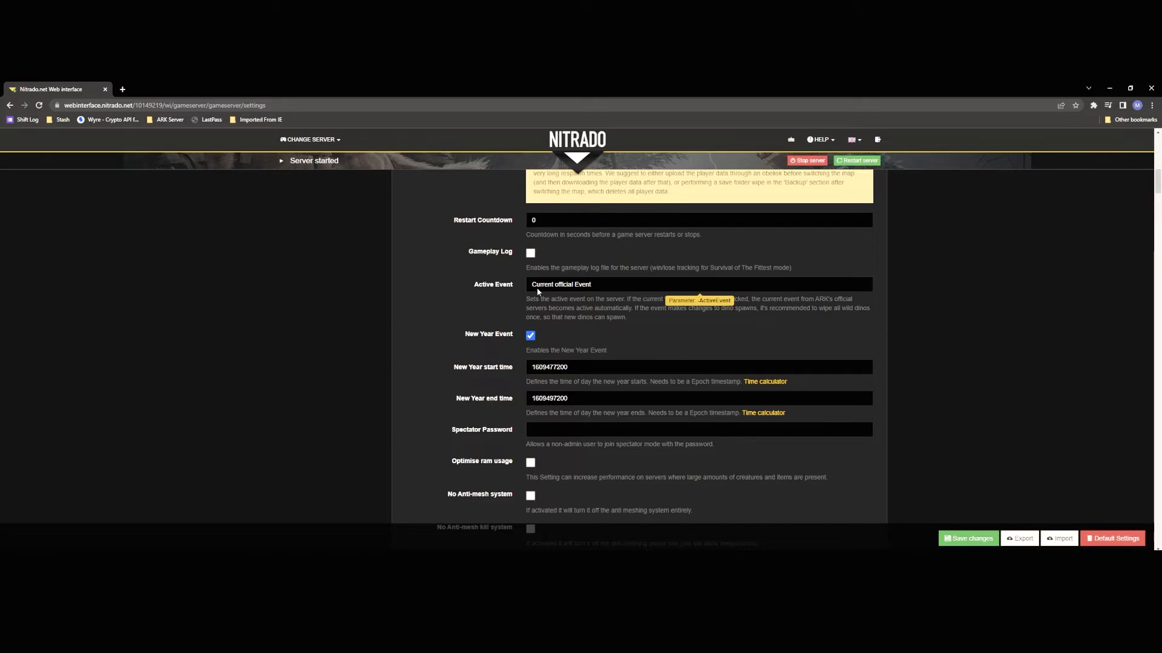
pyautogui.click(697, 284)
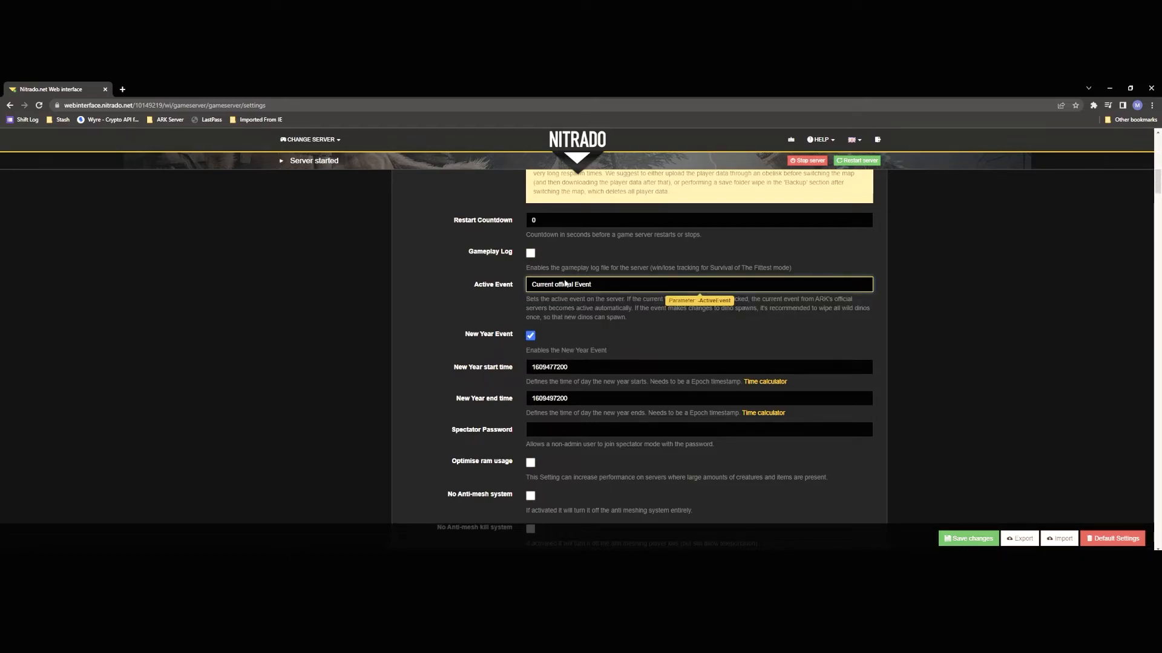
pyautogui.scroll(-3)
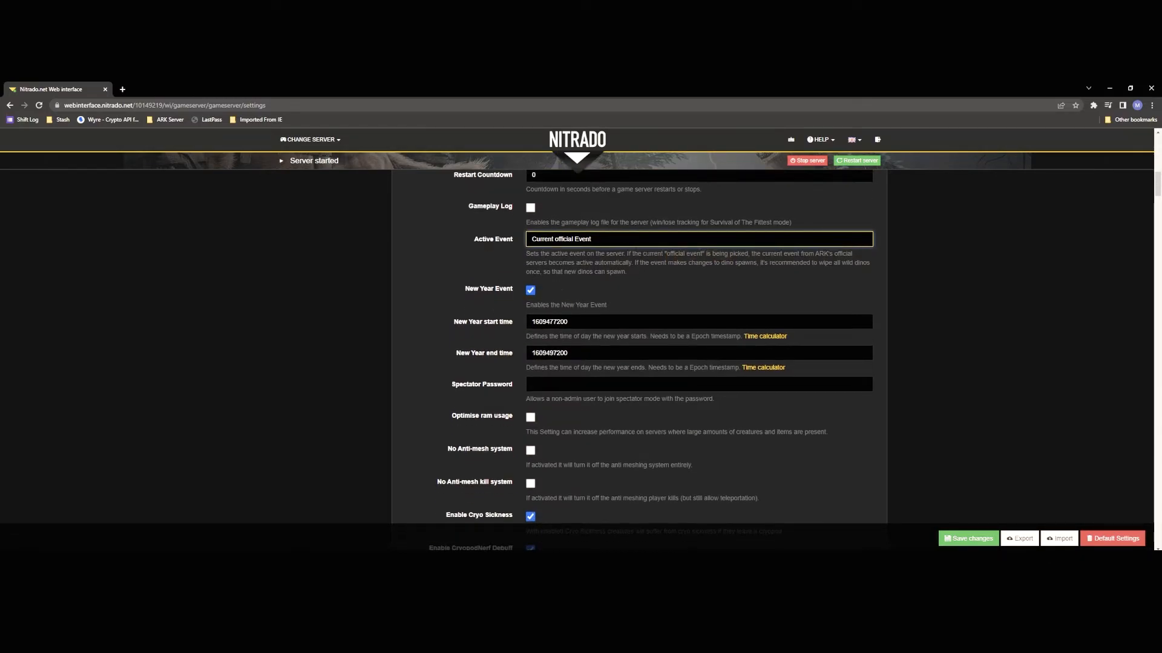
pyautogui.scroll(-3)
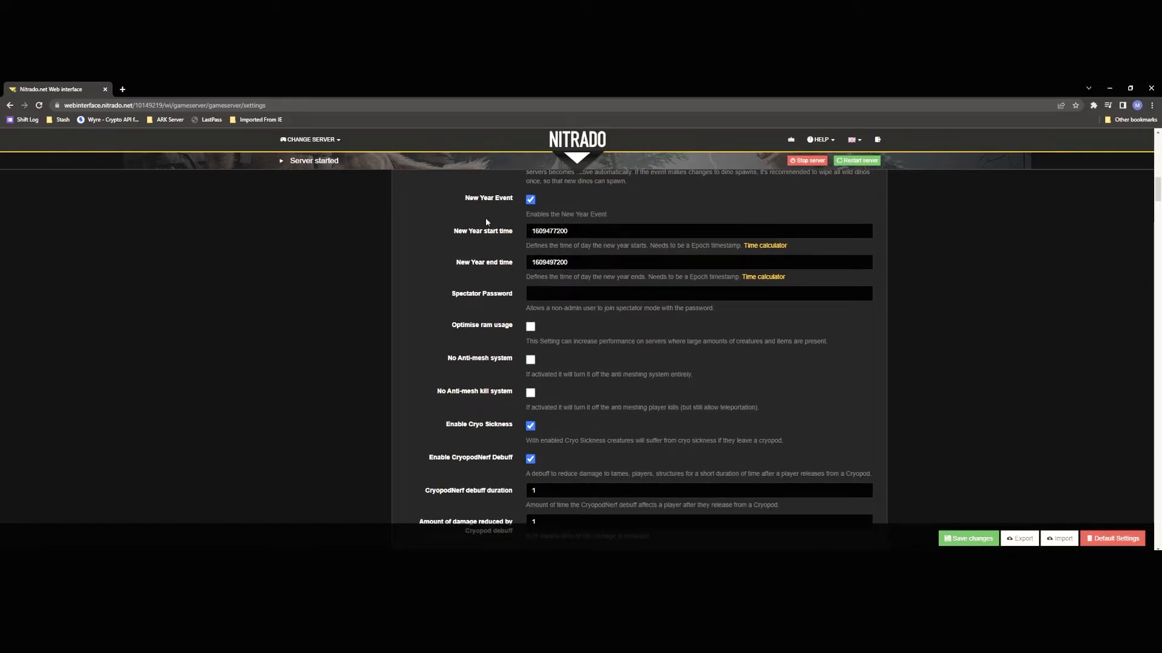
pyautogui.moveTo(574, 285)
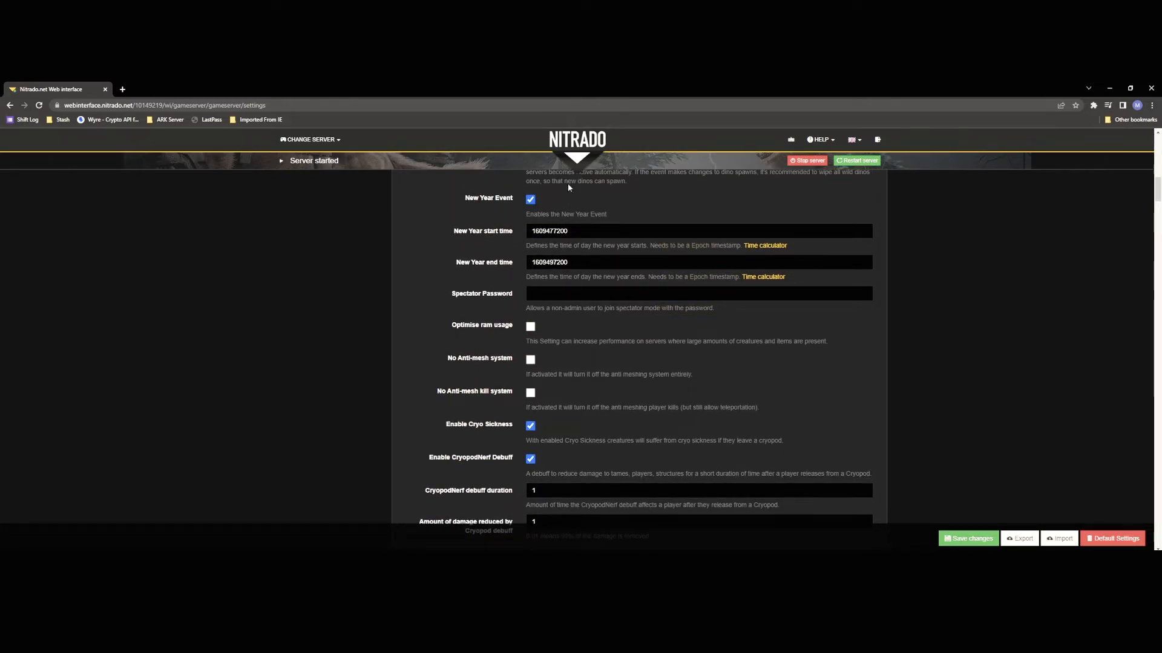
pyautogui.scroll(-3)
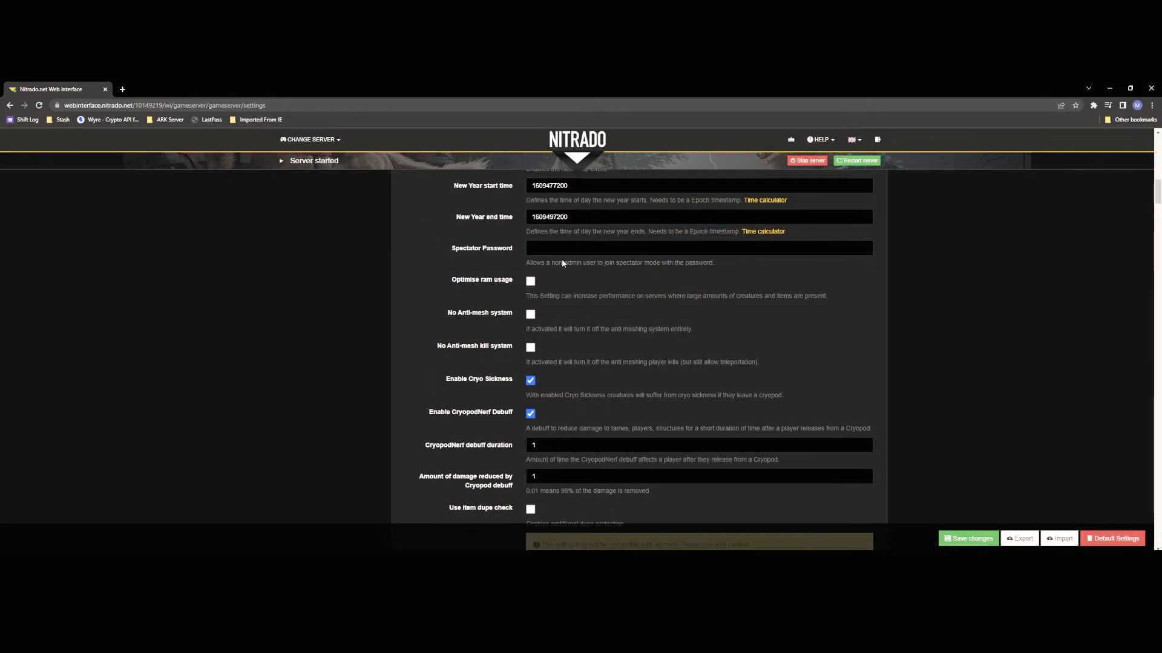
pyautogui.scroll(-3)
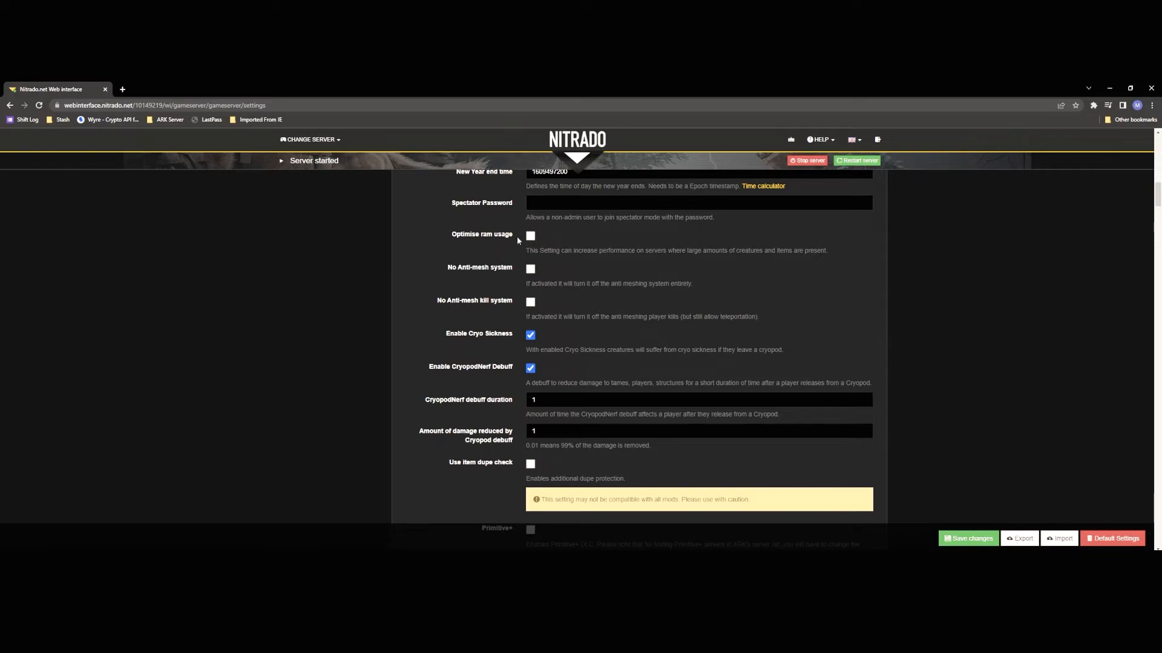
pyautogui.moveTo(416, 236)
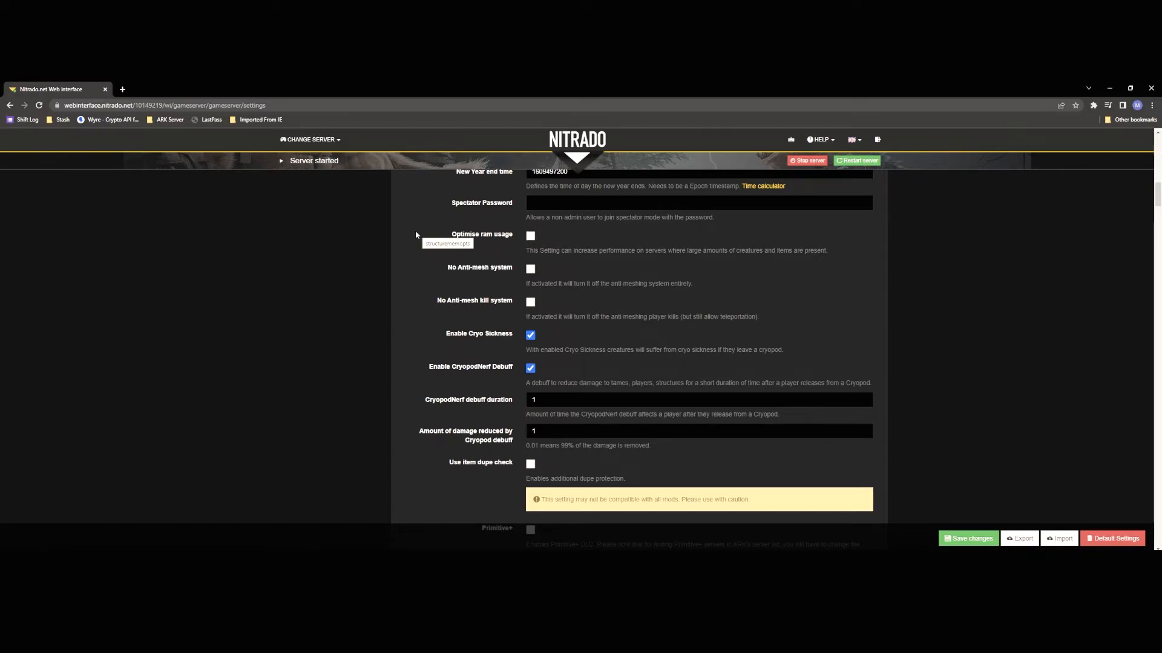
pyautogui.moveTo(411, 239)
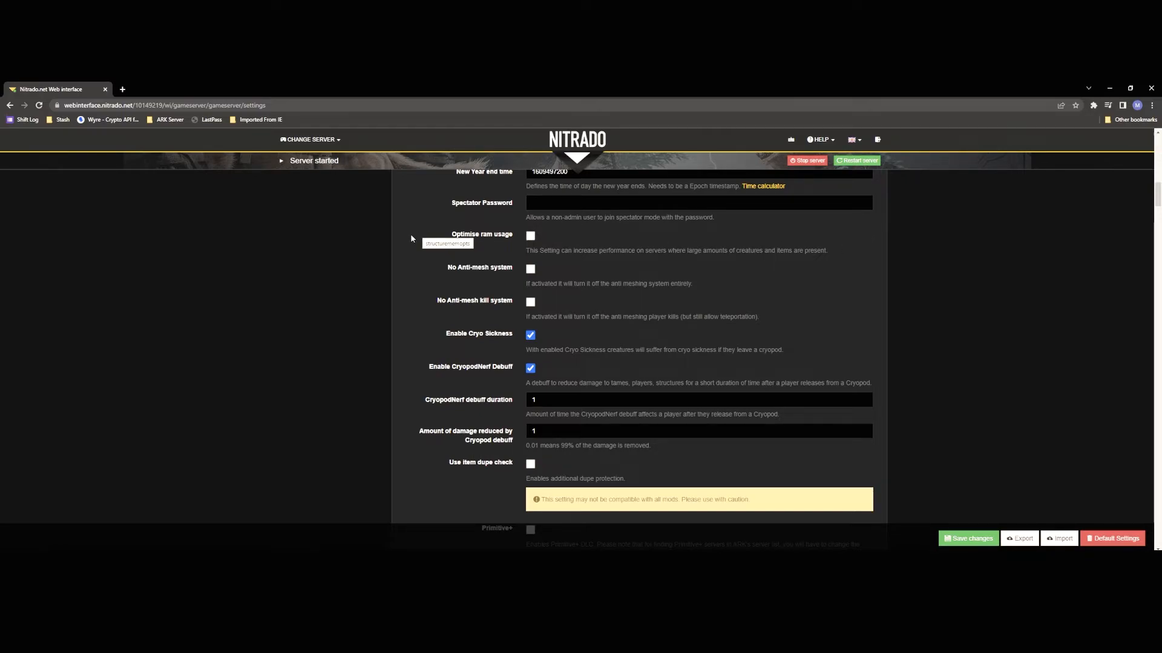
pyautogui.moveTo(543, 236)
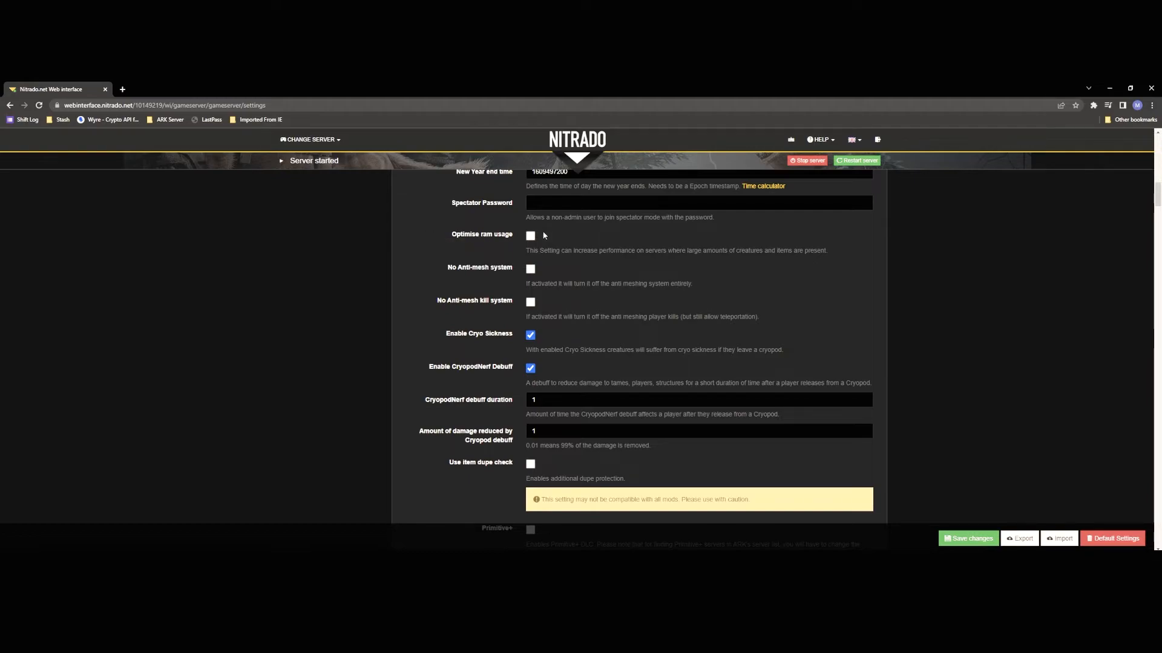
pyautogui.moveTo(474, 237)
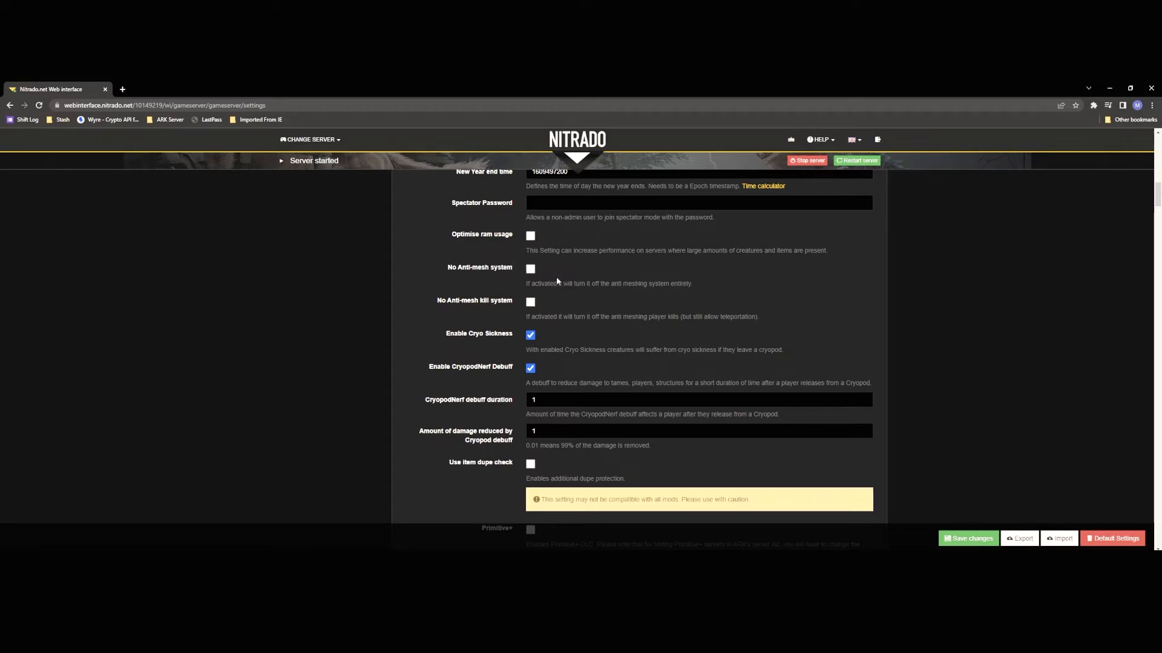
pyautogui.moveTo(538, 278)
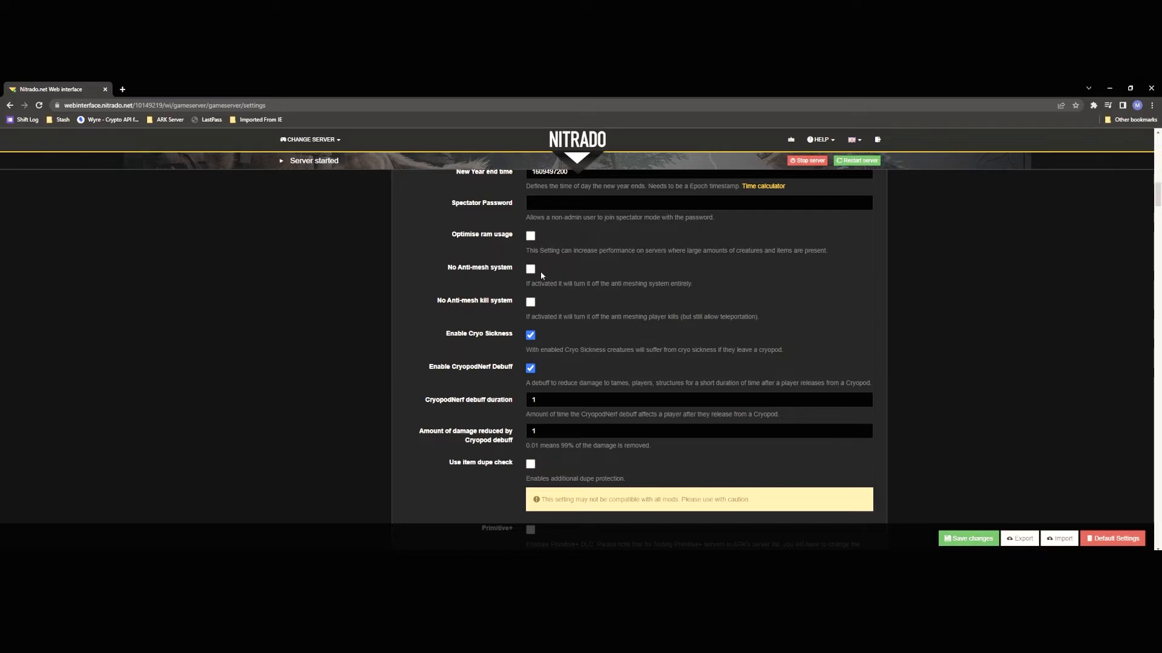
pyautogui.moveTo(543, 271)
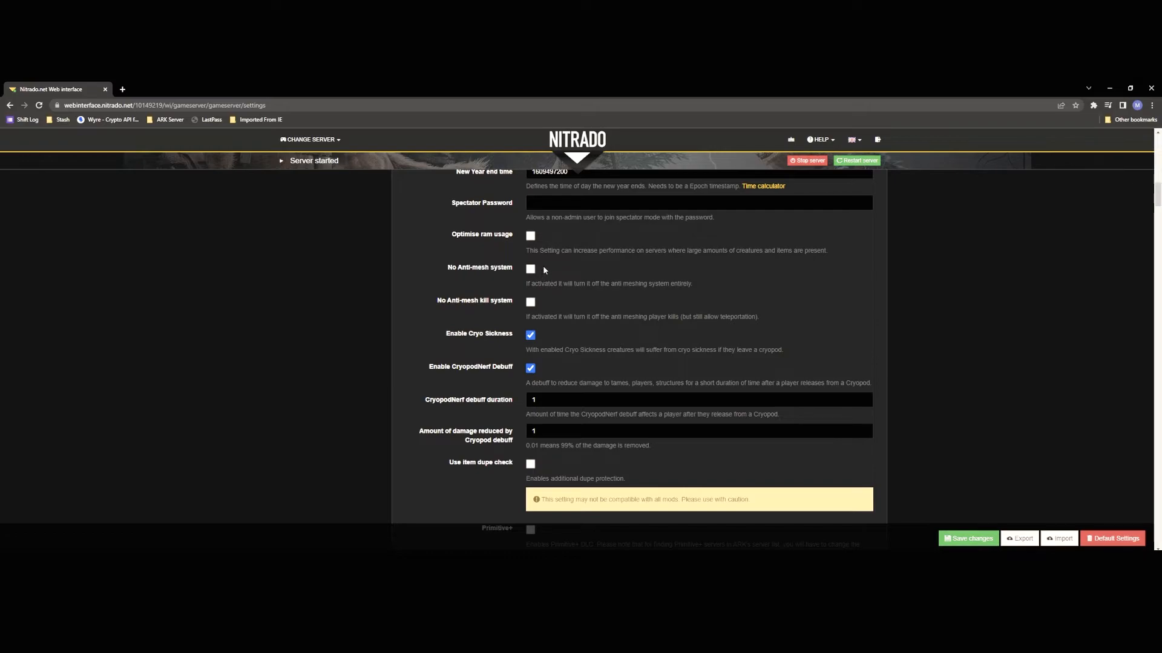
pyautogui.moveTo(448, 304)
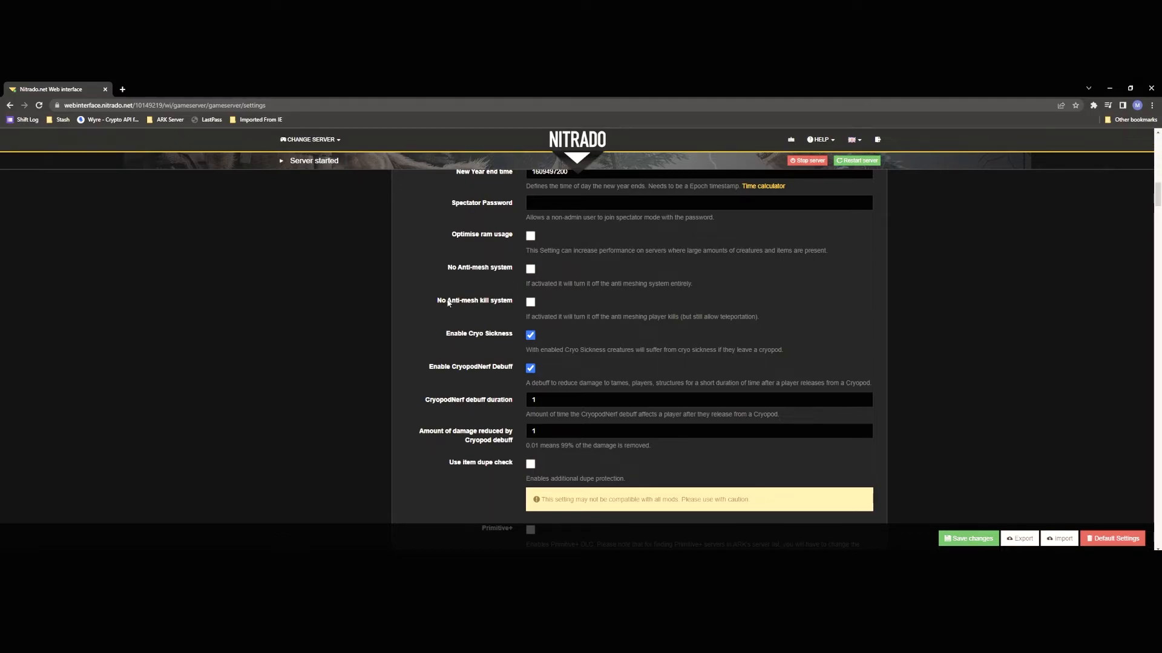
pyautogui.moveTo(504, 306)
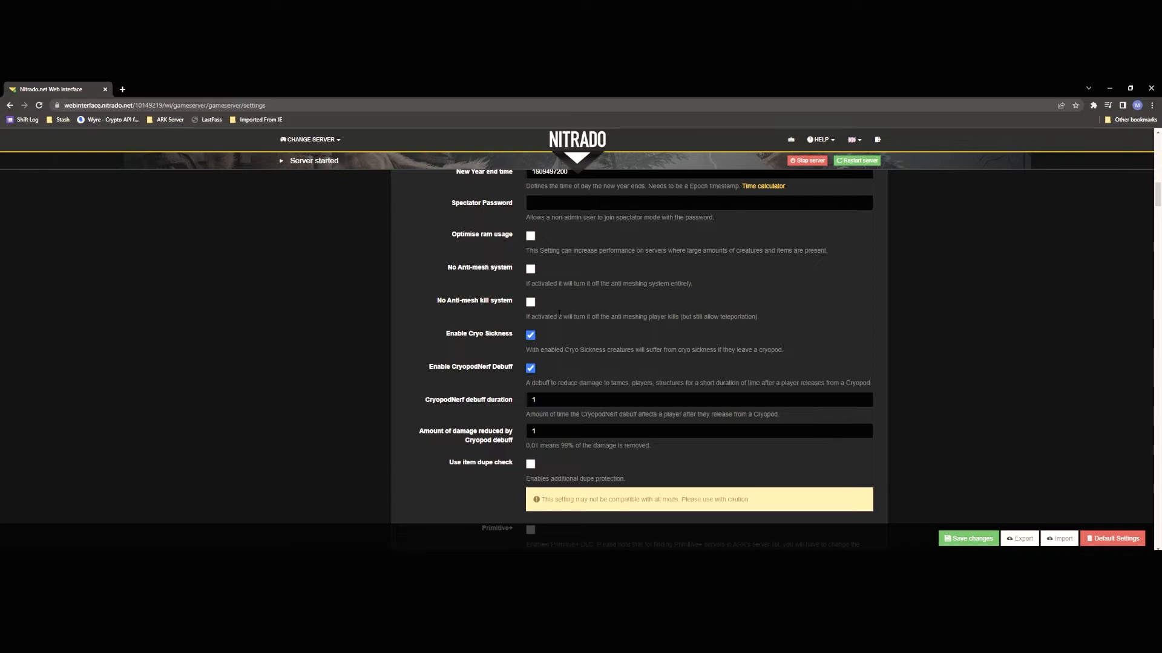
pyautogui.scroll(-3)
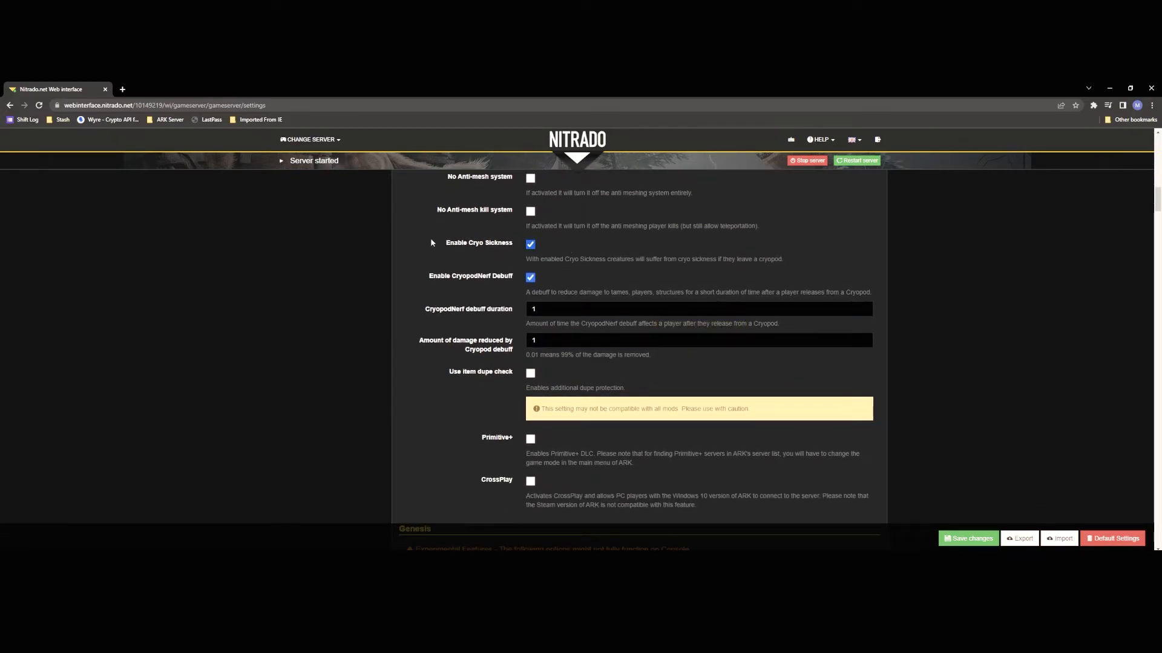
pyautogui.moveTo(448, 255)
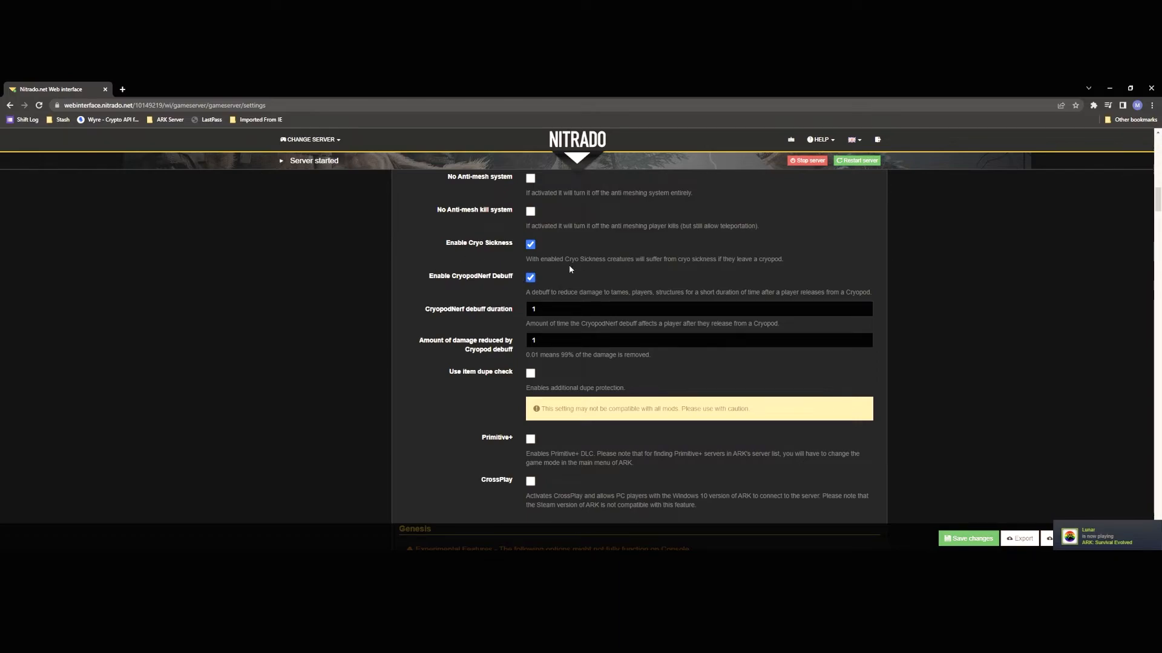
pyautogui.moveTo(577, 277)
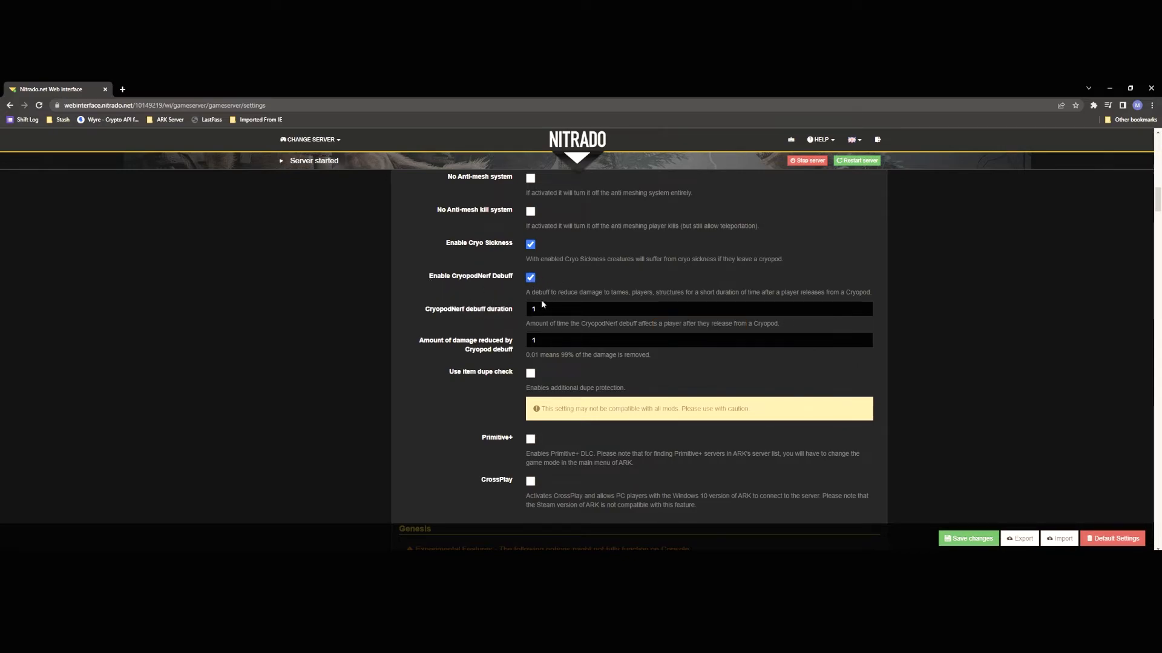
pyautogui.click(696, 309)
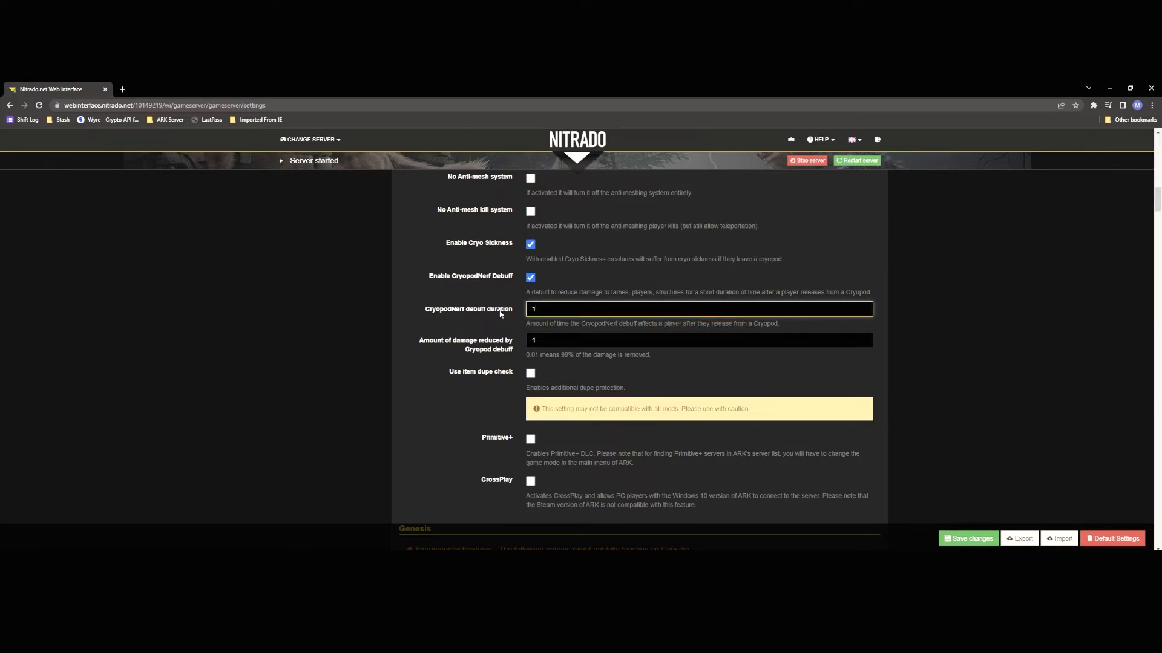
pyautogui.scroll(-3)
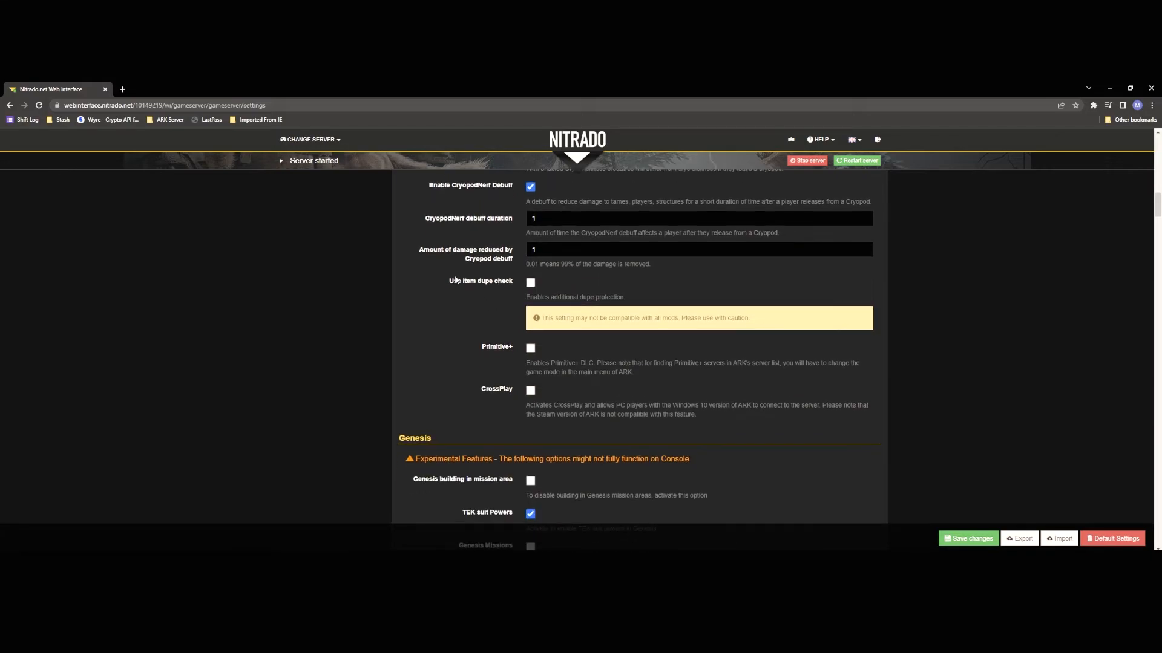
pyautogui.moveTo(506, 293)
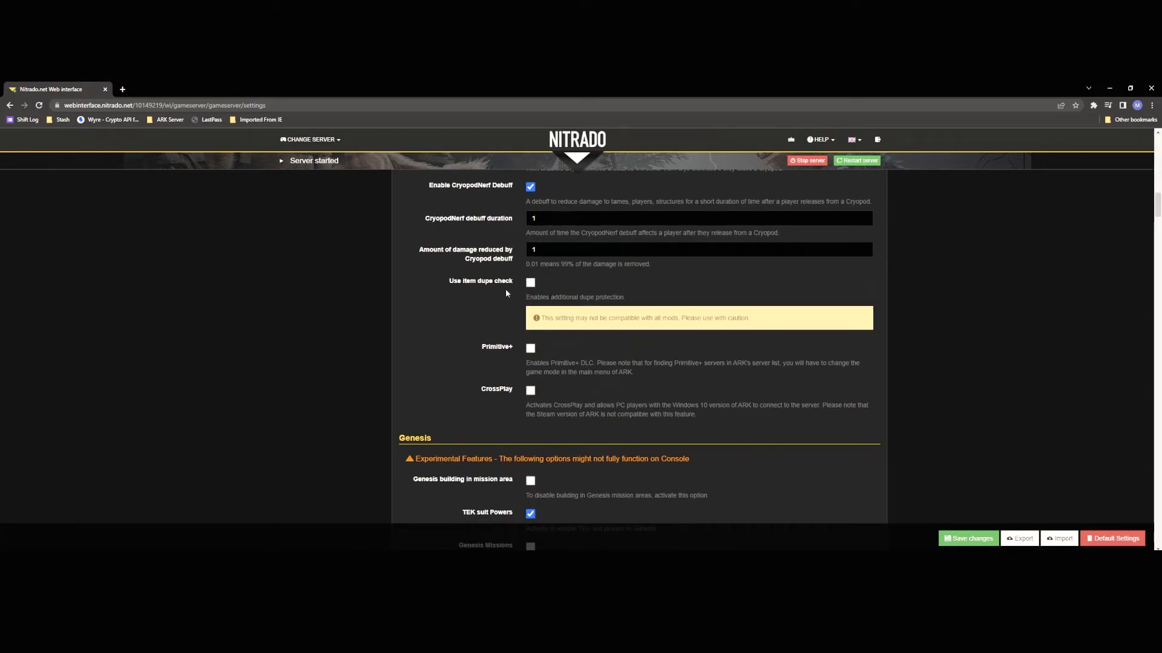
pyautogui.moveTo(603, 294)
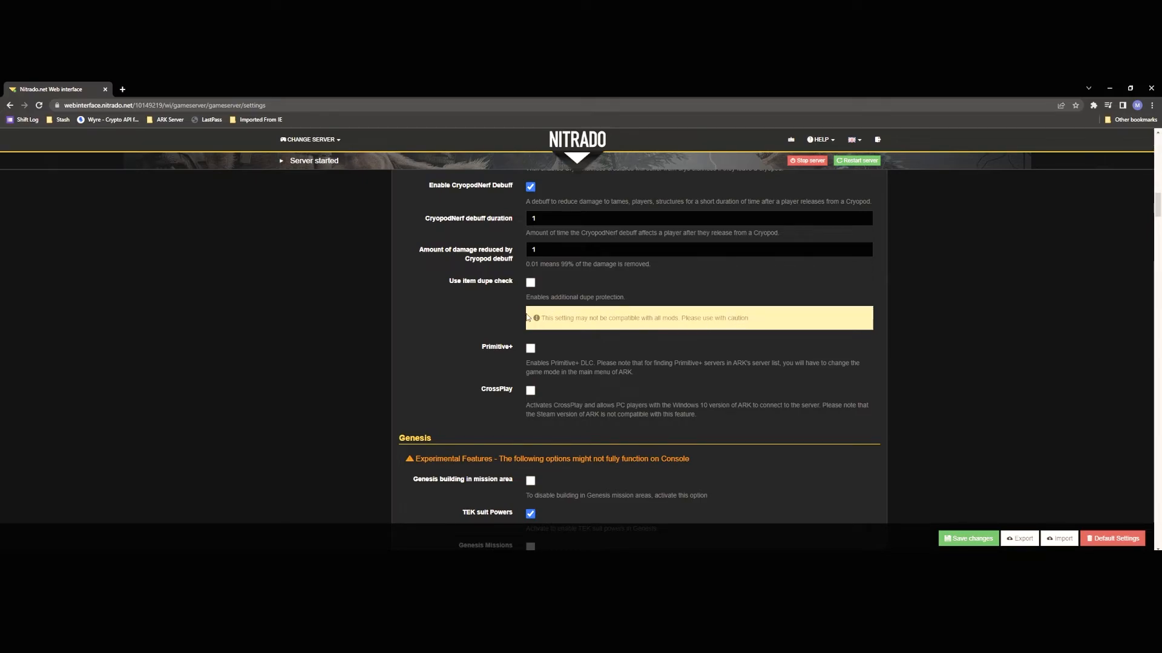
pyautogui.scroll(-3)
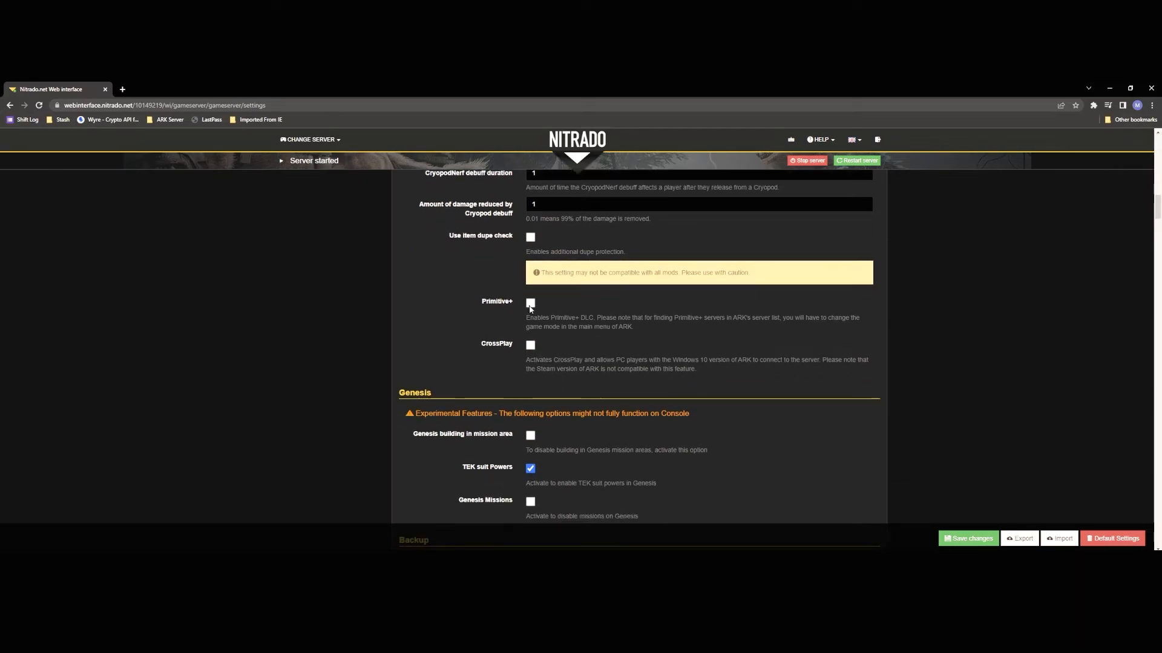
pyautogui.moveTo(529, 306)
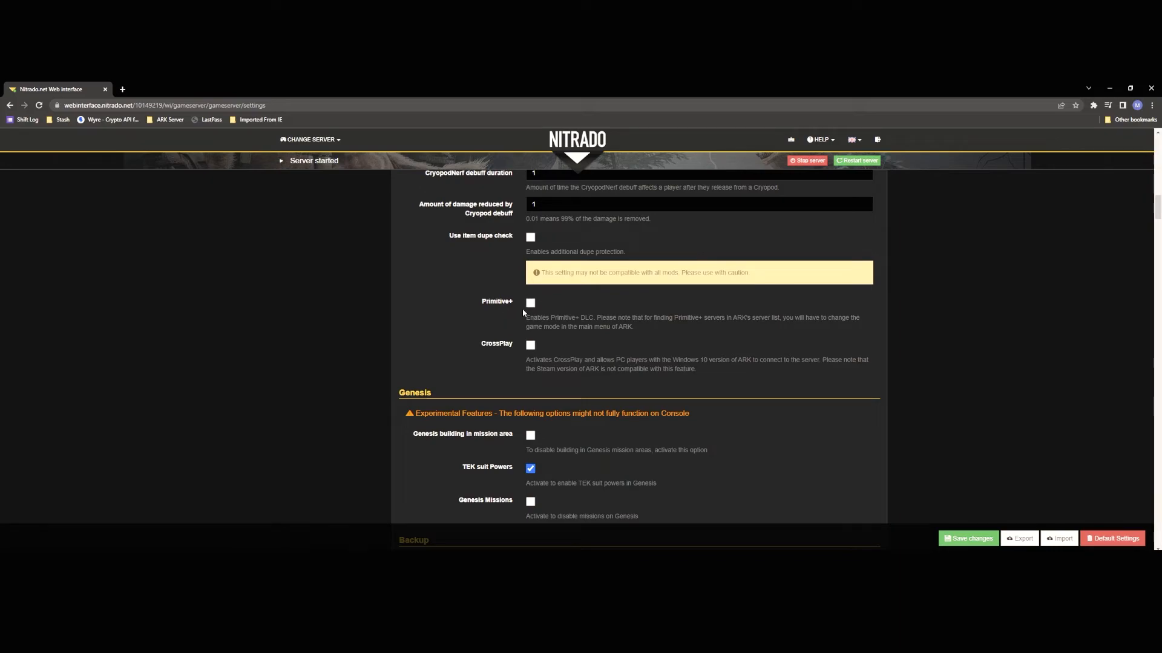
pyautogui.moveTo(552, 302)
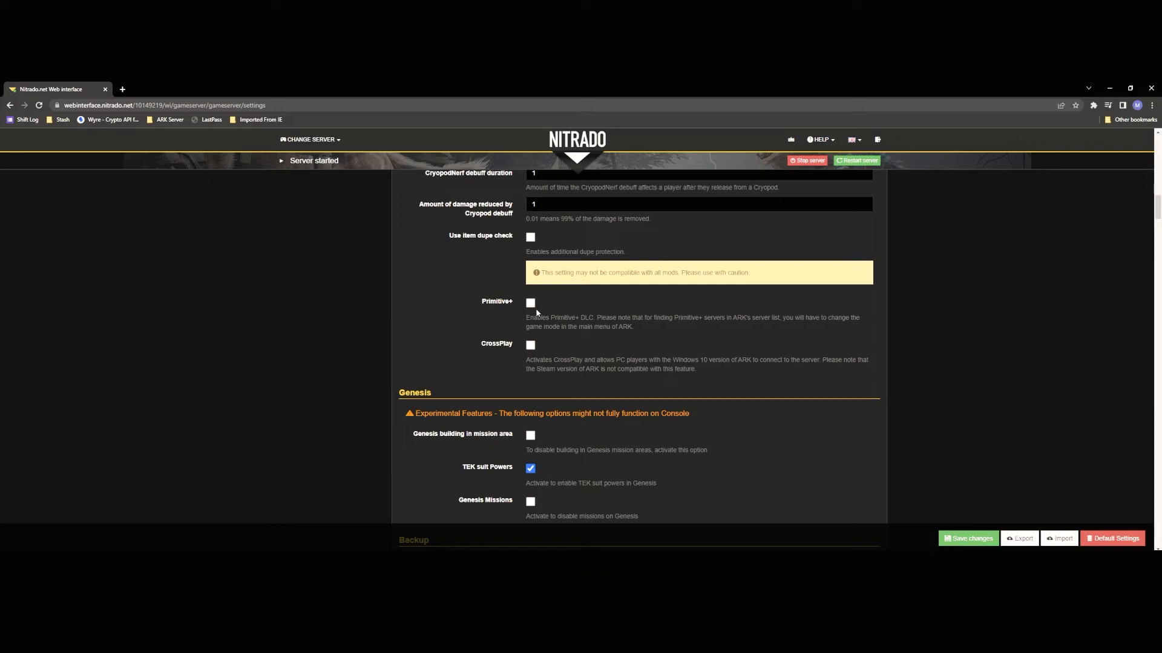
pyautogui.moveTo(544, 307)
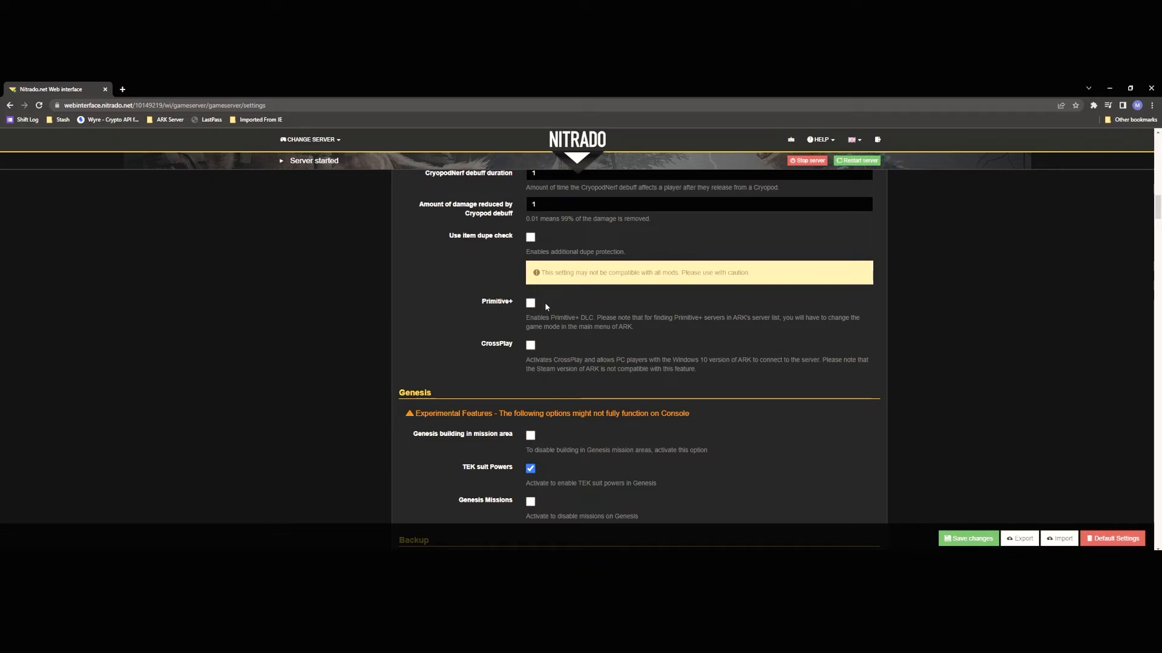
pyautogui.moveTo(544, 311)
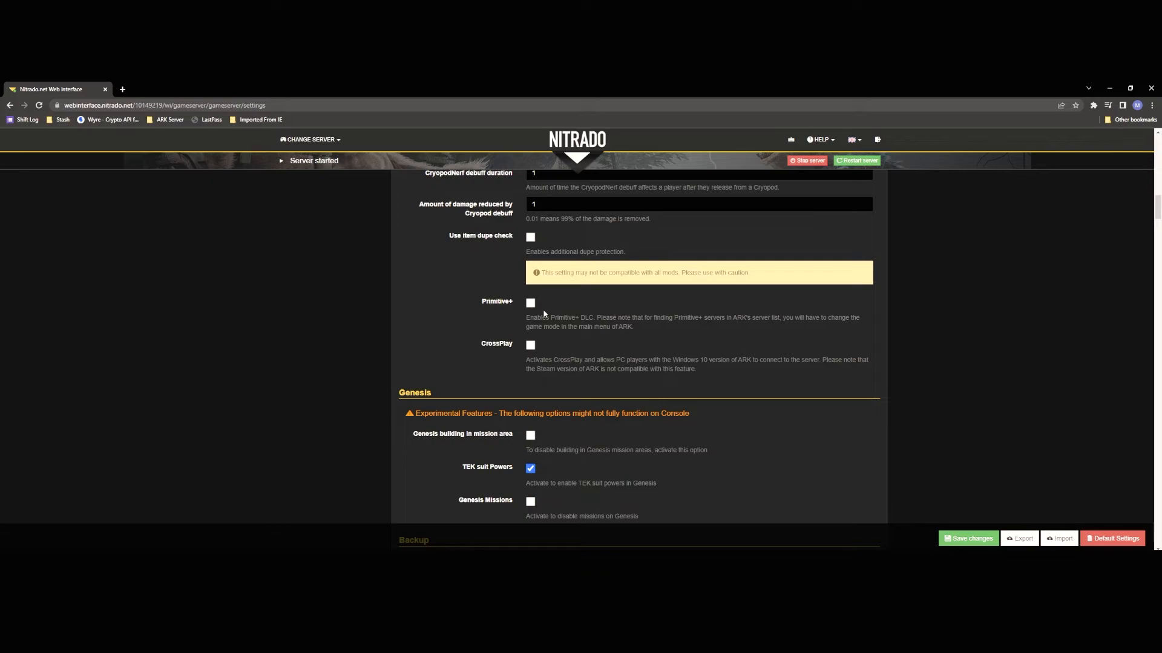
pyautogui.moveTo(542, 314)
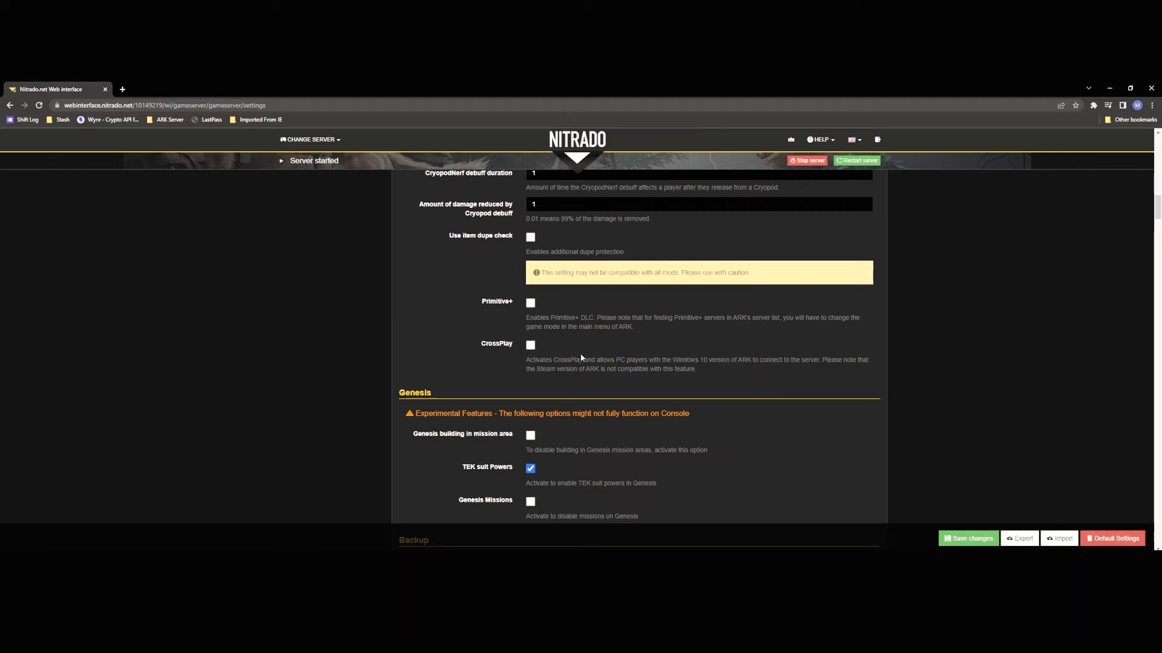
pyautogui.moveTo(567, 356)
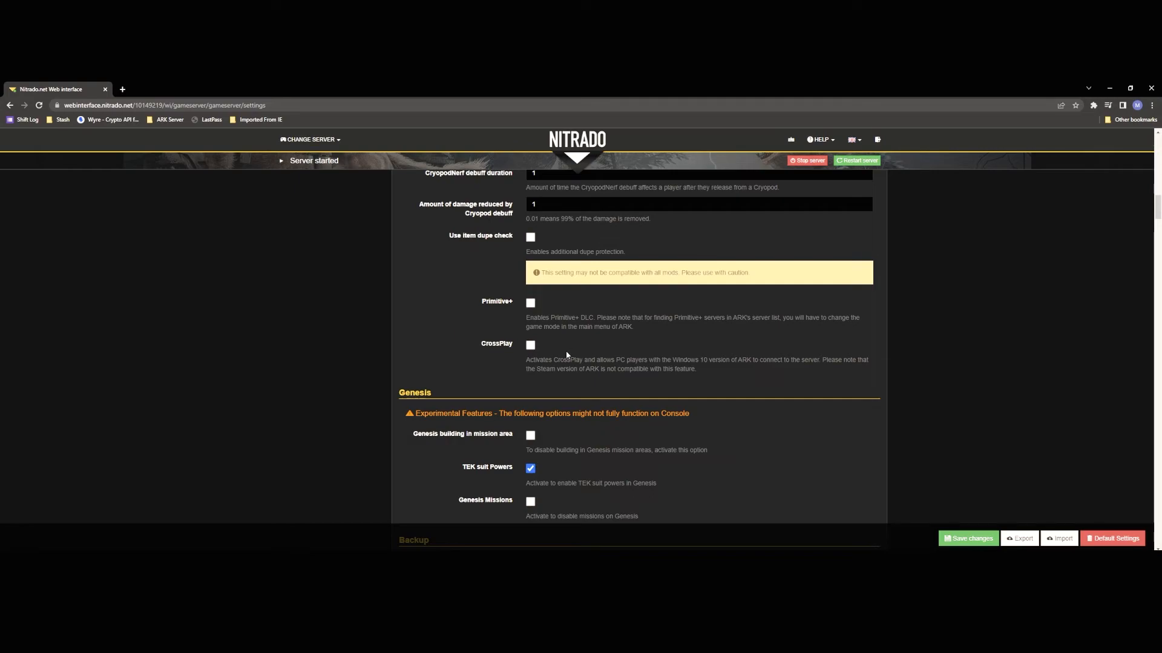
pyautogui.moveTo(460, 363)
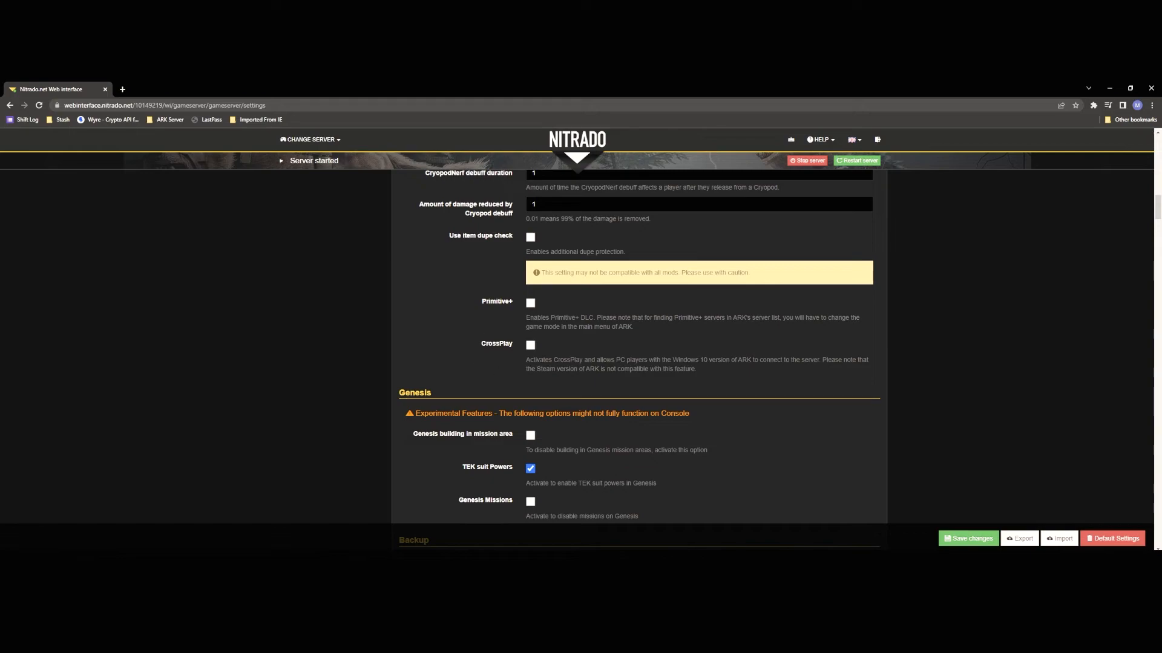
pyautogui.moveTo(589, 353)
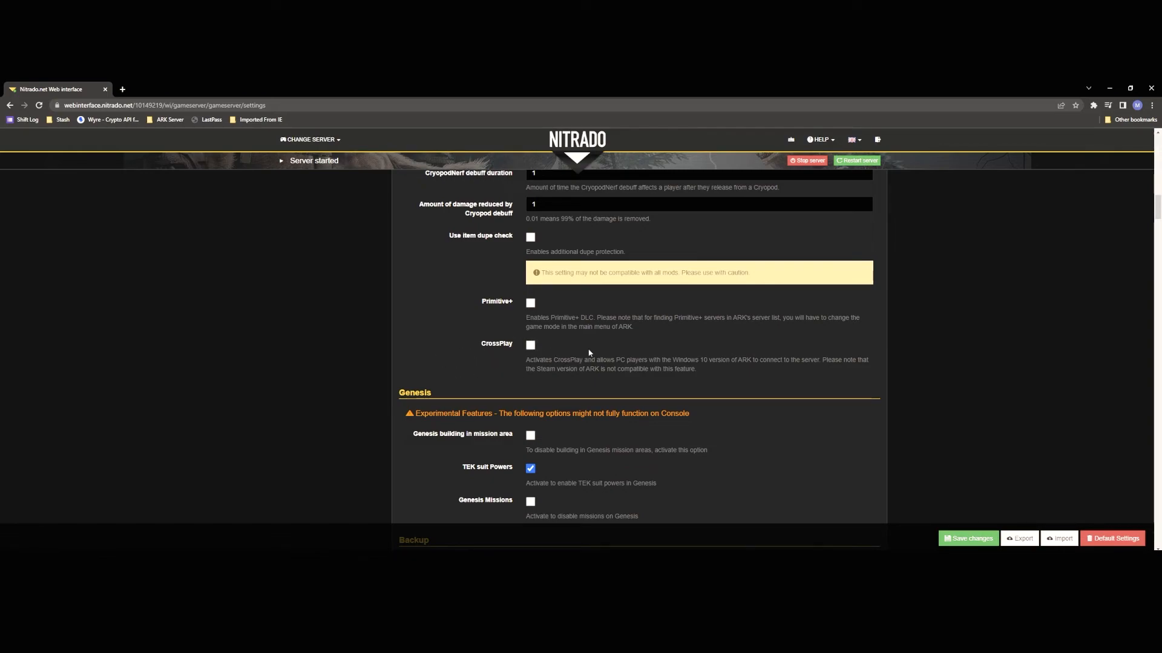
pyautogui.moveTo(440, 355)
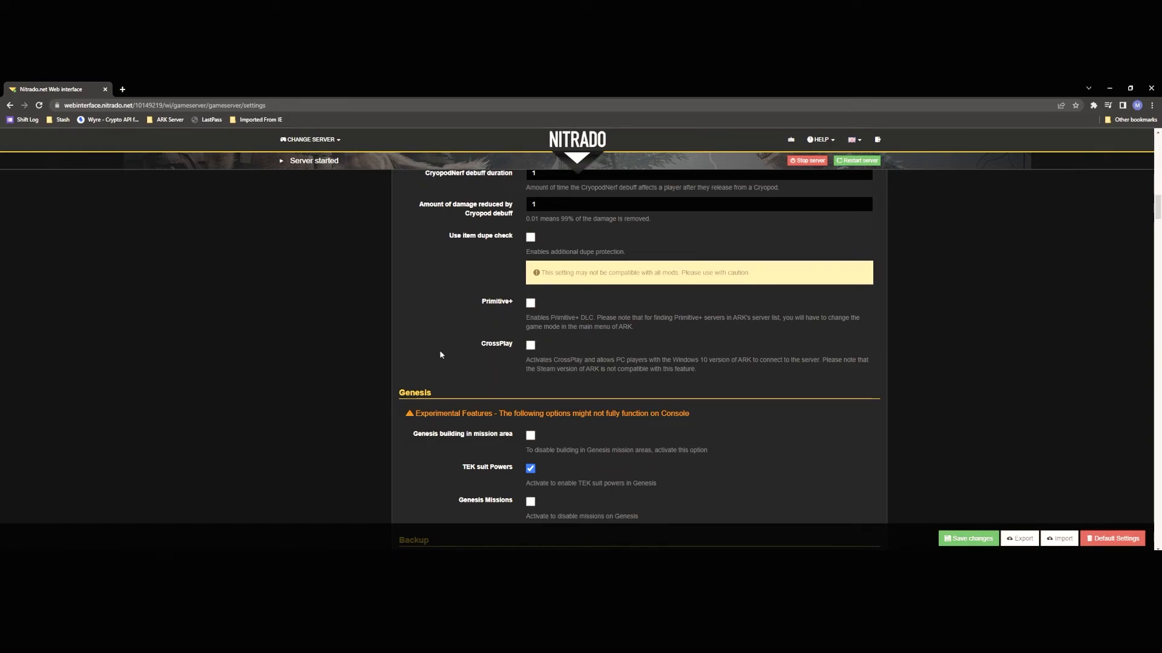
pyautogui.moveTo(486, 377)
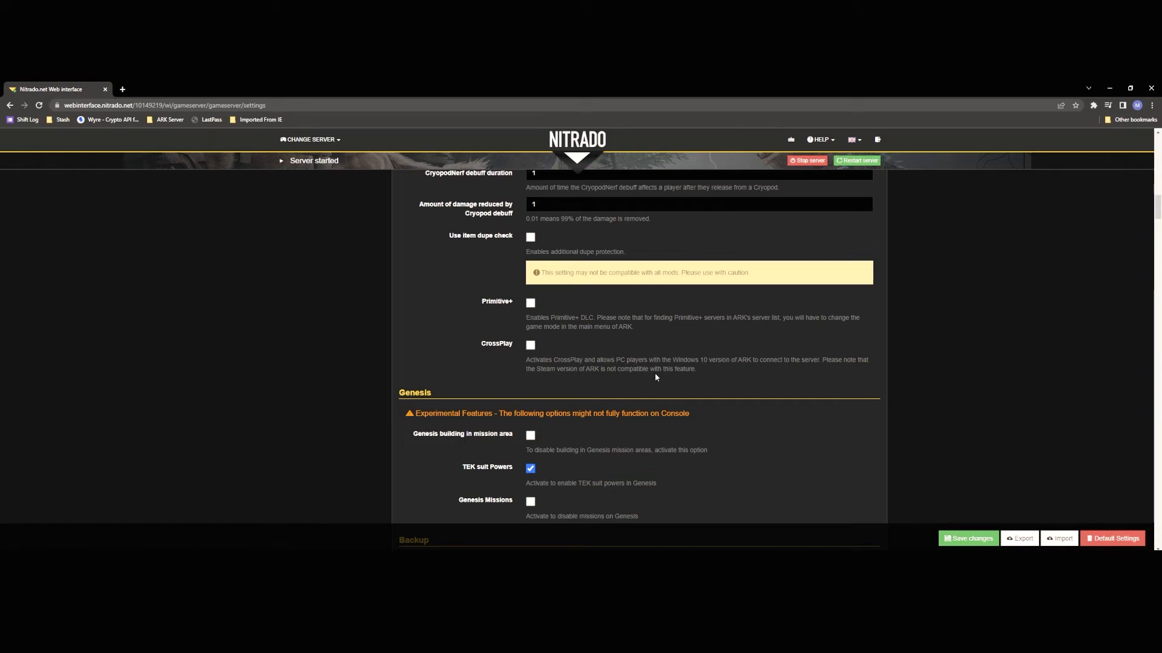
pyautogui.scroll(3)
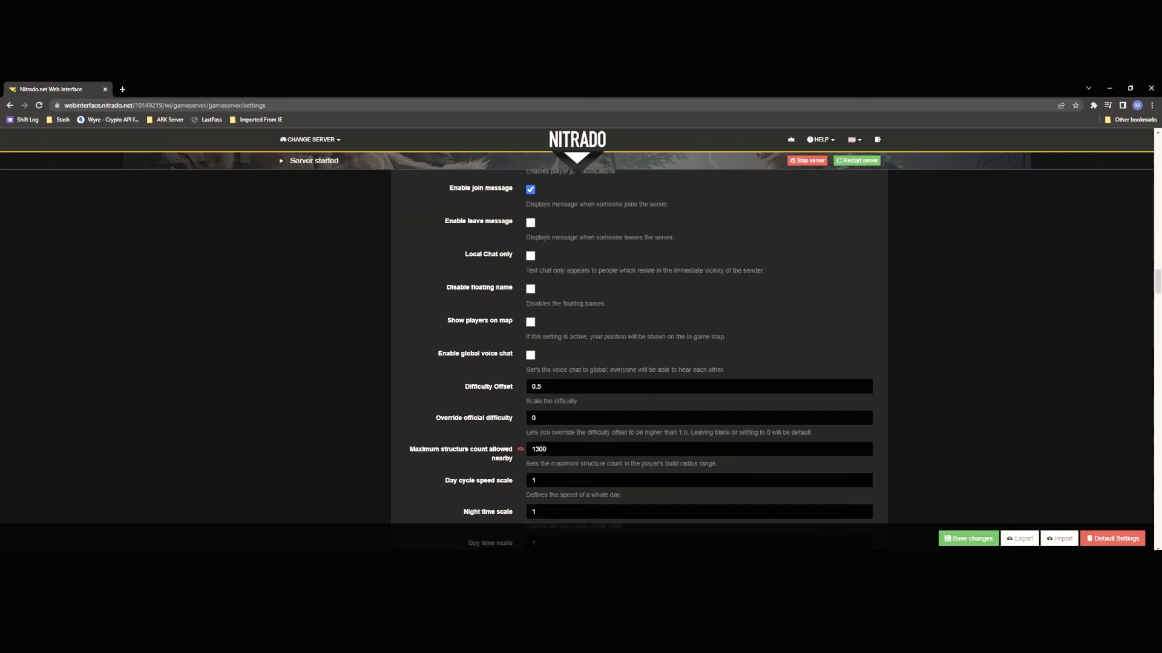
pyautogui.scroll(-3)
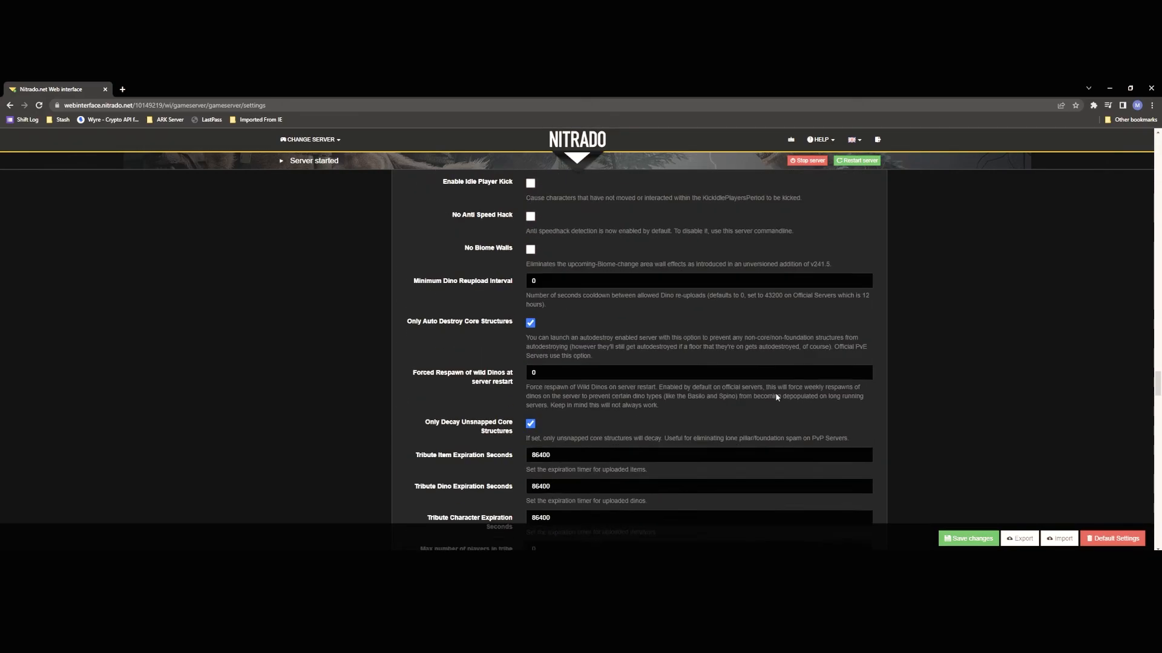
pyautogui.scroll(-3)
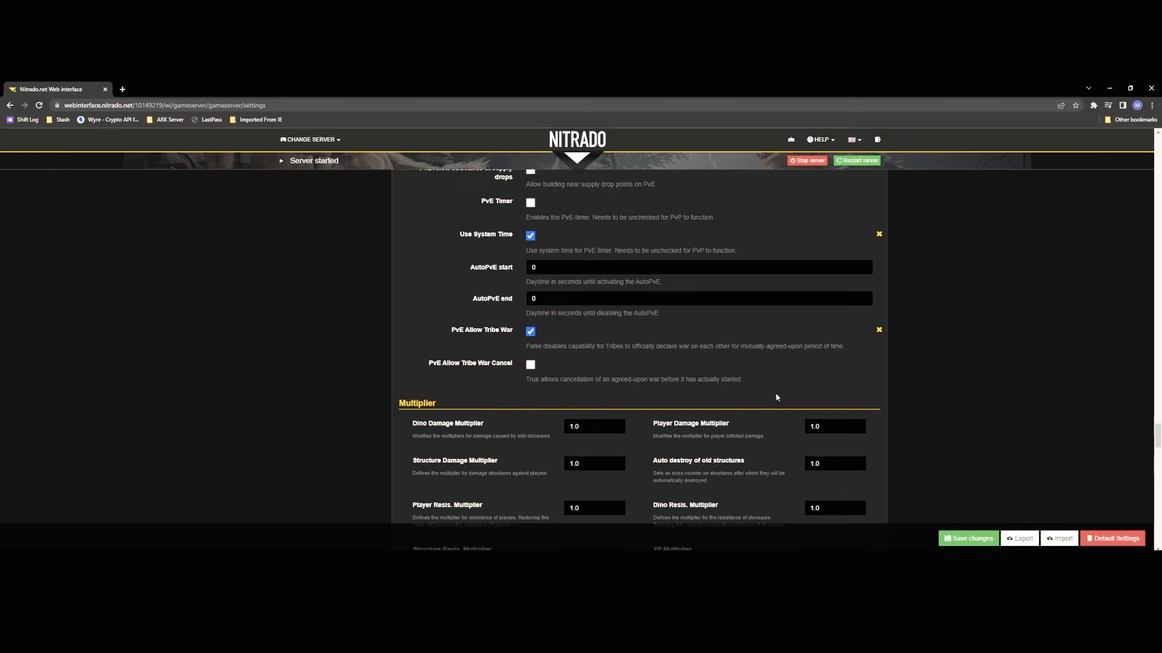
pyautogui.scroll(-3)
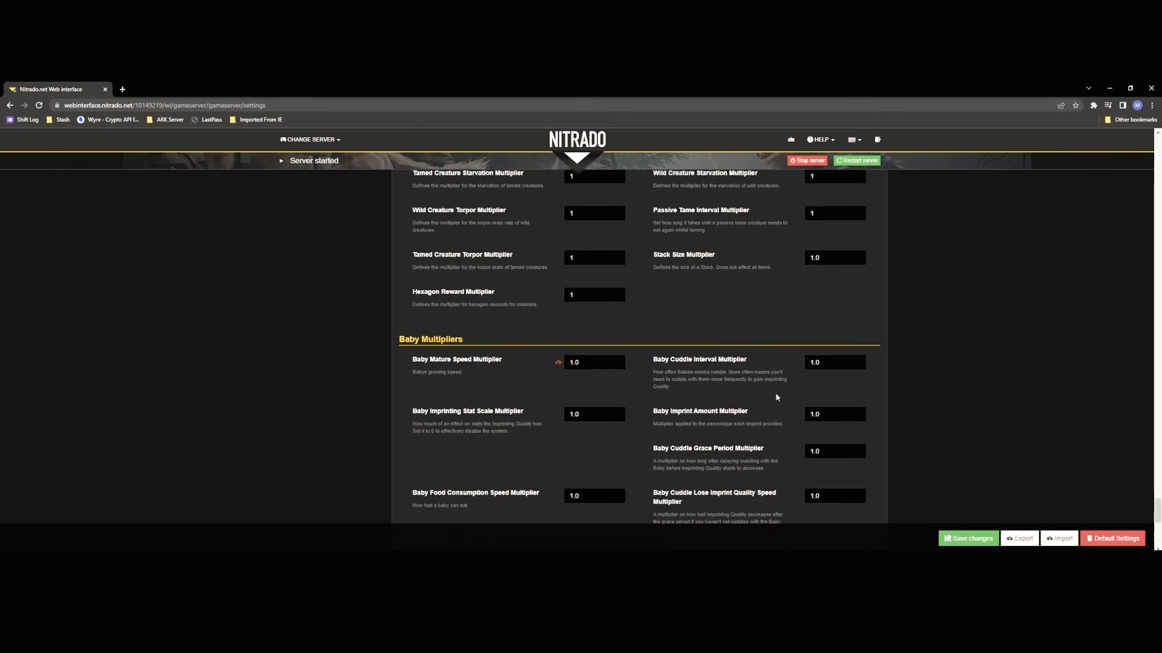
pyautogui.scroll(-3)
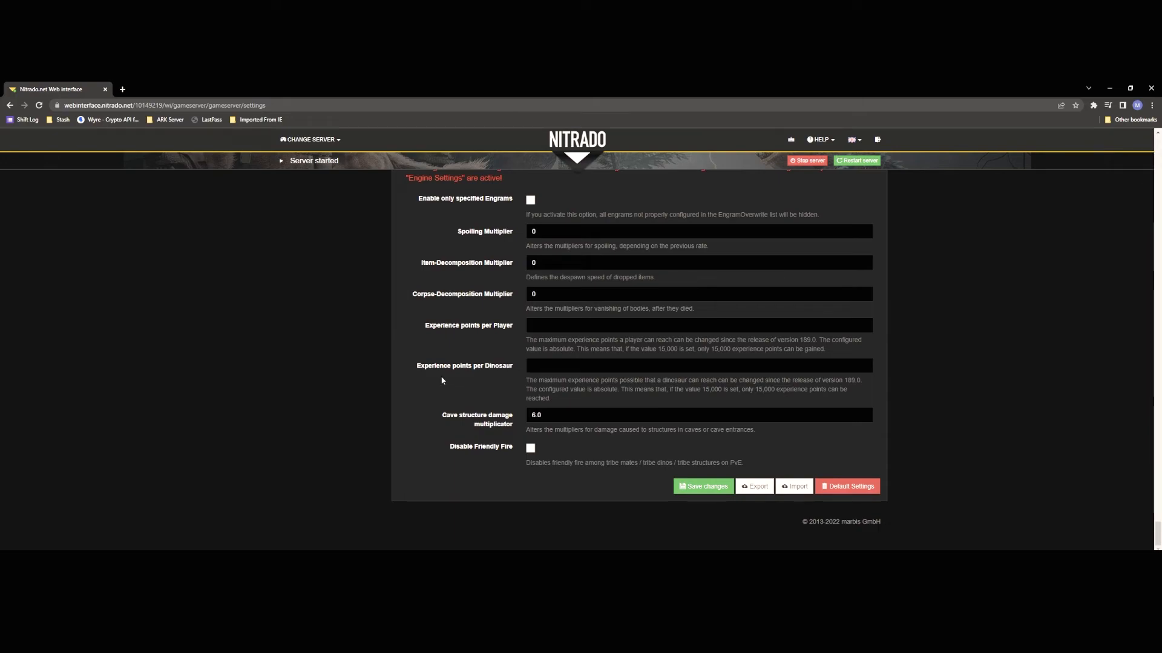
pyautogui.moveTo(443, 380)
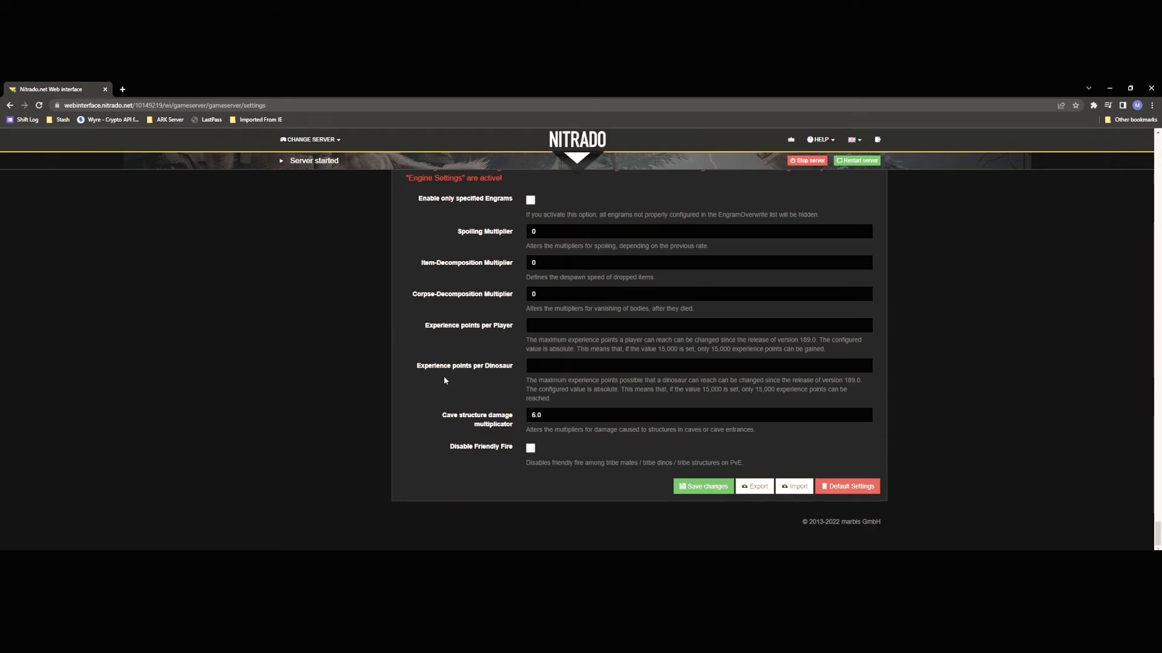
pyautogui.scroll(-3)
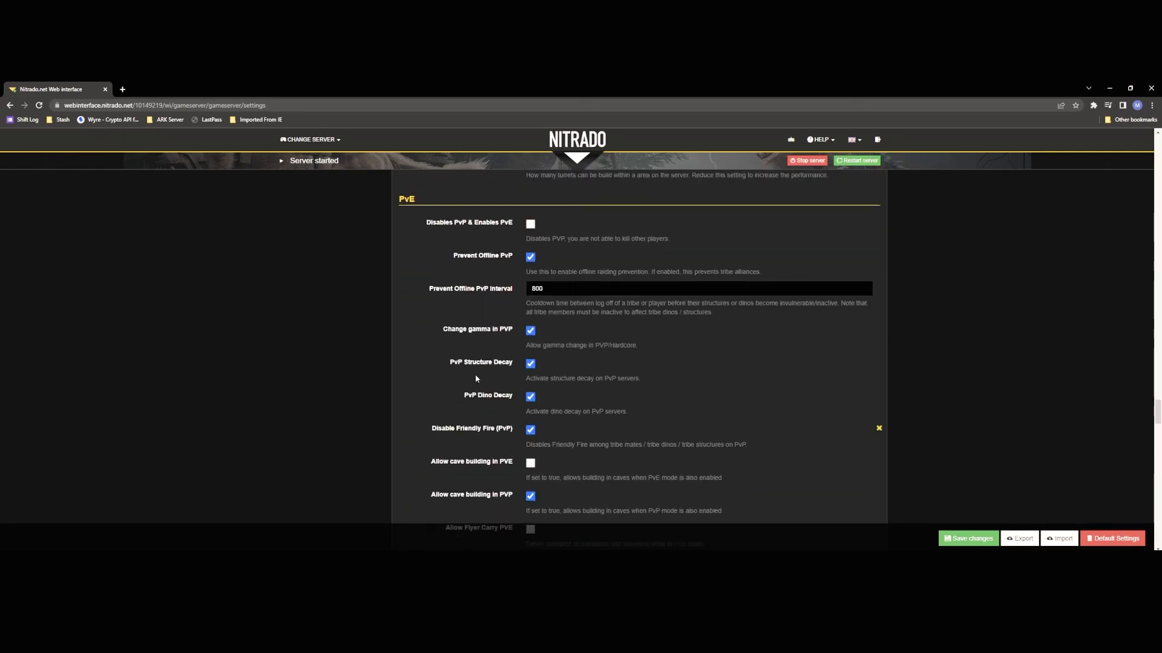
pyautogui.scroll(-3)
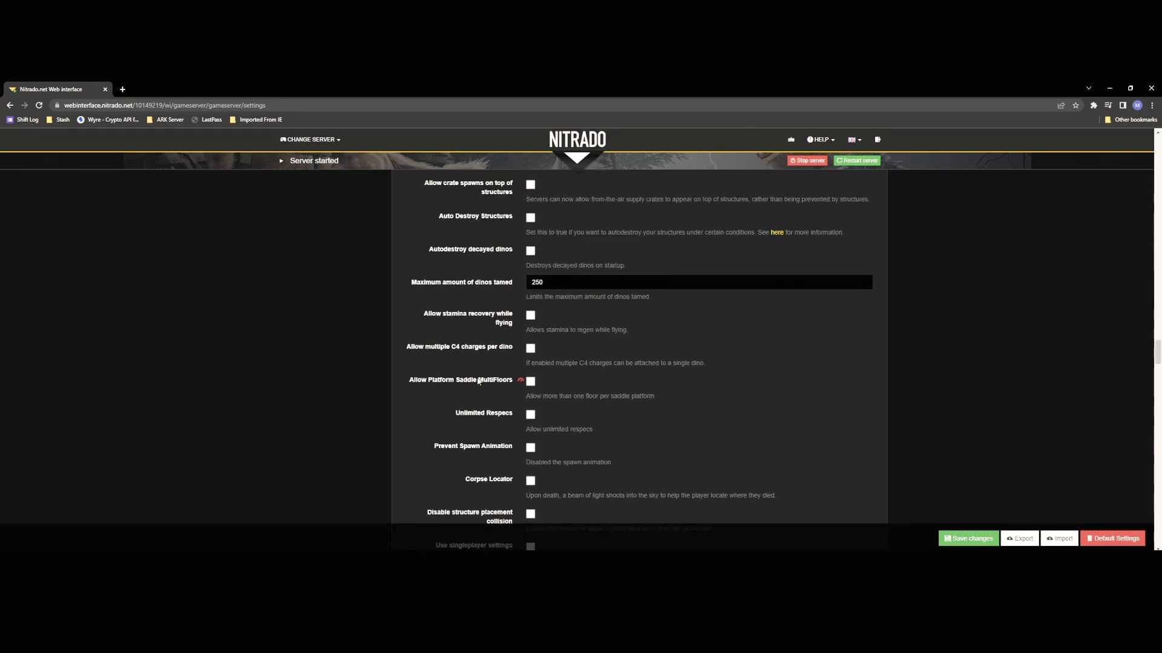